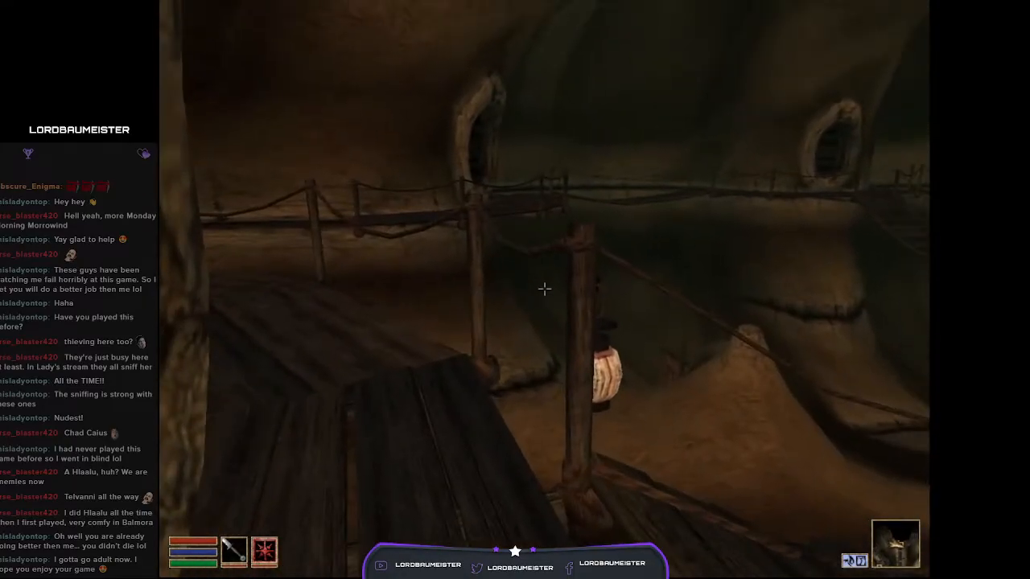
Step: Walk Ald-ruhn's walkways and bring up the stats, inventory, spells and town map
key(tab)
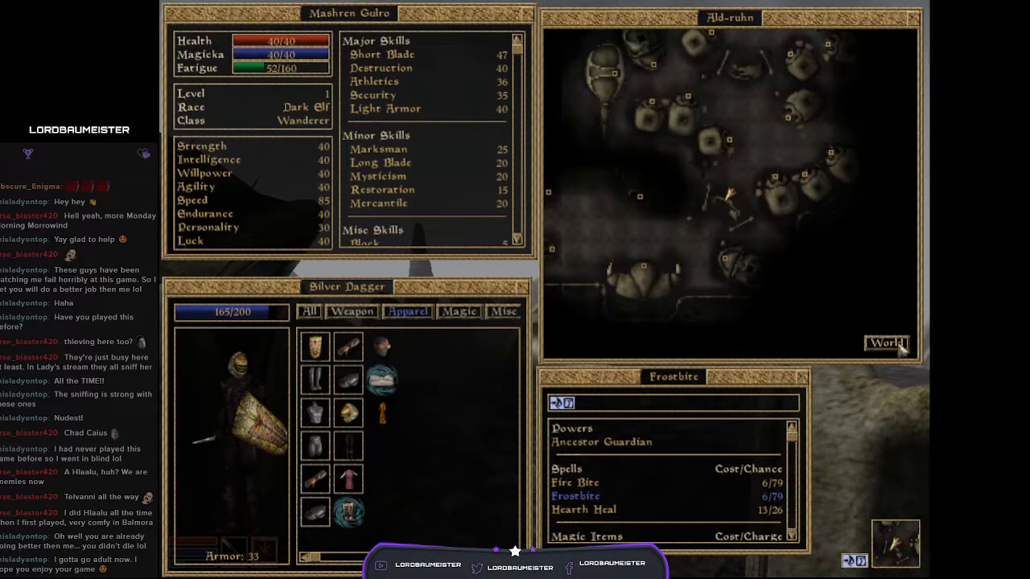
Step: View the regional world map, then close the menus and resume exploring
click(886, 343)
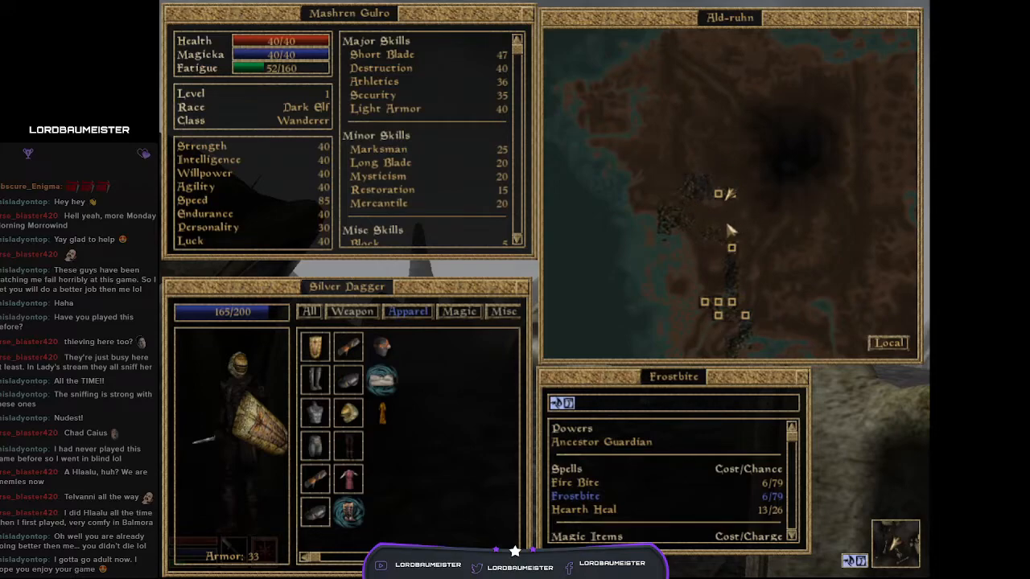
mouse_move(746, 217)
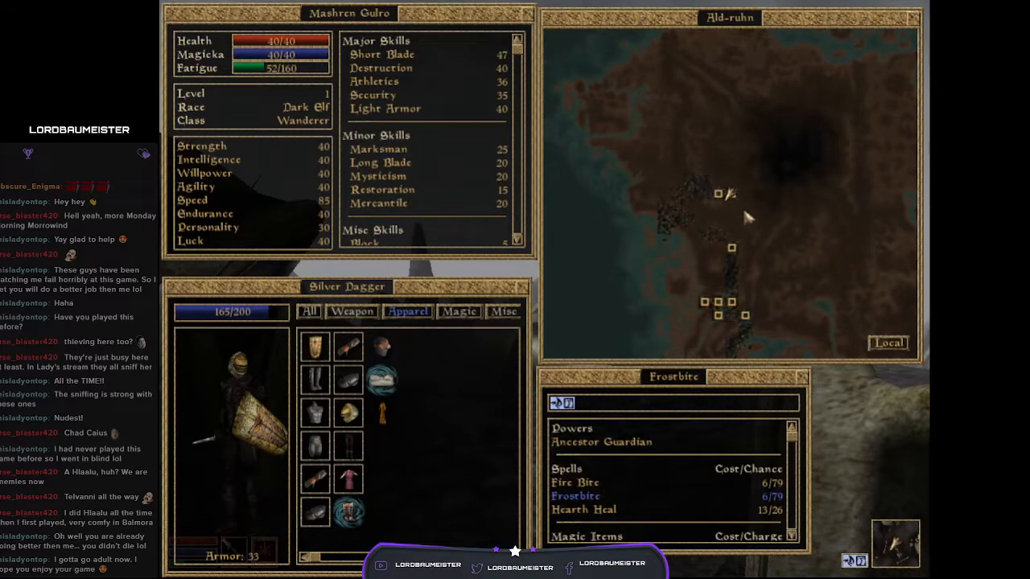
mouse_move(808, 265)
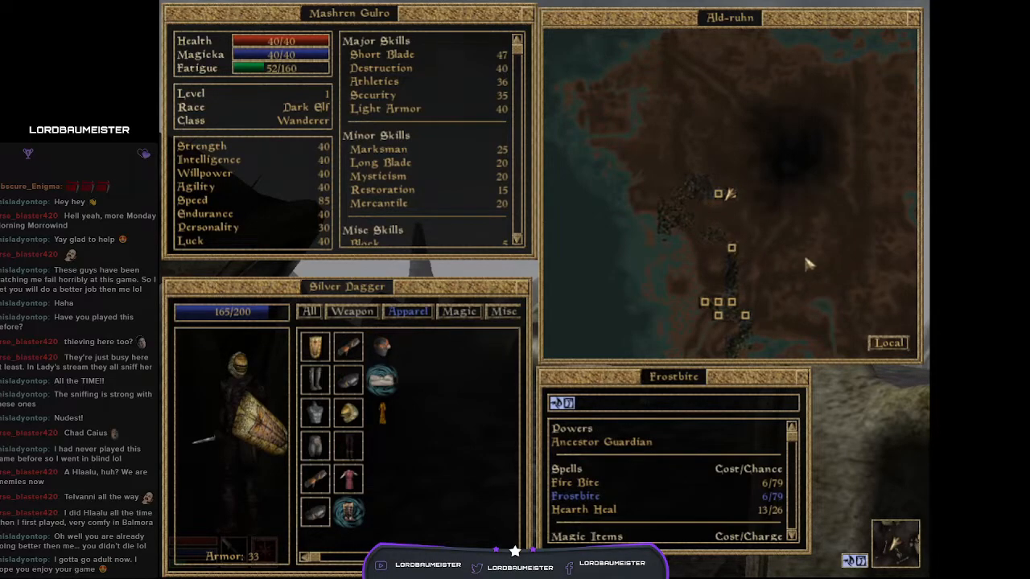
key(Escape)
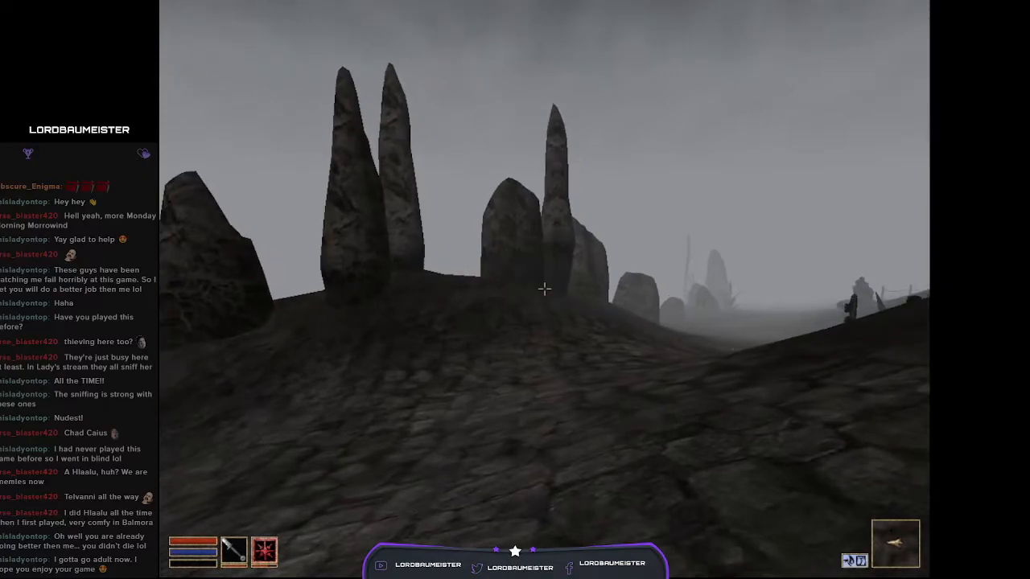
Step: Bring up the menus and switch the map to the local area view
key(Tab)
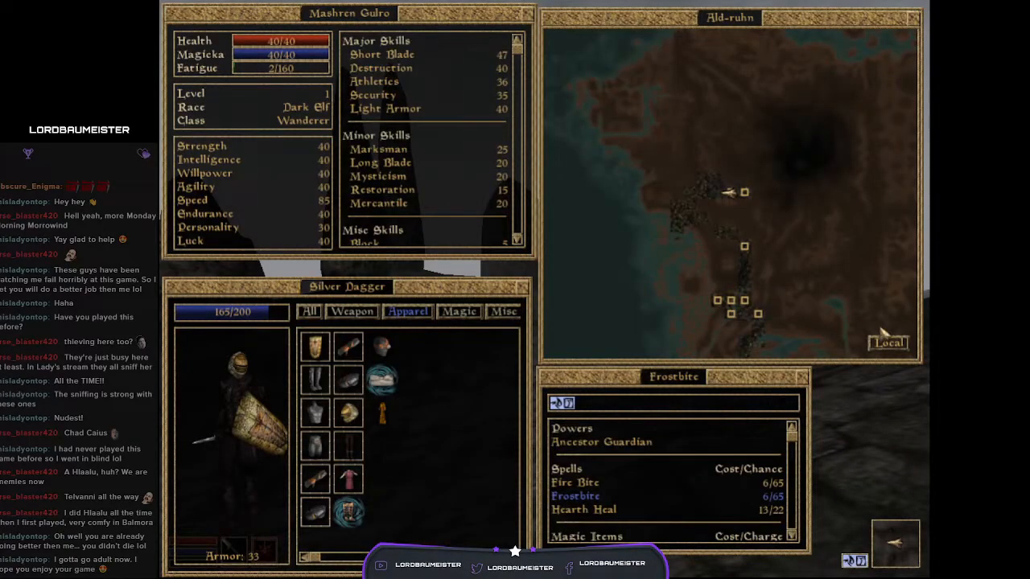
click(887, 343)
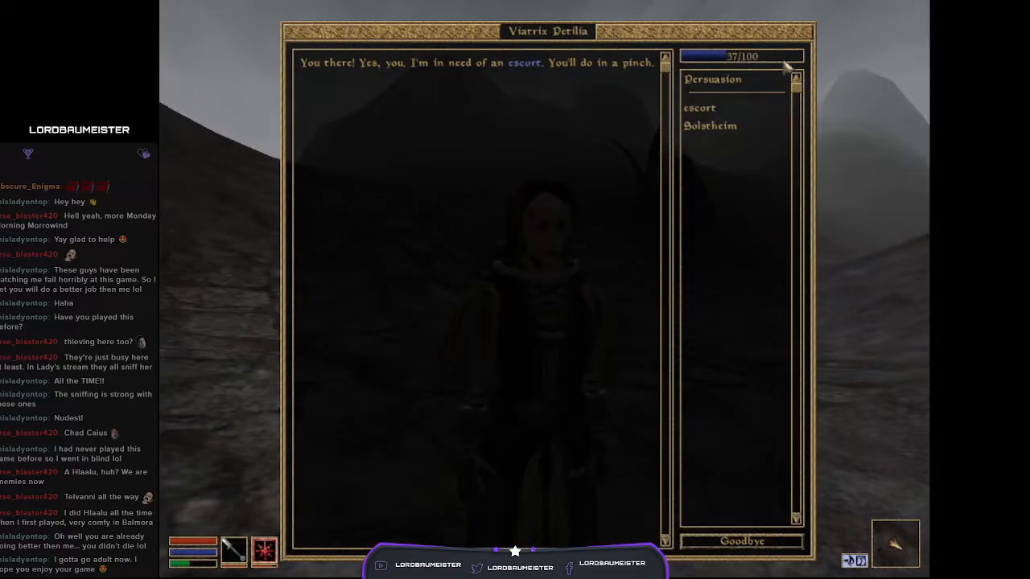
Step: Accept Viatrix's escort to Ghostgate Shrine and ask about the Ghostfence and Ordinators
click(699, 107)
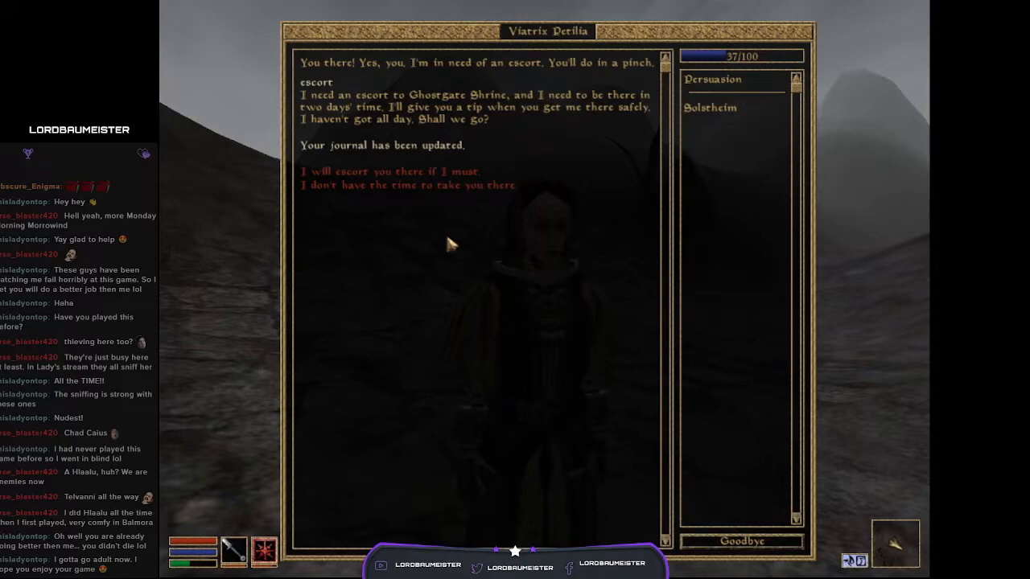
mouse_move(390, 184)
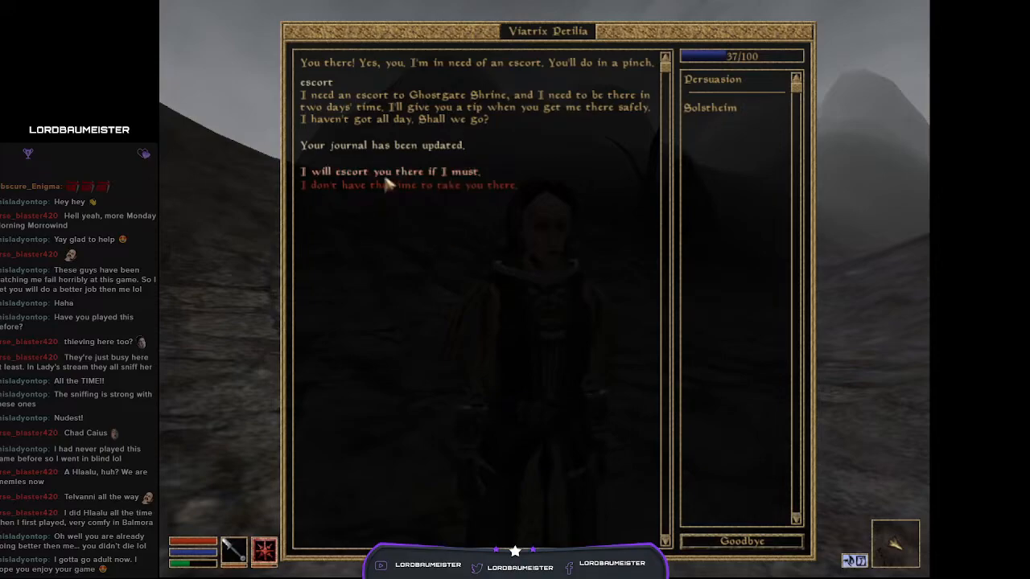
click(389, 171)
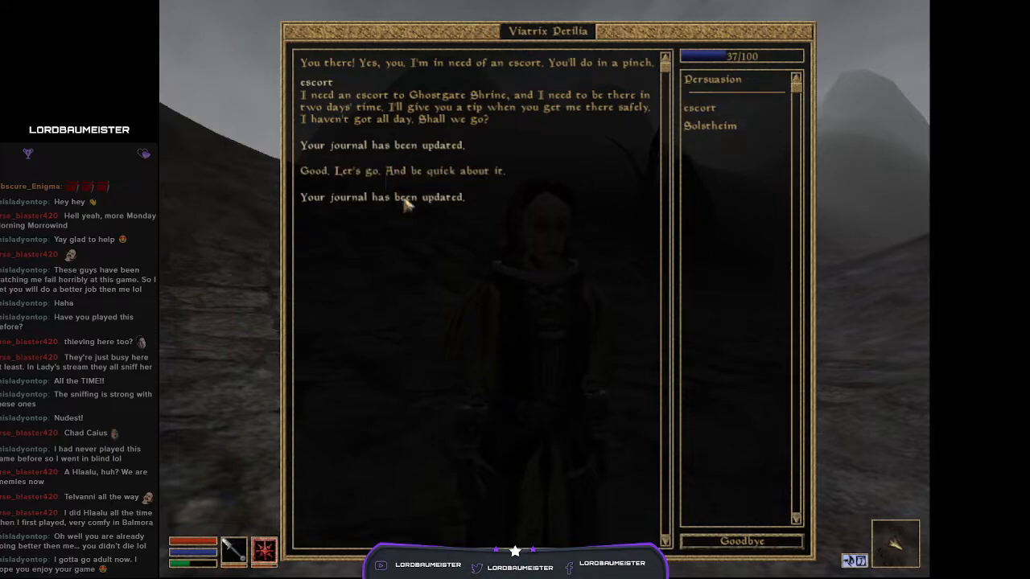
click(698, 107)
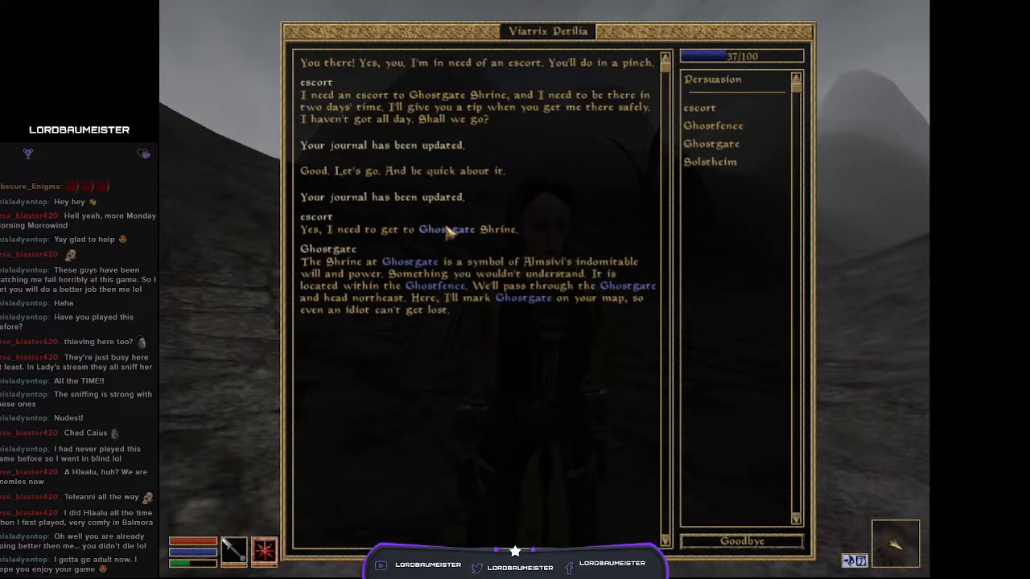
mouse_move(346, 293)
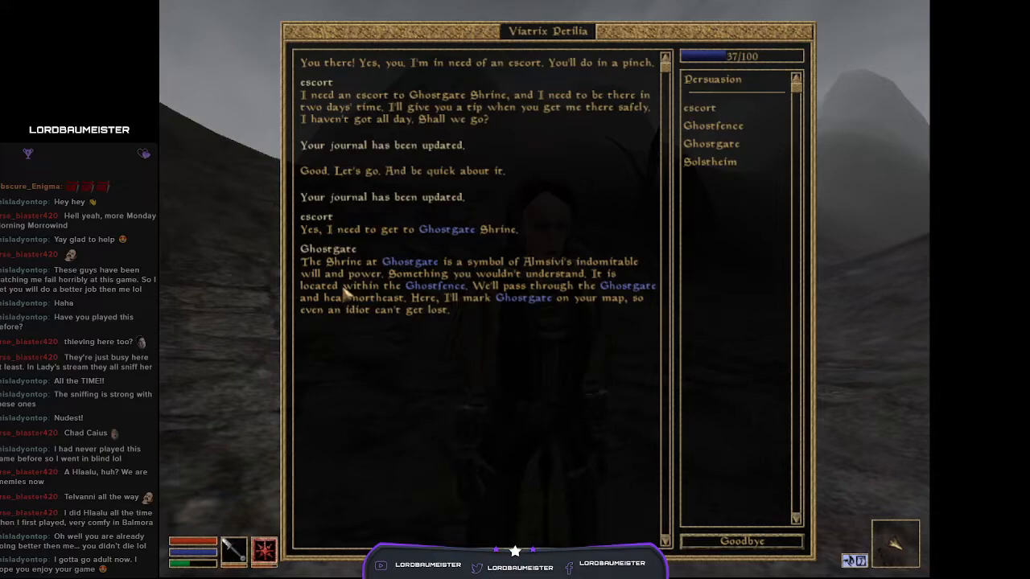
mouse_move(424, 336)
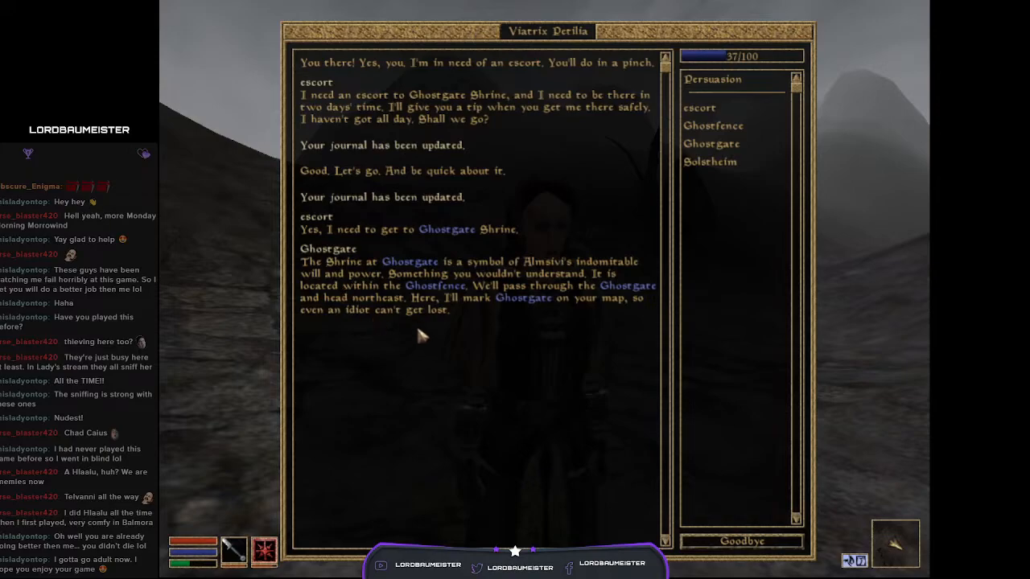
mouse_move(386, 320)
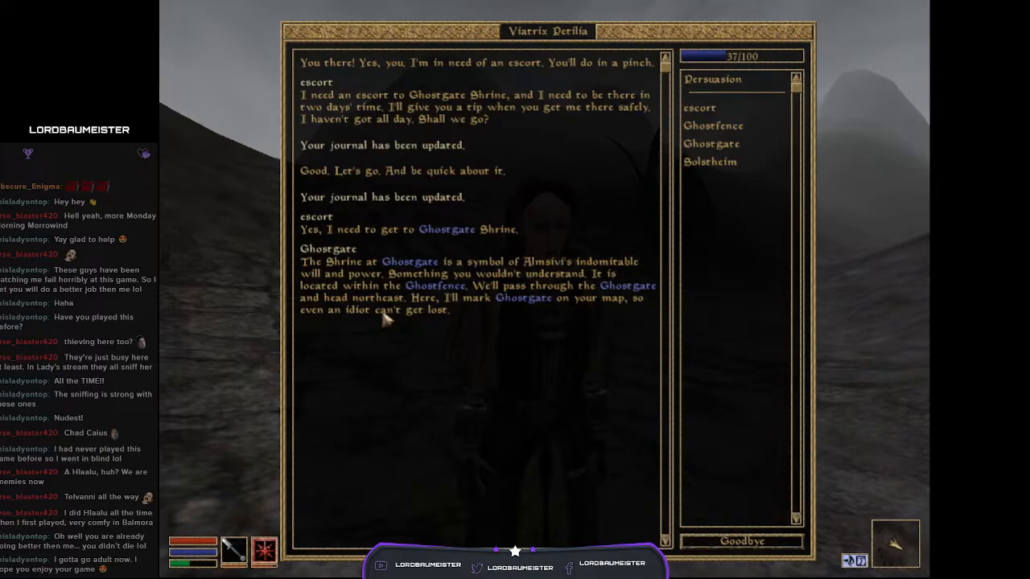
mouse_move(559, 328)
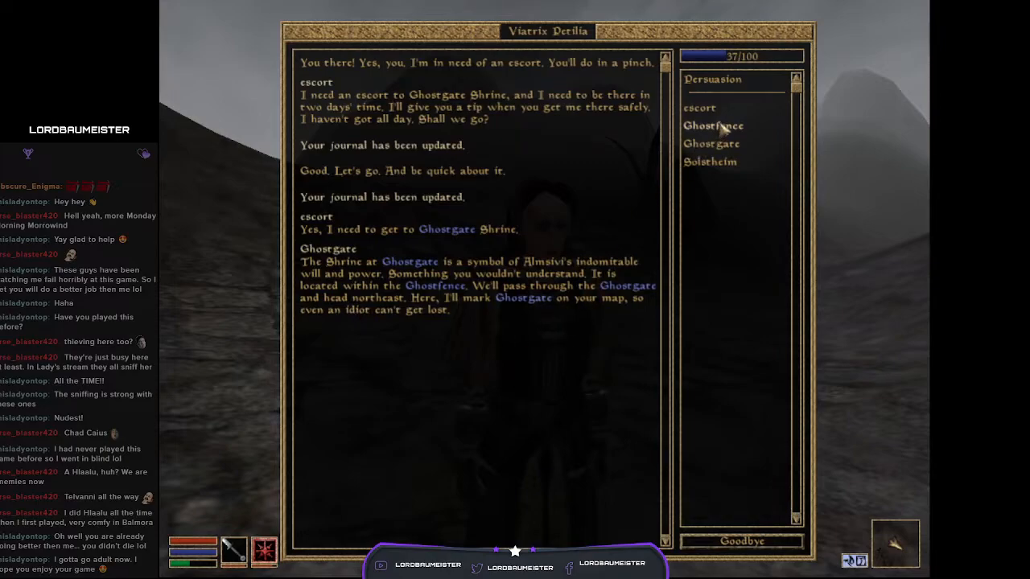
click(712, 125)
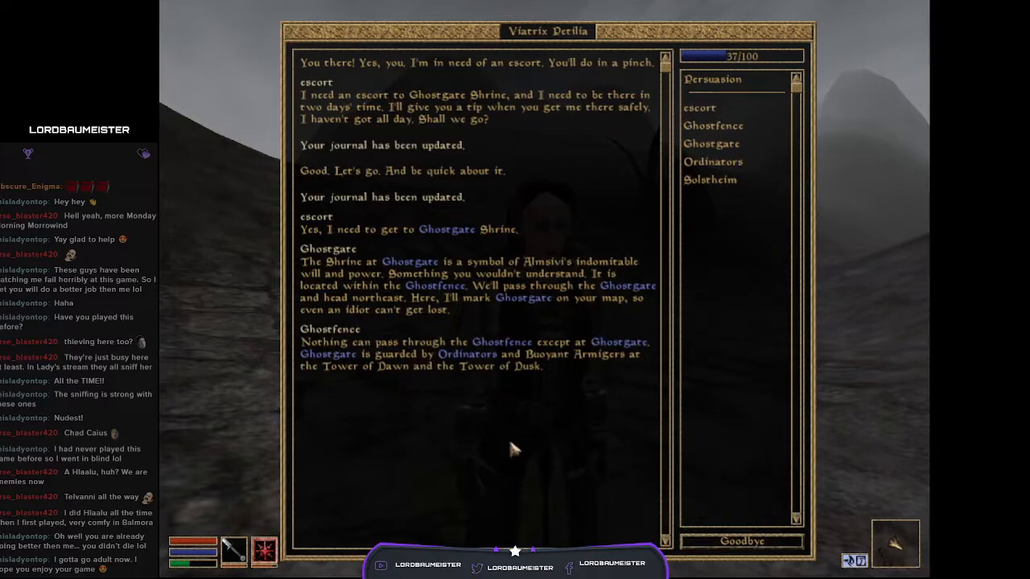
mouse_move(482, 434)
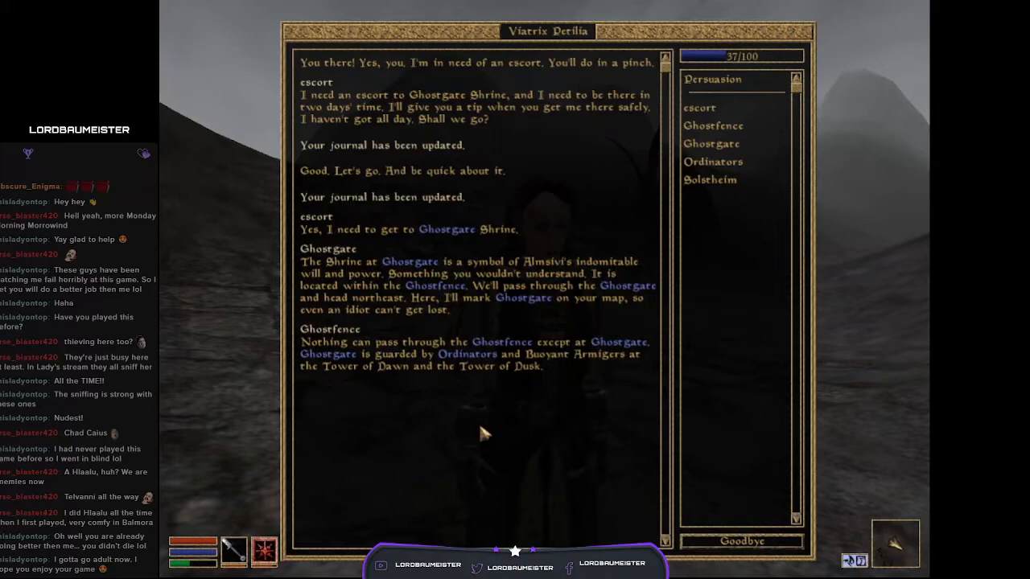
mouse_move(469, 375)
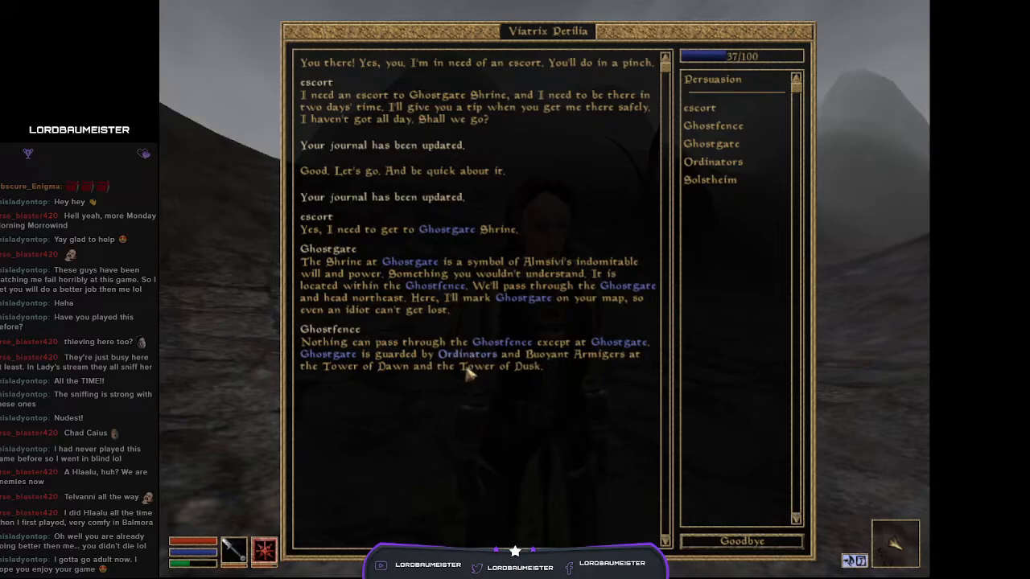
mouse_move(474, 372)
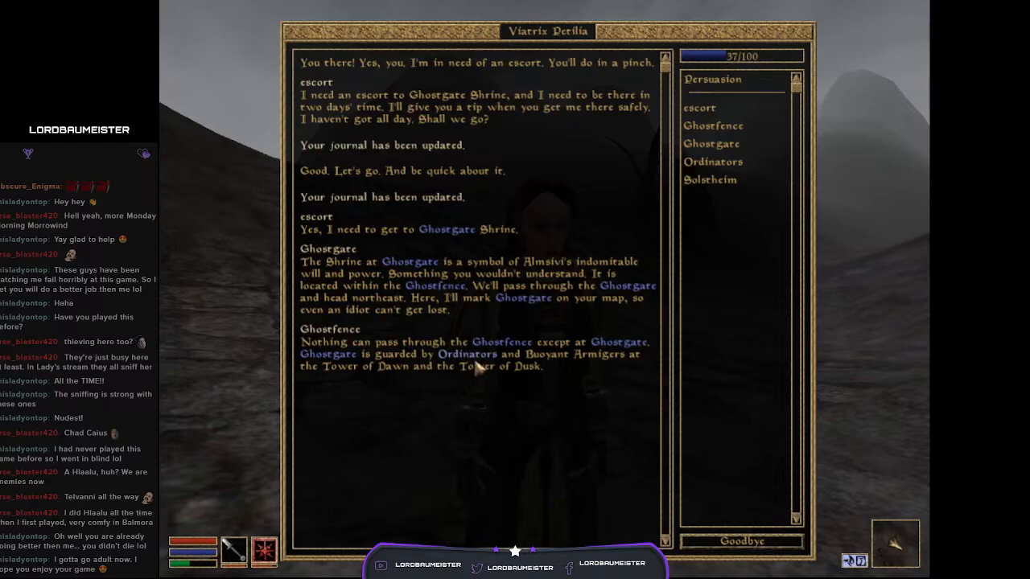
click(465, 354)
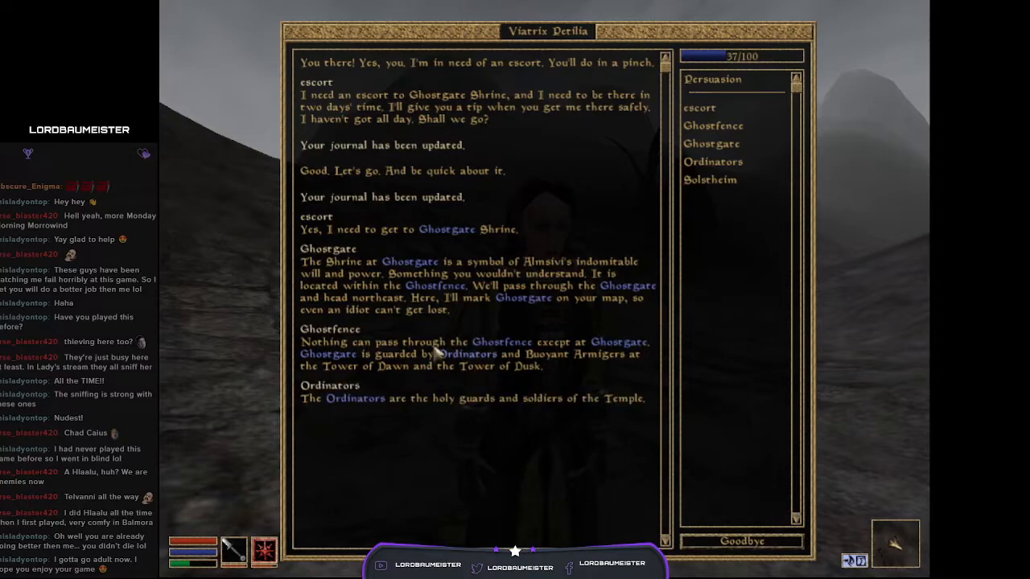
mouse_move(547, 231)
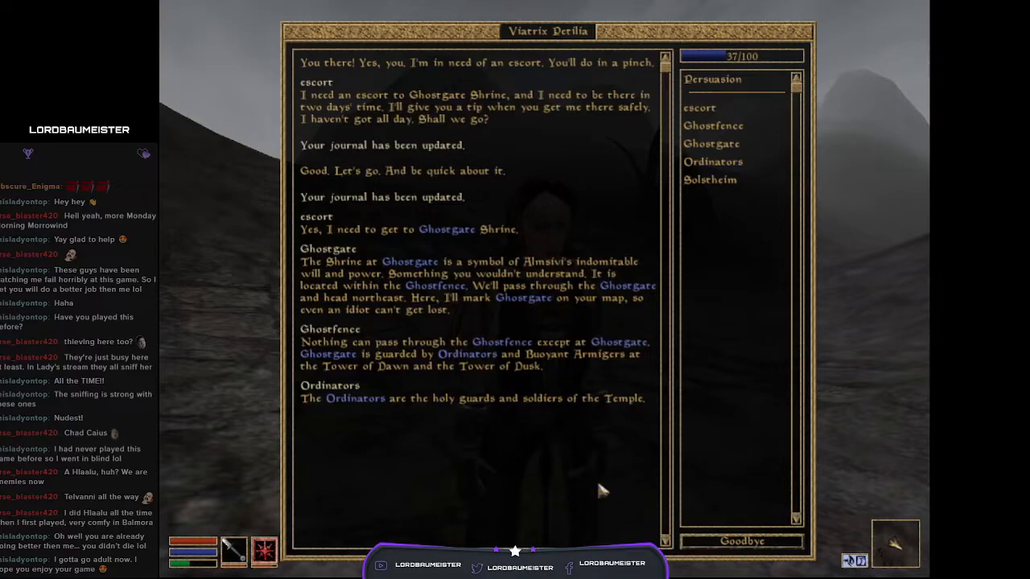
mouse_move(481, 475)
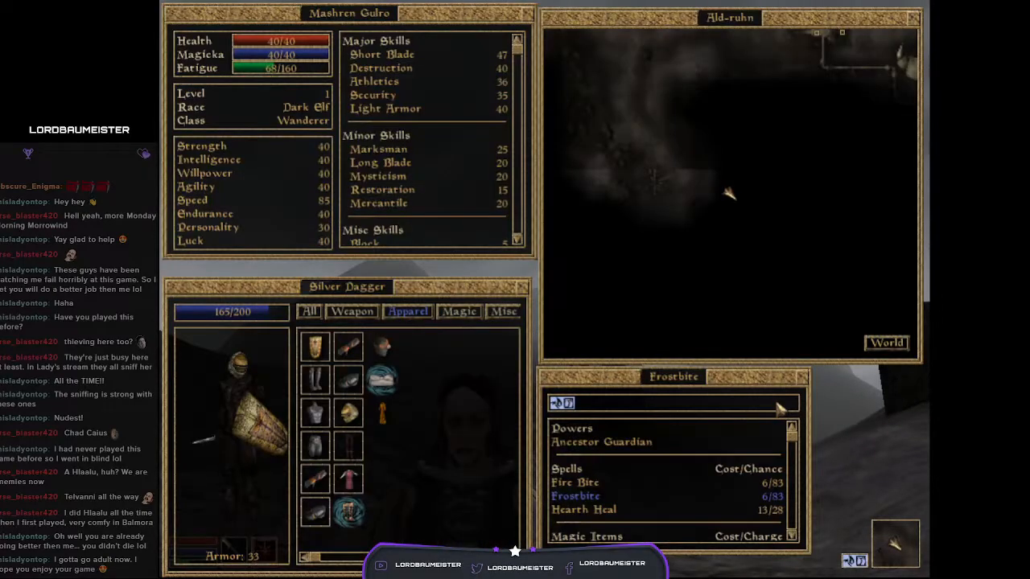
Step: Walk the foggy ash road toward the spires, killing a scrib along the way
click(884, 343)
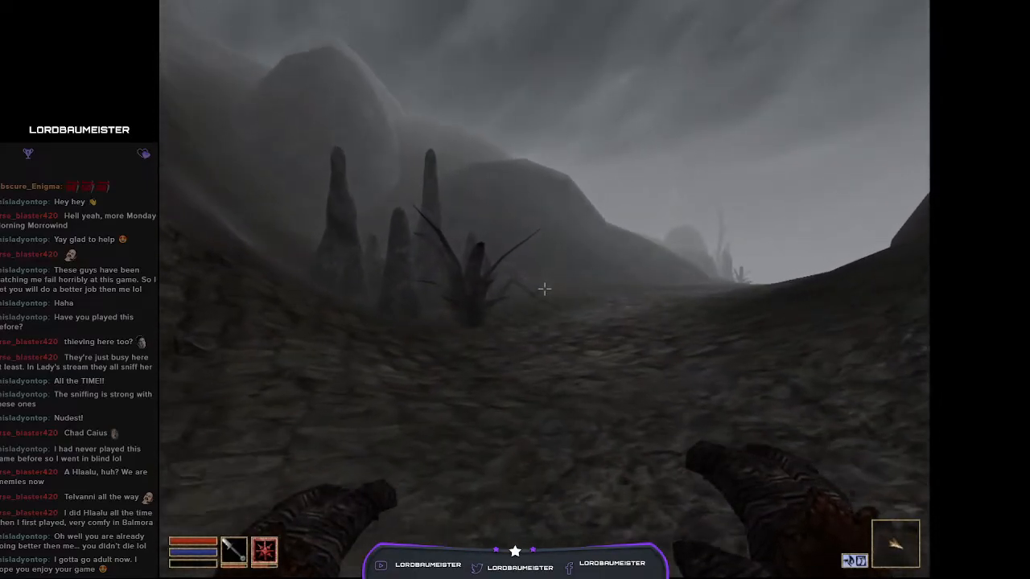
mouse_move(544, 290)
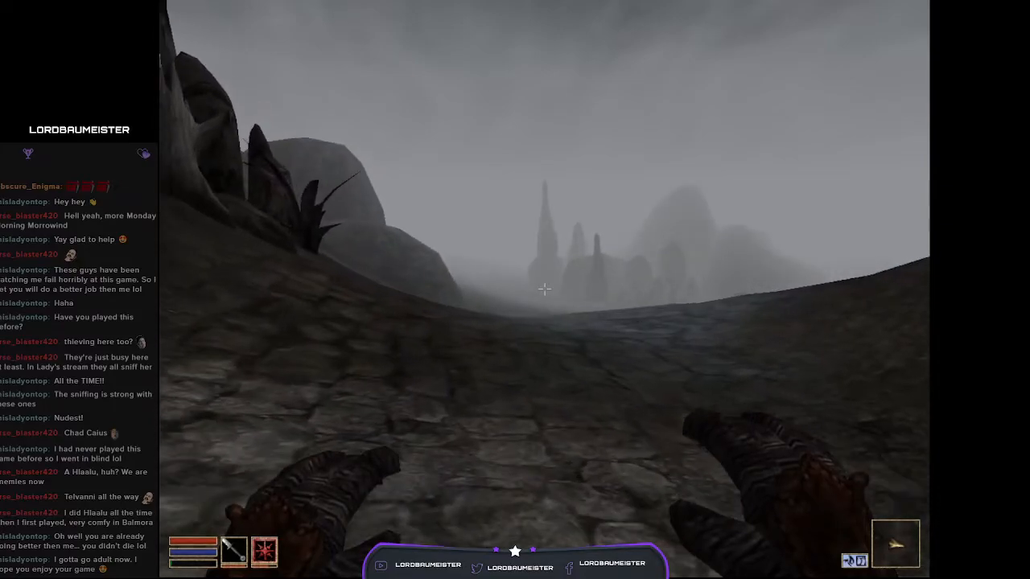
key(tab)
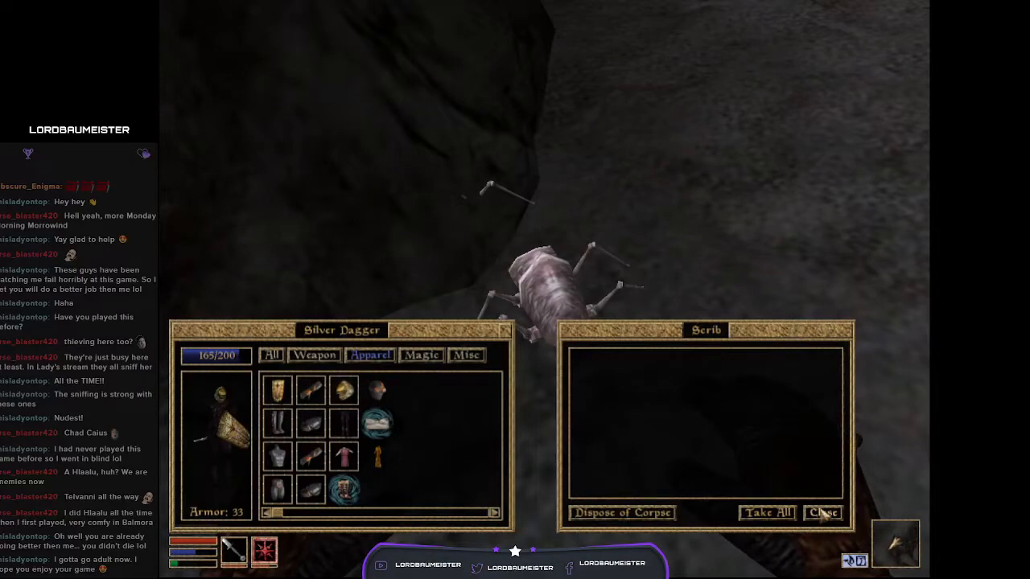
Step: Finish looting the scrib corpse and take everything from the scathecraw plant
click(822, 513)
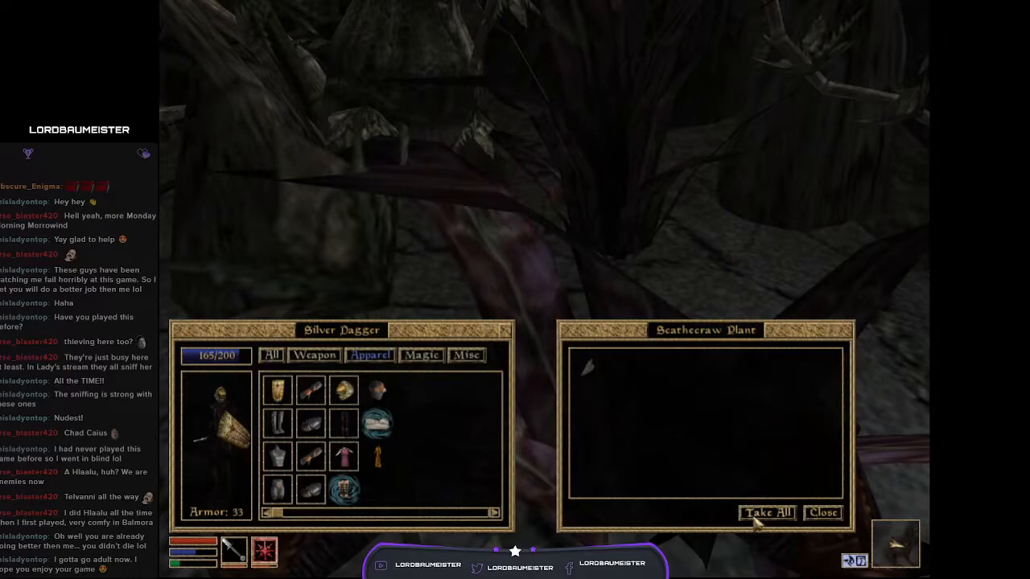
click(822, 512)
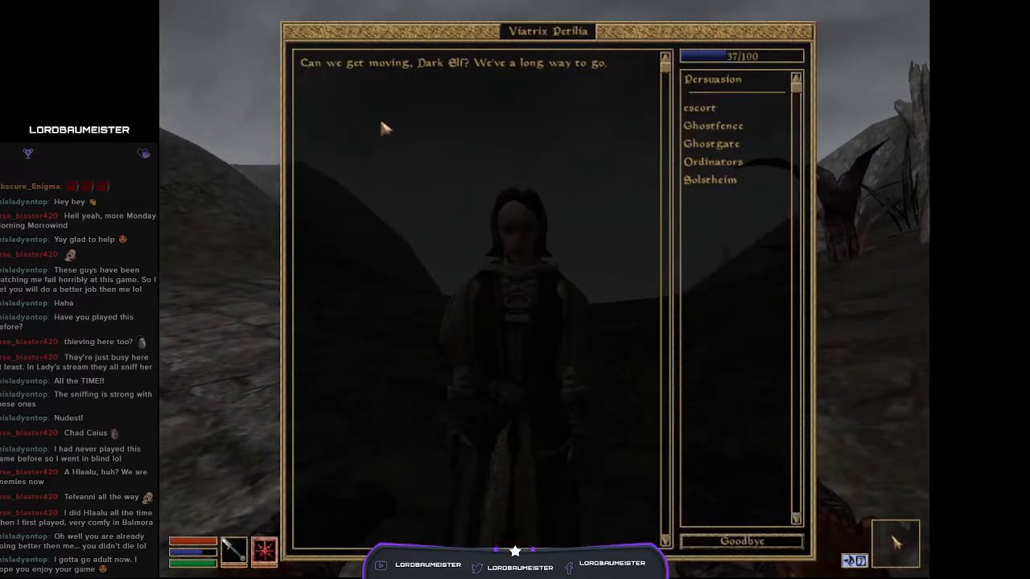
Step: Ask Viatrix about the escort job so she confirms Ghostgate Shrine as her destination
click(699, 107)
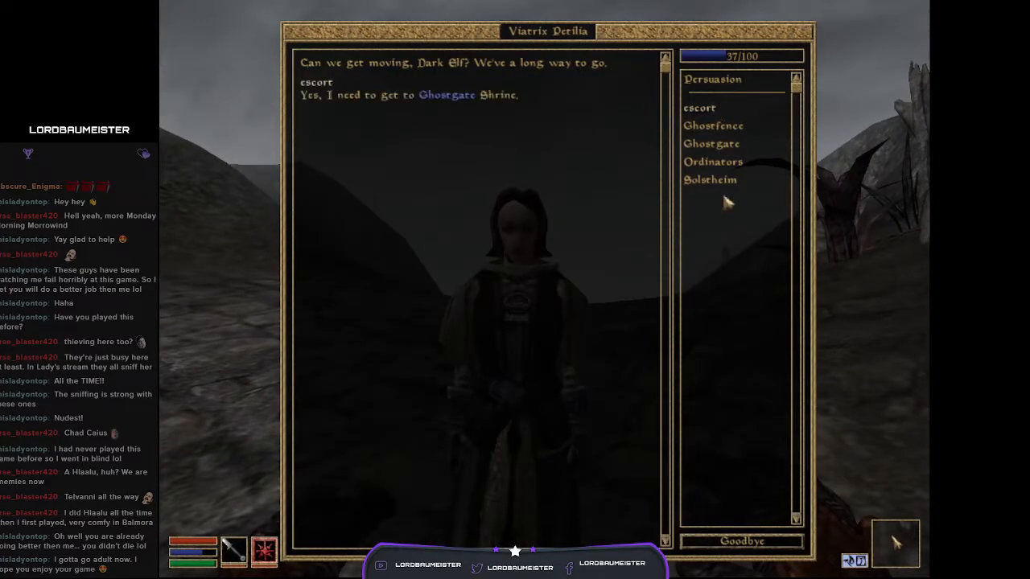
click(741, 541)
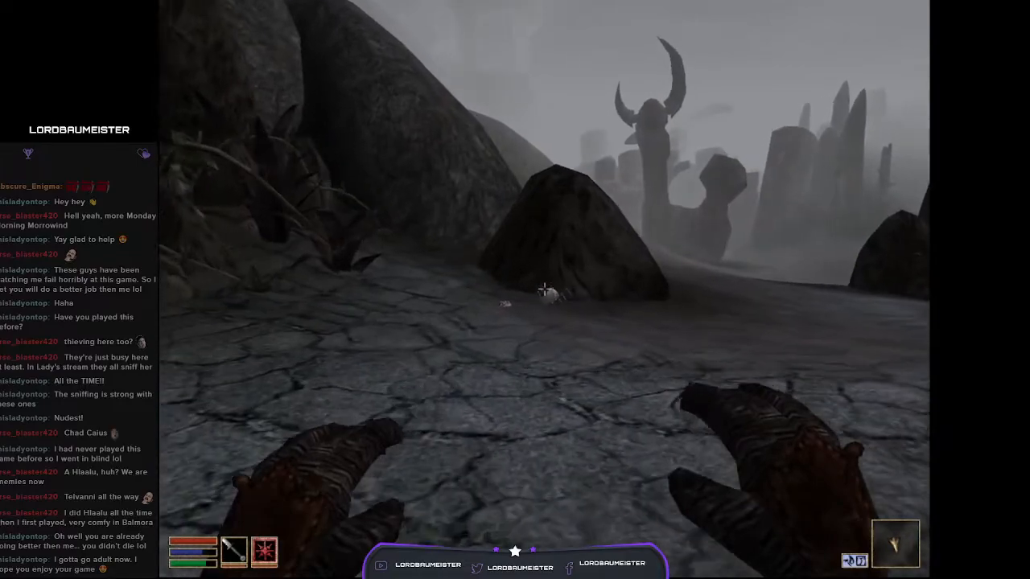
mouse_move(515, 290)
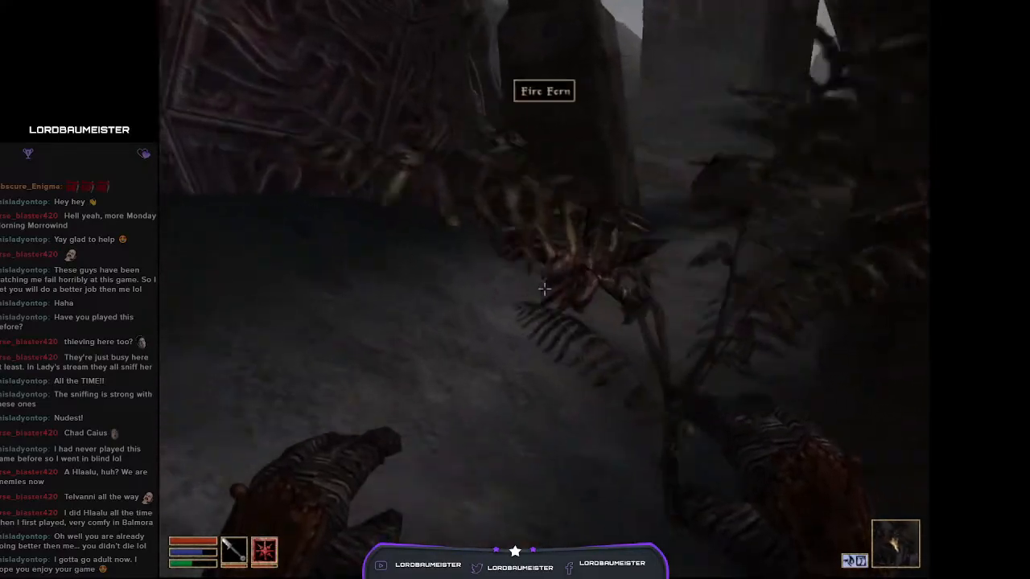
Step: Harvest the Fire Fern with Take All, then open and close the Trama Root
click(543, 91)
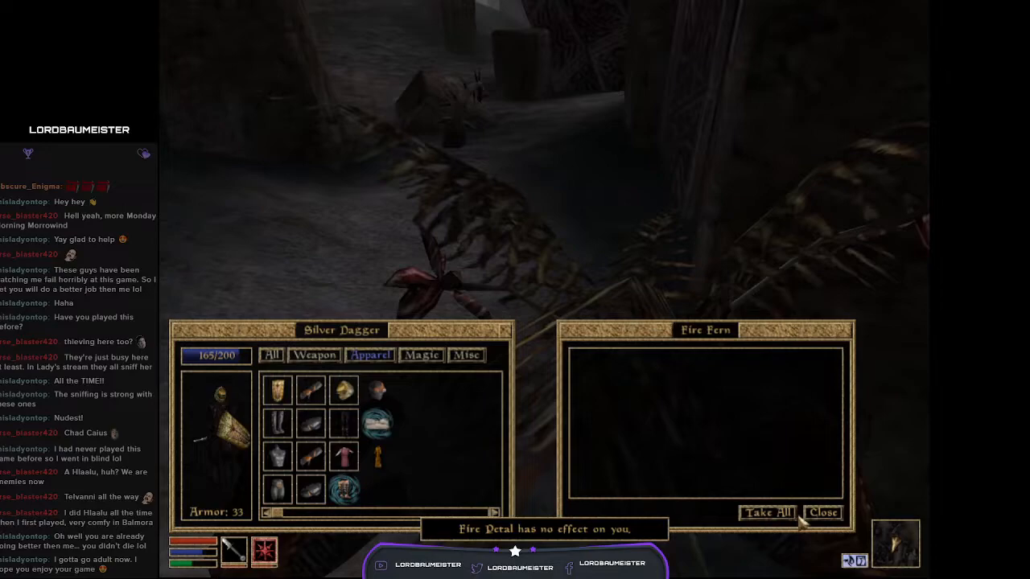
click(822, 513)
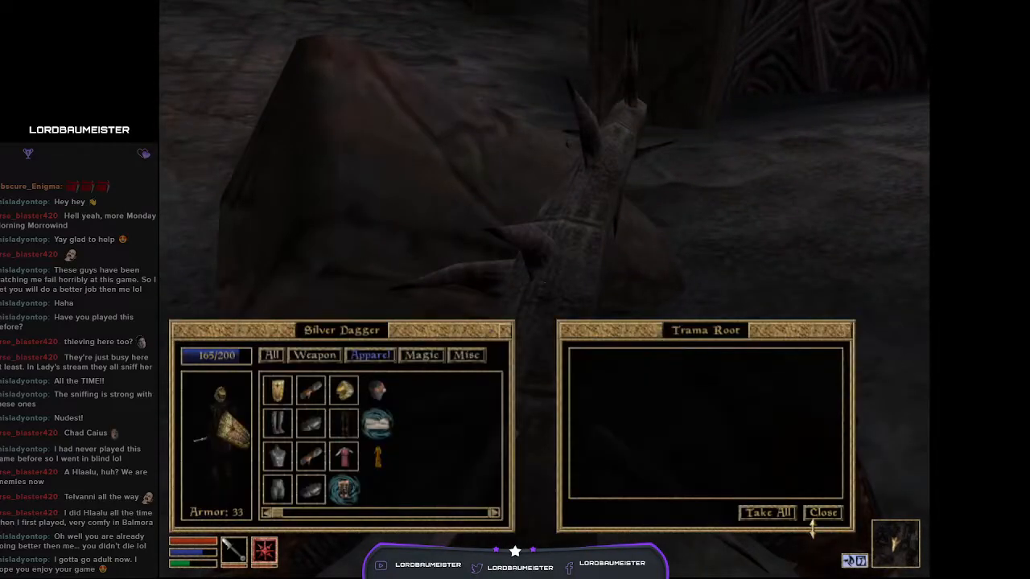
click(822, 512)
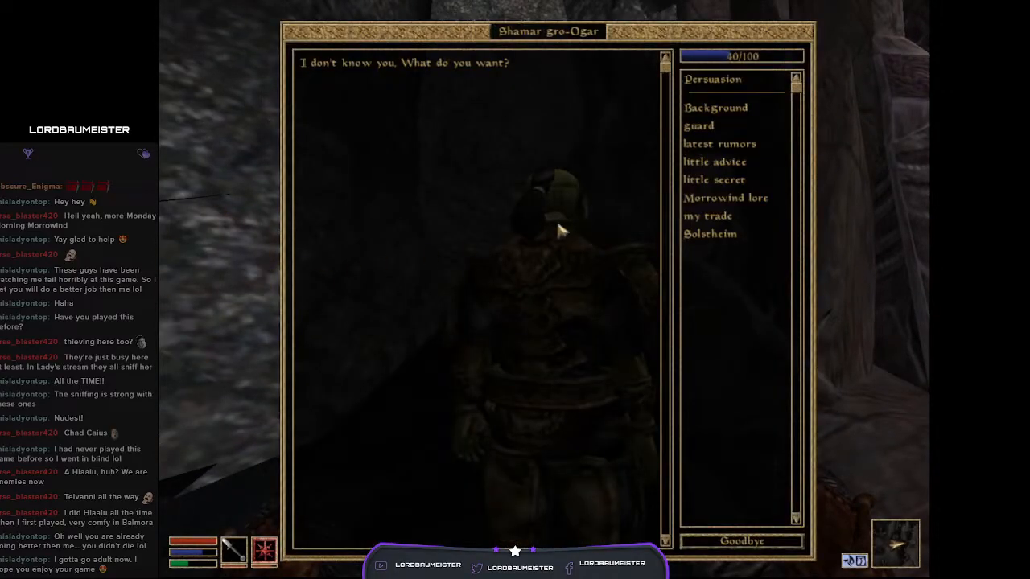
Step: Ask Shamar gro-Ogar about guards, his background, latest rumours and Morrowind lore
click(699, 125)
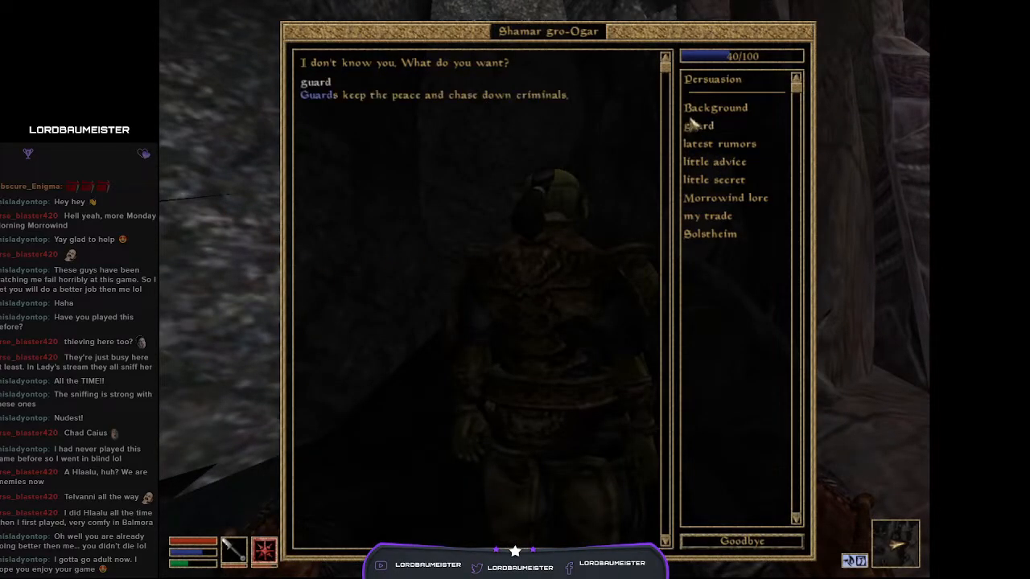
click(718, 143)
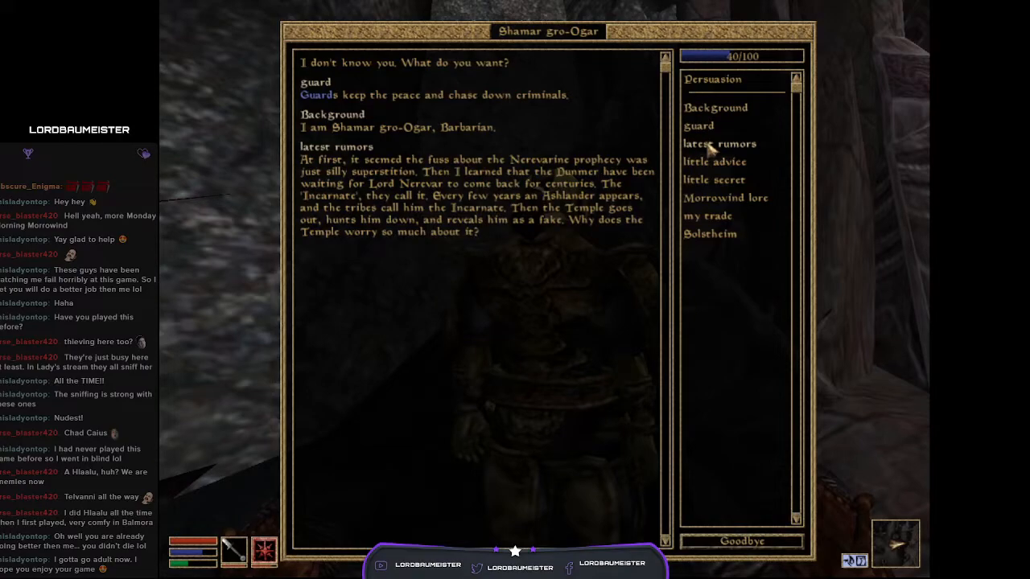
mouse_move(709, 152)
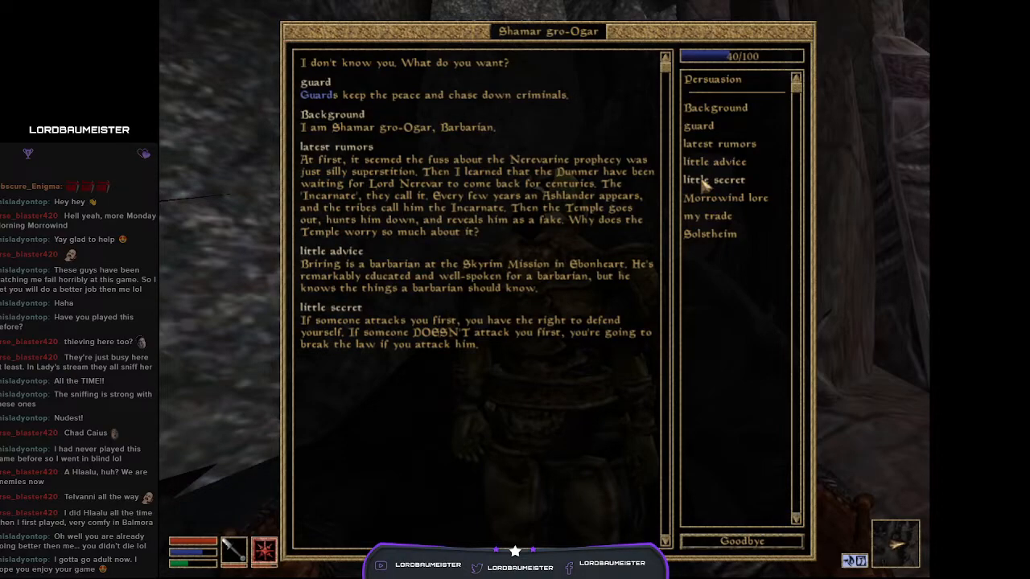
mouse_move(705, 205)
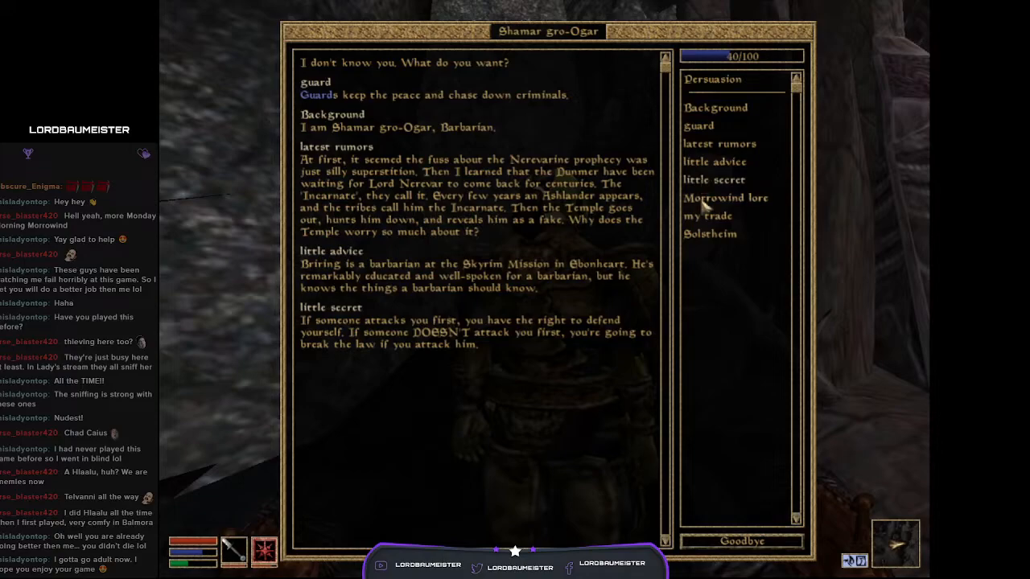
click(740, 540)
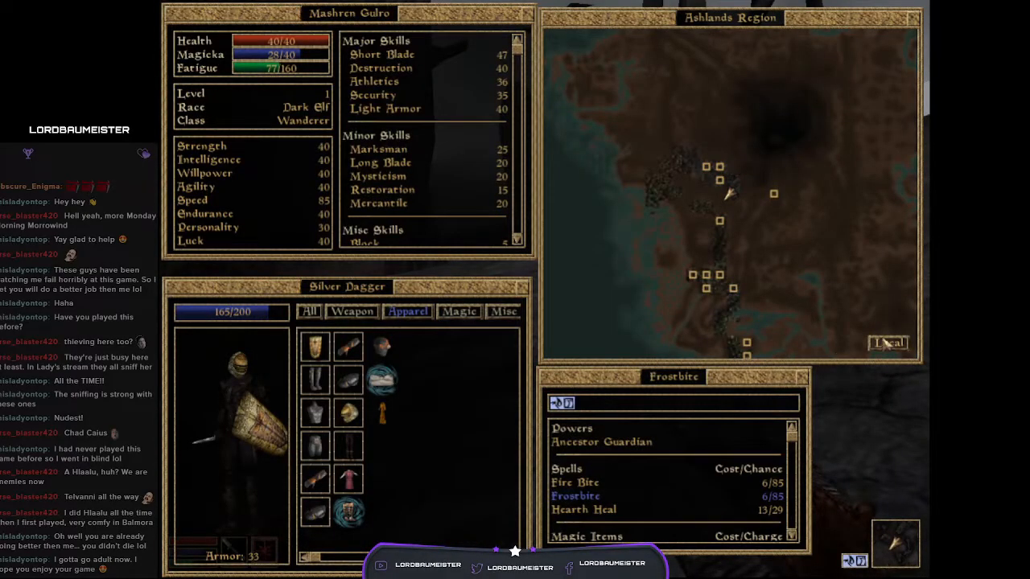
Step: Review the Ashlands region map, then leave the menus to face the kwama forager
click(886, 342)
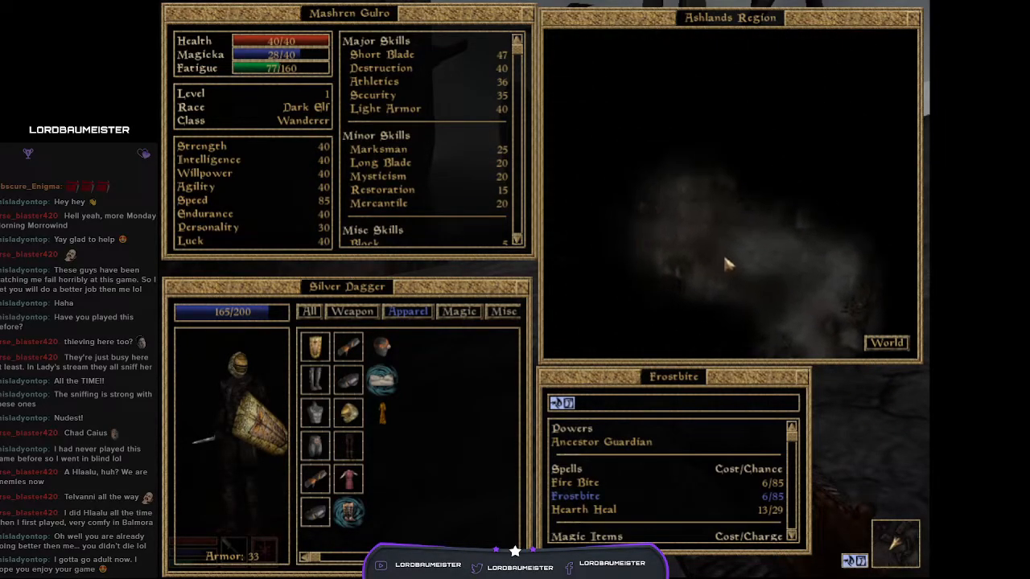
click(886, 343)
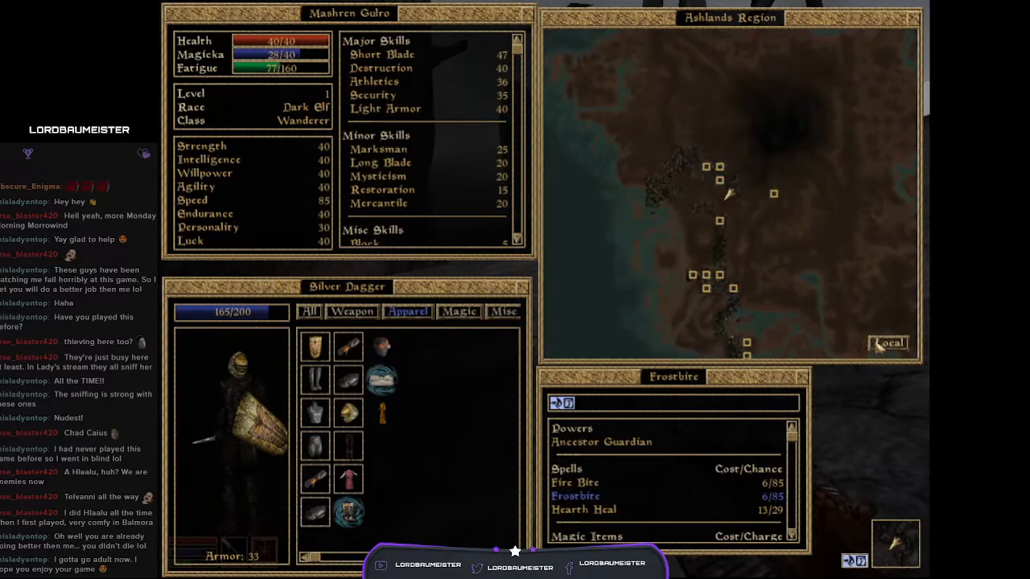
key(Escape)
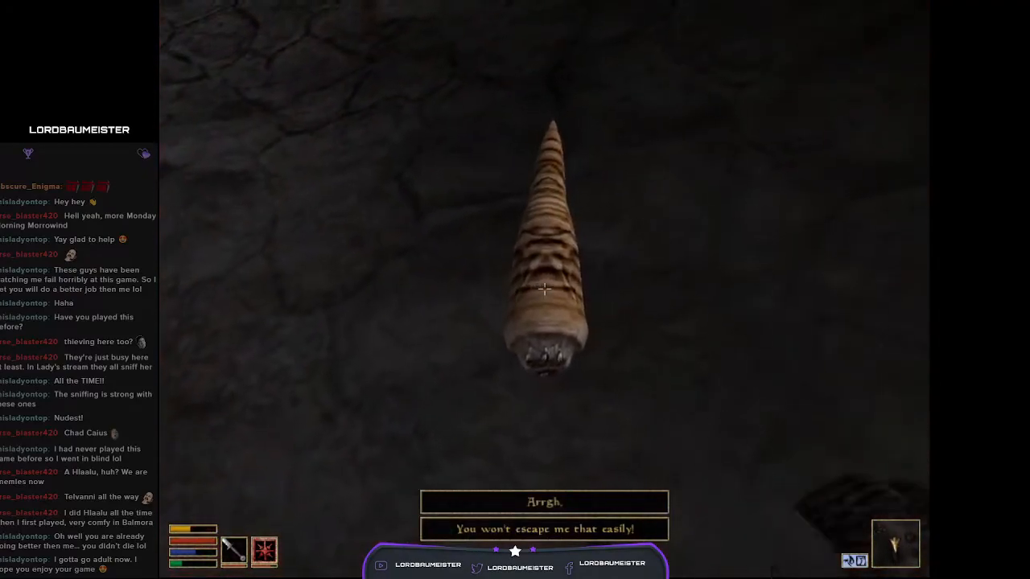
Step: Search the dead kwama forager and close its empty loot window
click(544, 290)
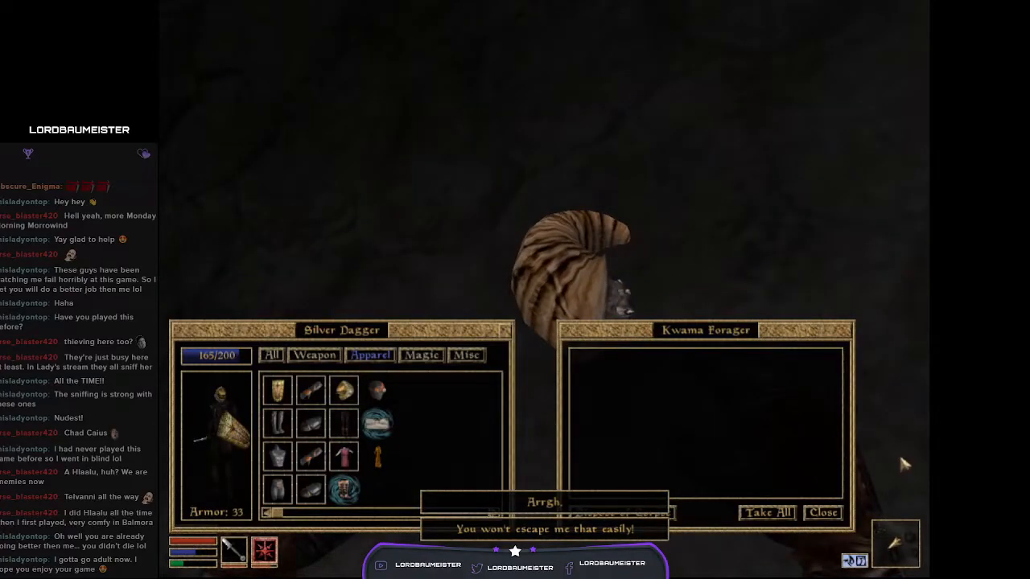
click(821, 512)
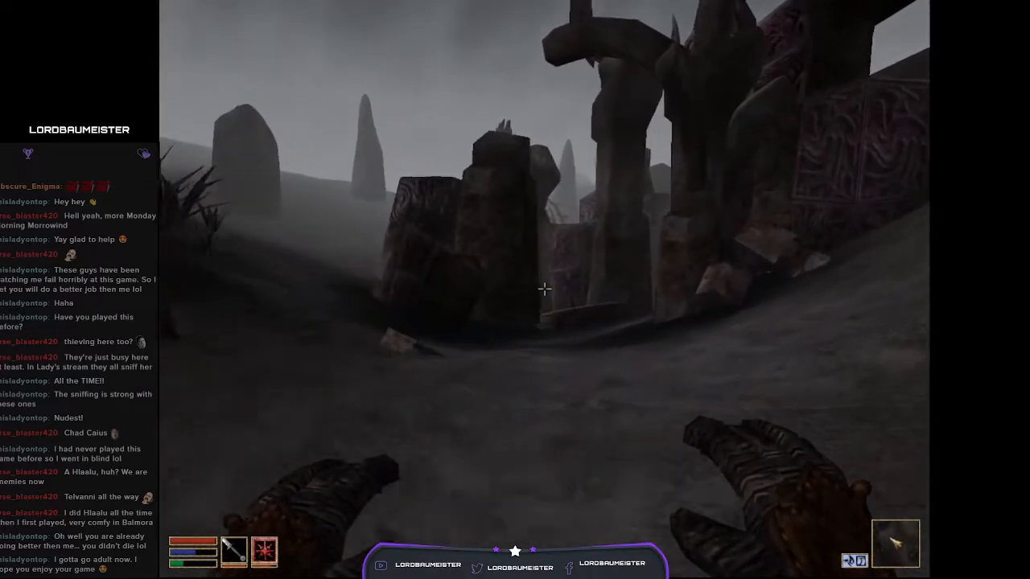
mouse_move(543, 290)
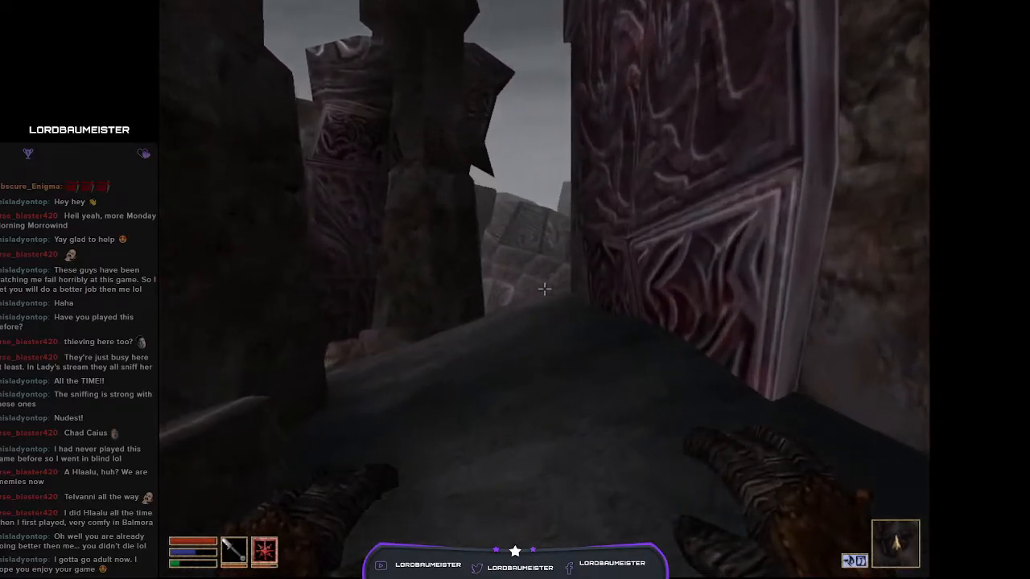
mouse_move(544, 290)
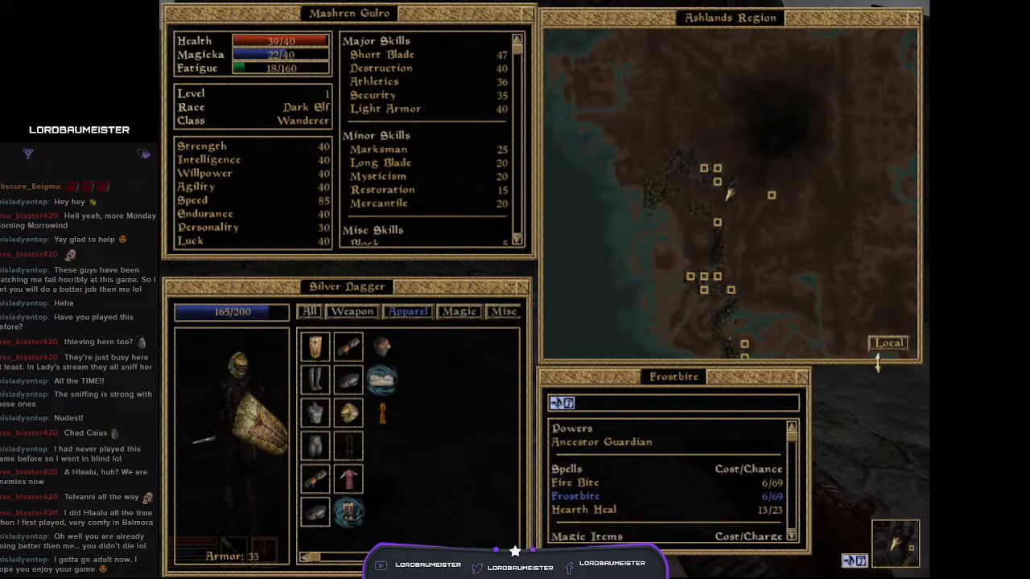
Step: Close the map screens to resume travelling toward the trama shrub
click(887, 343)
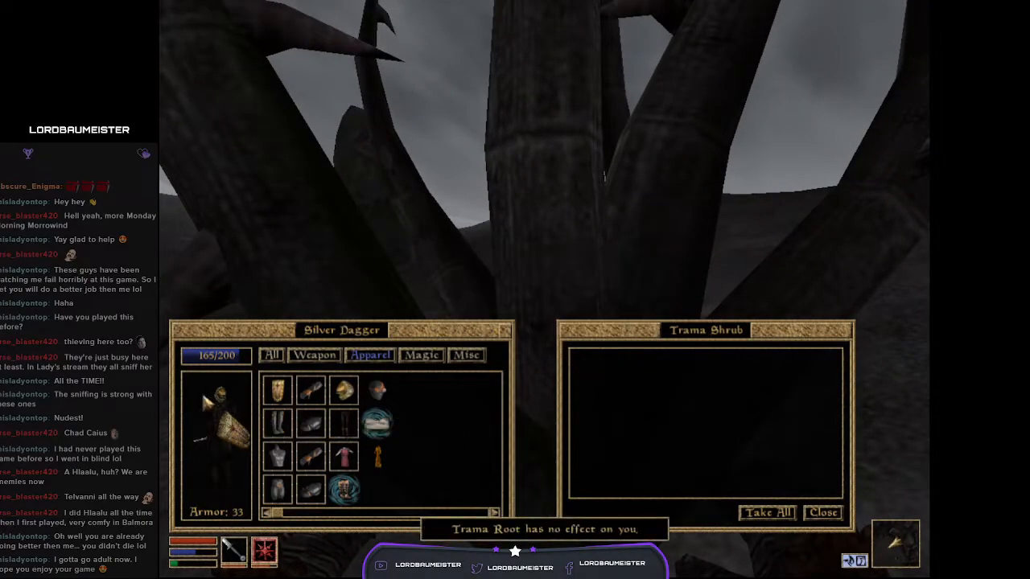
Step: Close the emptied trama shrub window
click(821, 512)
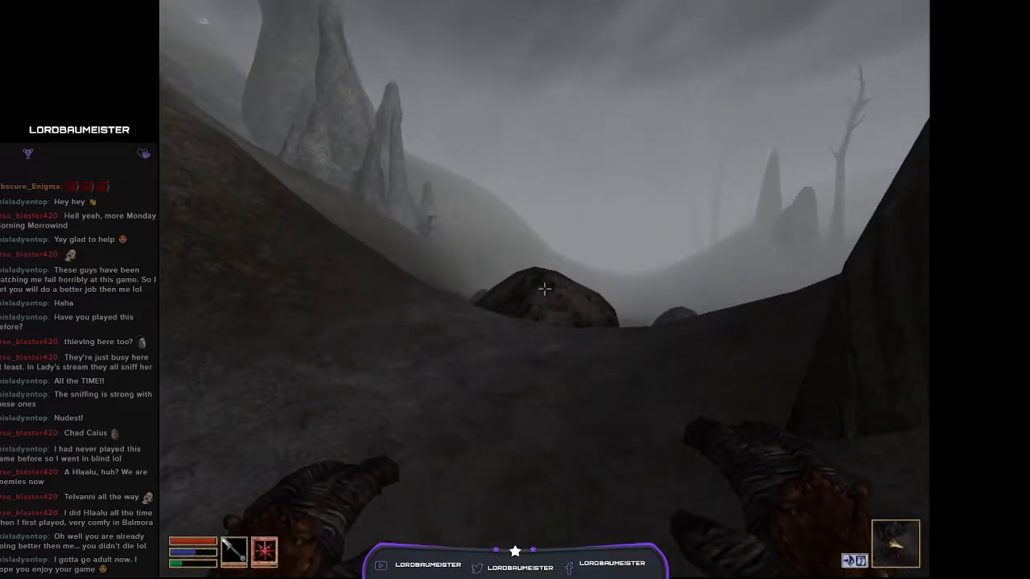
mouse_move(545, 288)
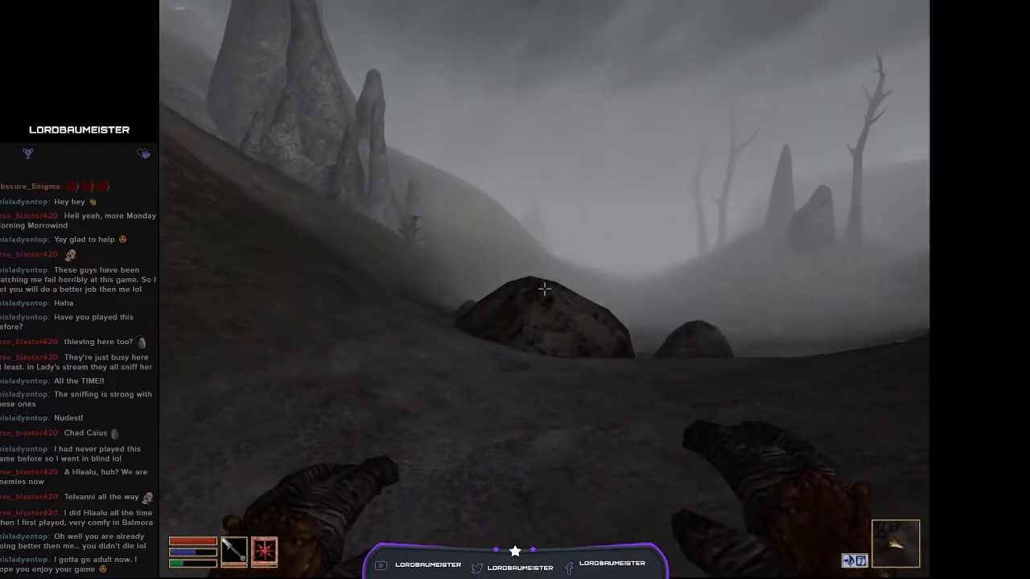
mouse_move(544, 289)
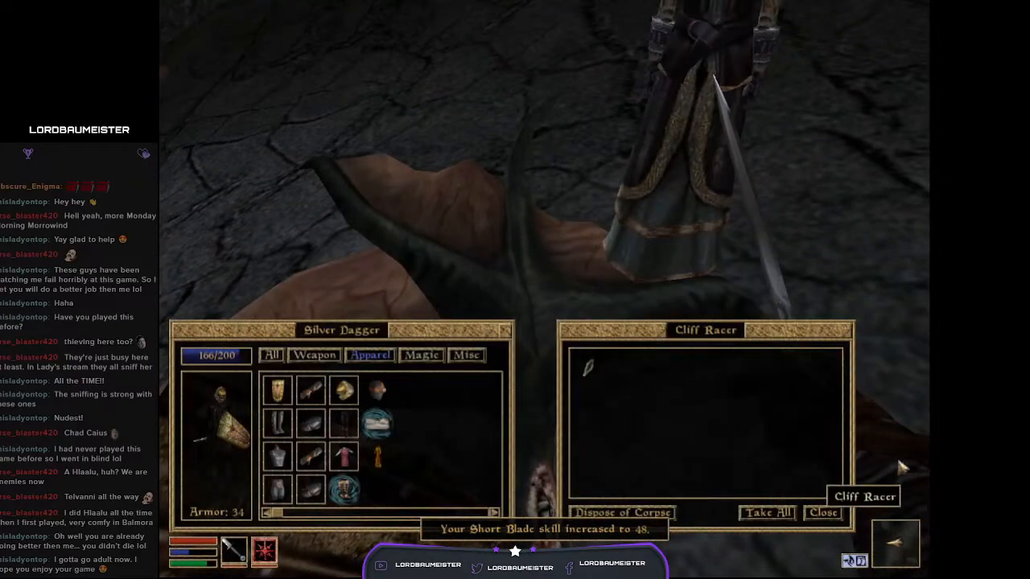
Step: Take all loot from the dead cliff racer
click(822, 513)
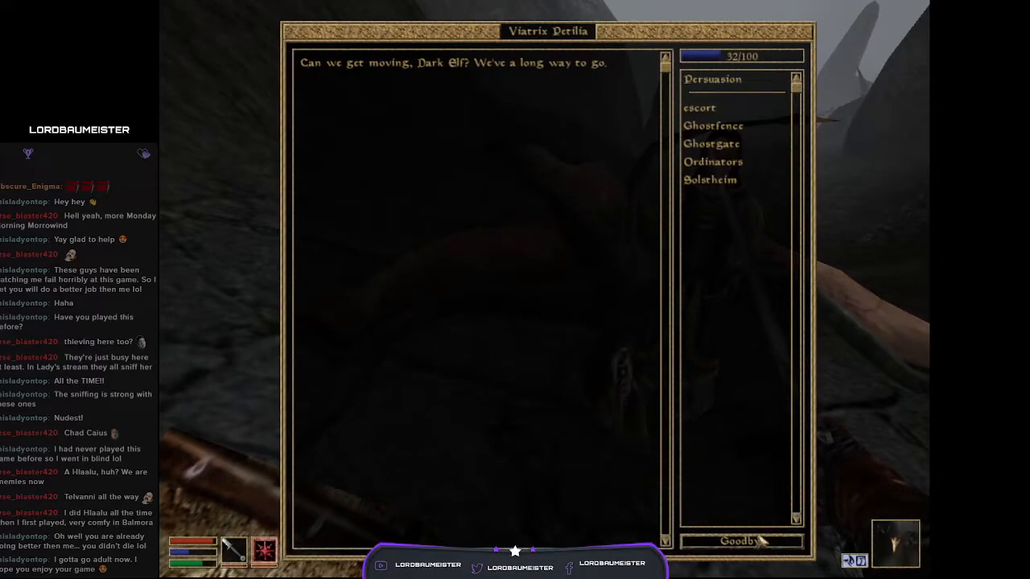
Step: End the conversation with Viatrix Petilia with Goodbye
click(738, 540)
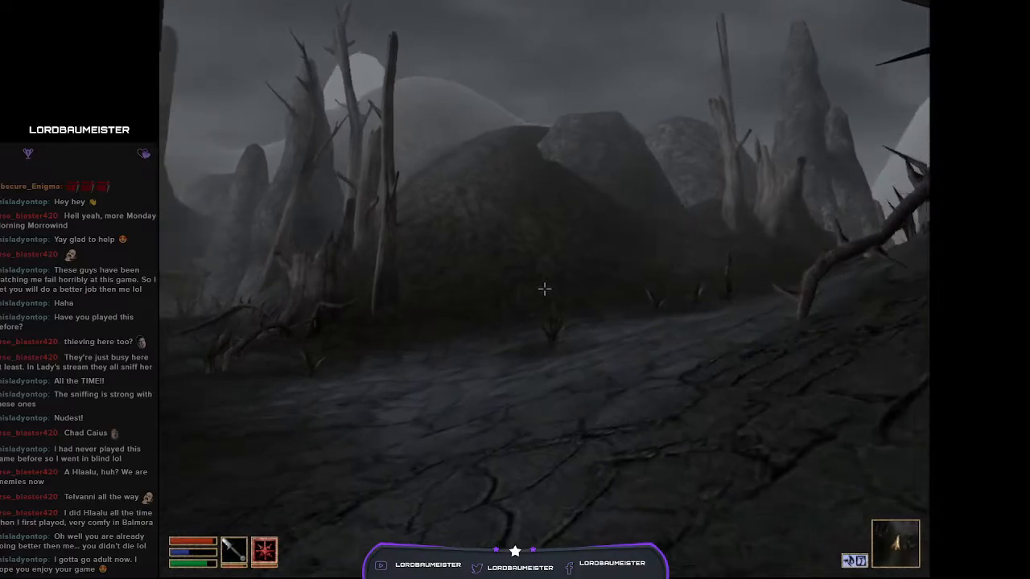
mouse_move(544, 290)
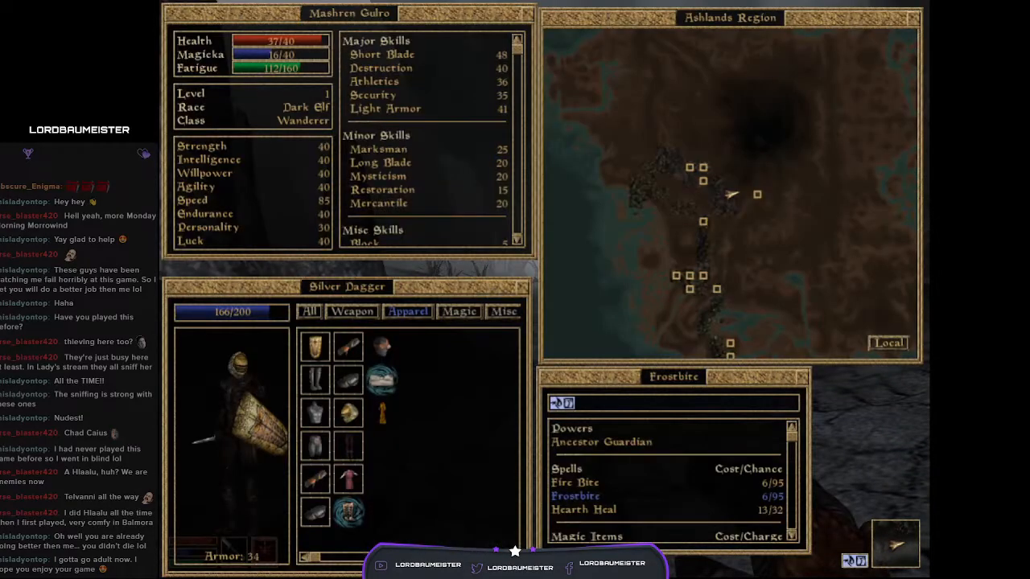
Step: Exit the menus with Escape to resume travelling
key(Escape)
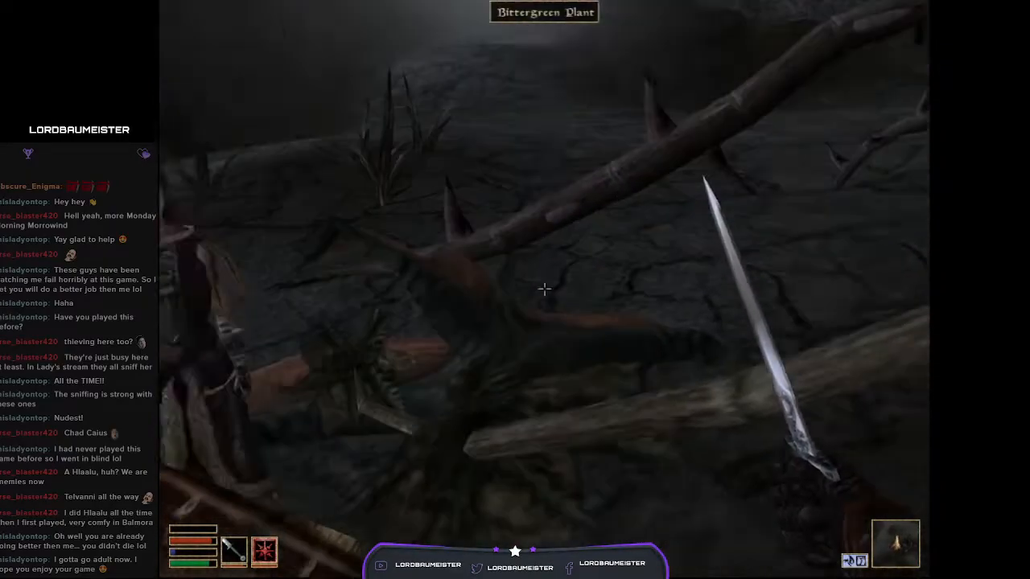
Step: Harvest the bittergreen plant, then bring up the Ashlands map and character screens
click(545, 289)
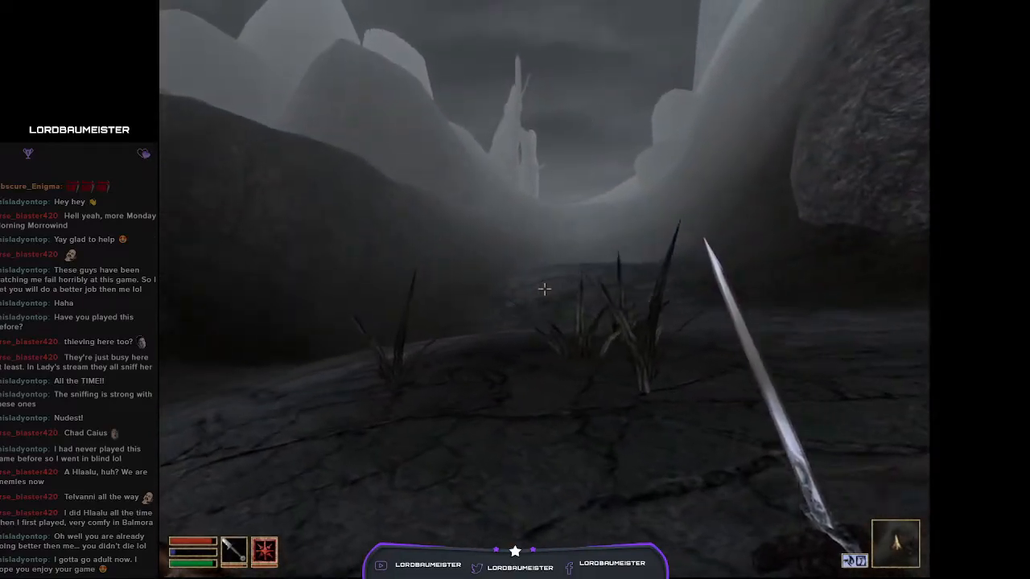
key(Tab)
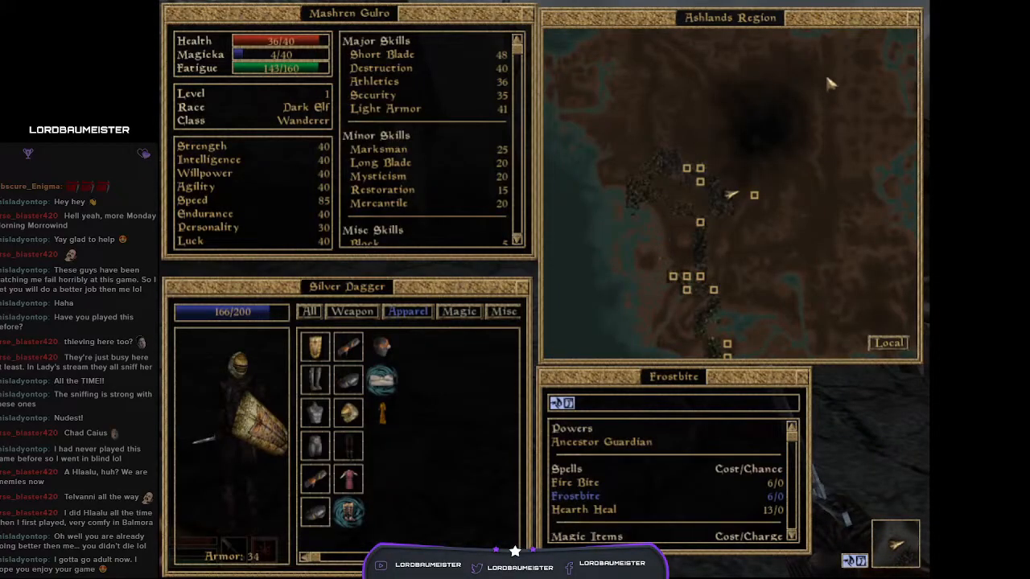
mouse_move(851, 300)
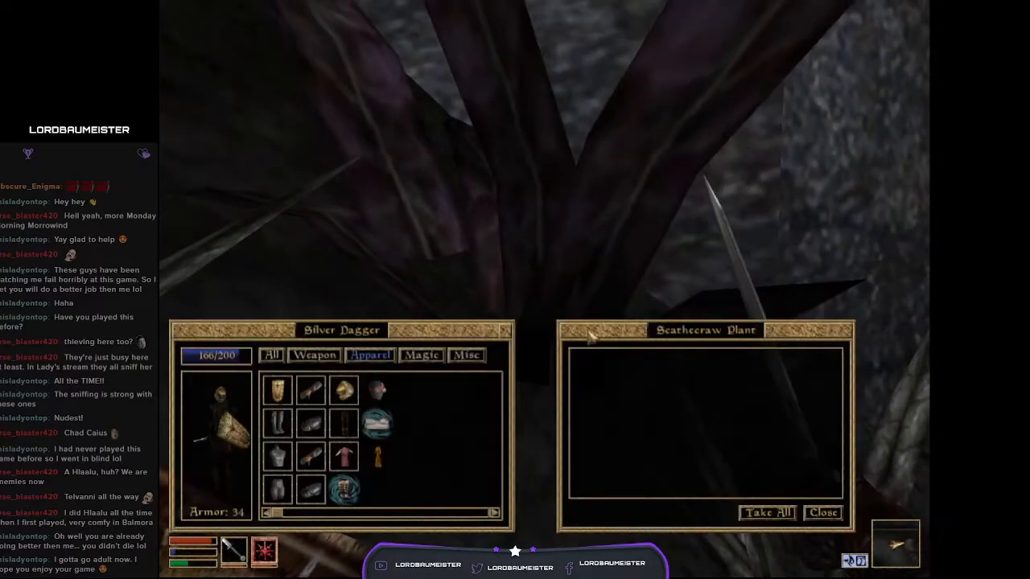
Step: Close the emptied scathecraw plant window
click(822, 513)
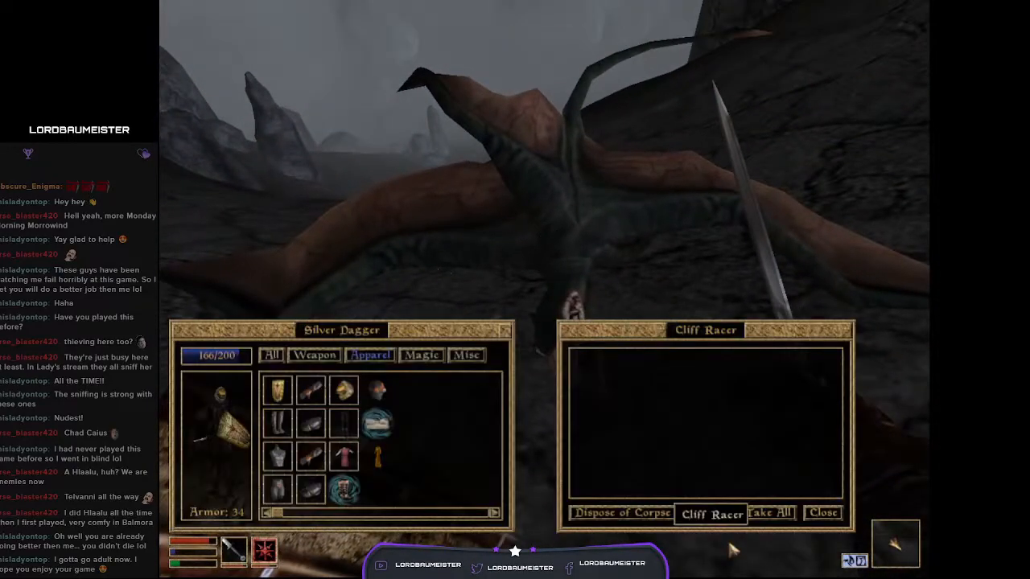
Step: Close the empty cliff racer corpse, toggle the menus, and advance through the fog
click(823, 514)
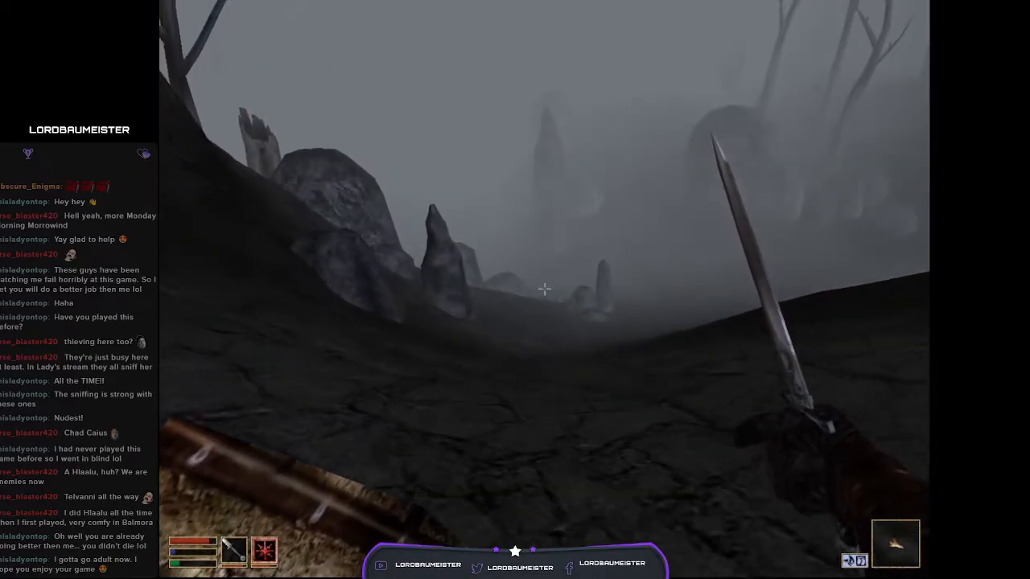
key(Tab)
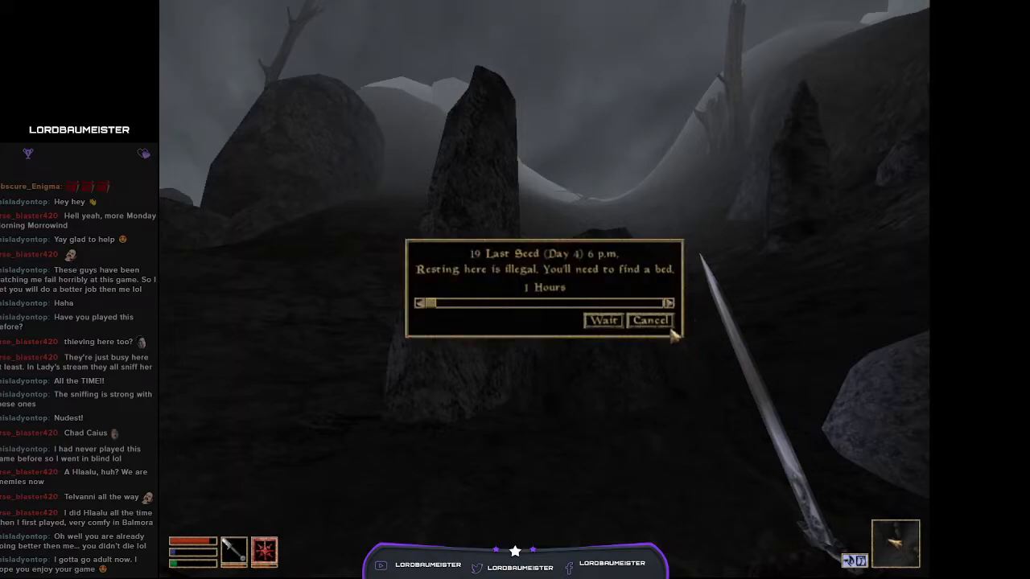
click(649, 319)
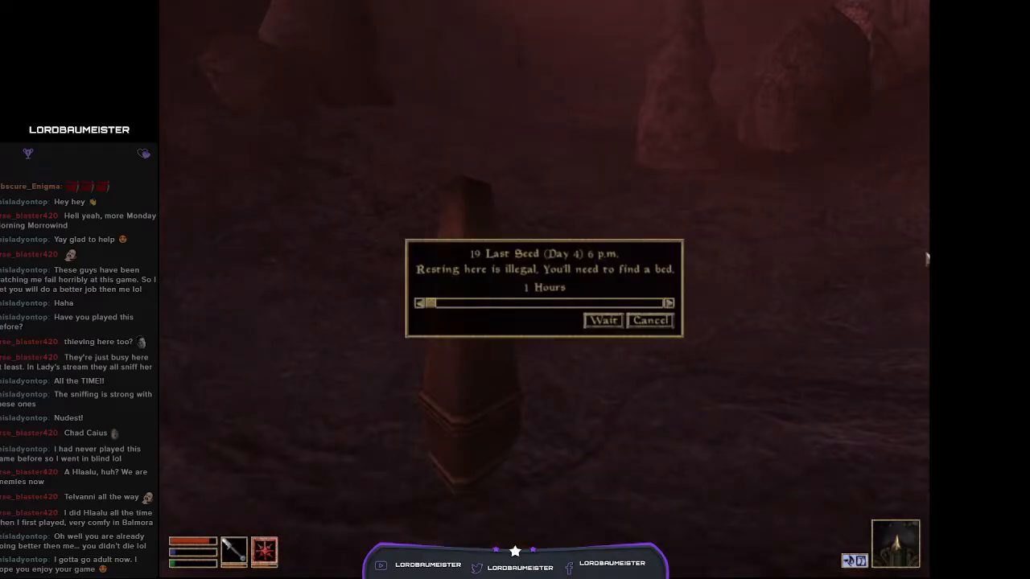
mouse_move(649, 336)
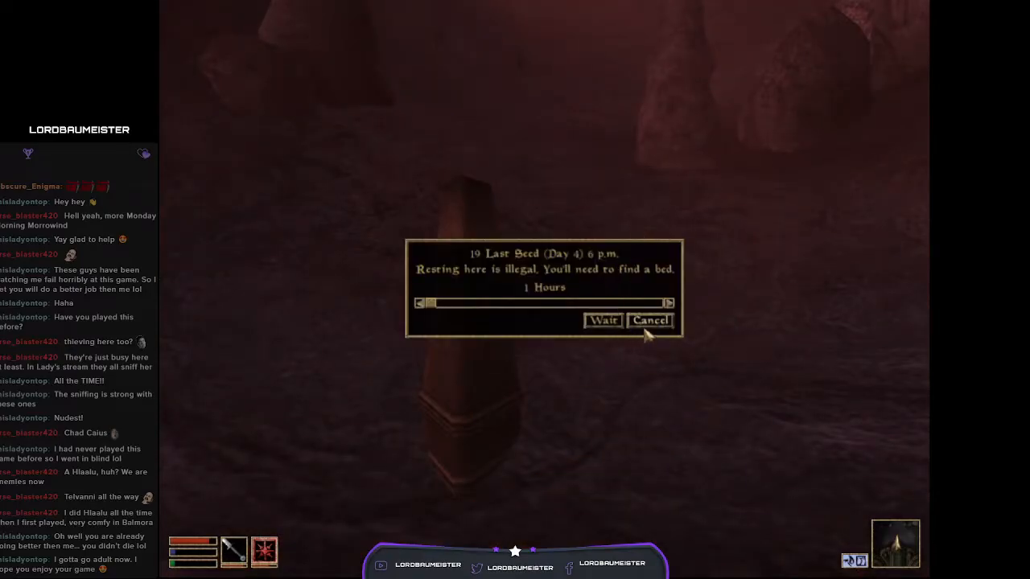
Step: Cancel the one-hour wait after the illegal-resting warning
click(649, 320)
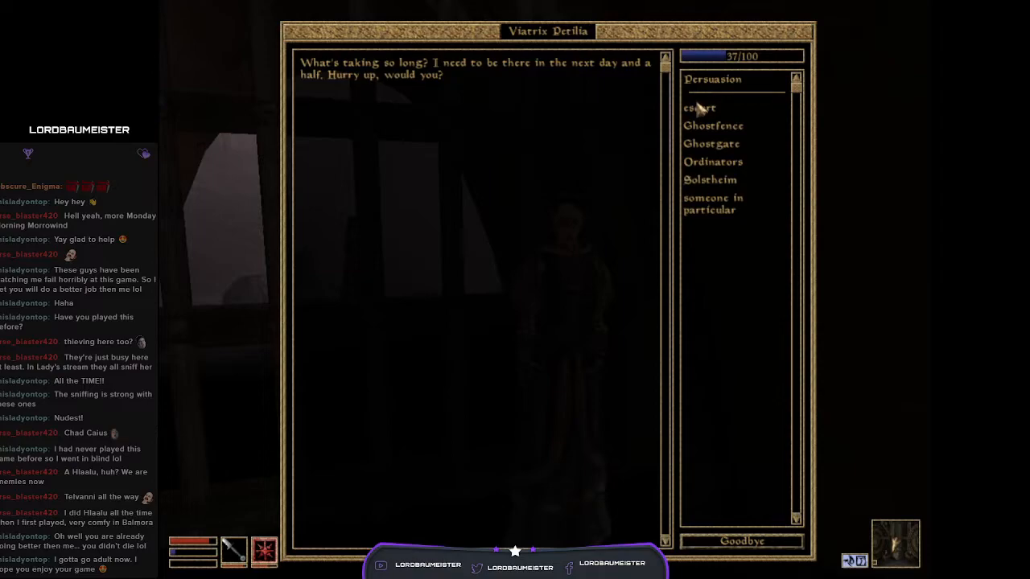
Step: Ask Viatrix Petilia about the escort and the Ghostfence, then say goodbye
click(699, 107)
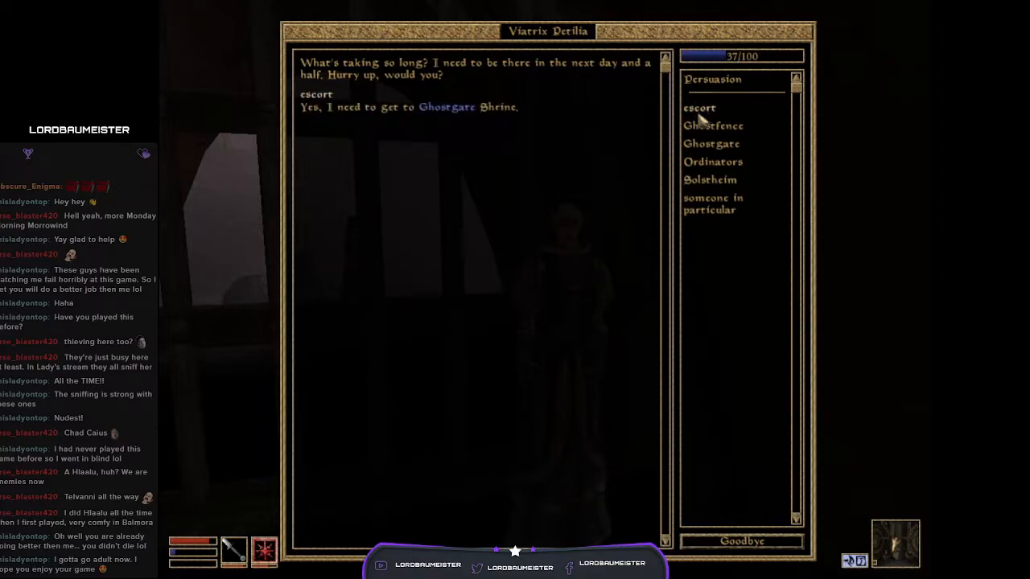
click(711, 143)
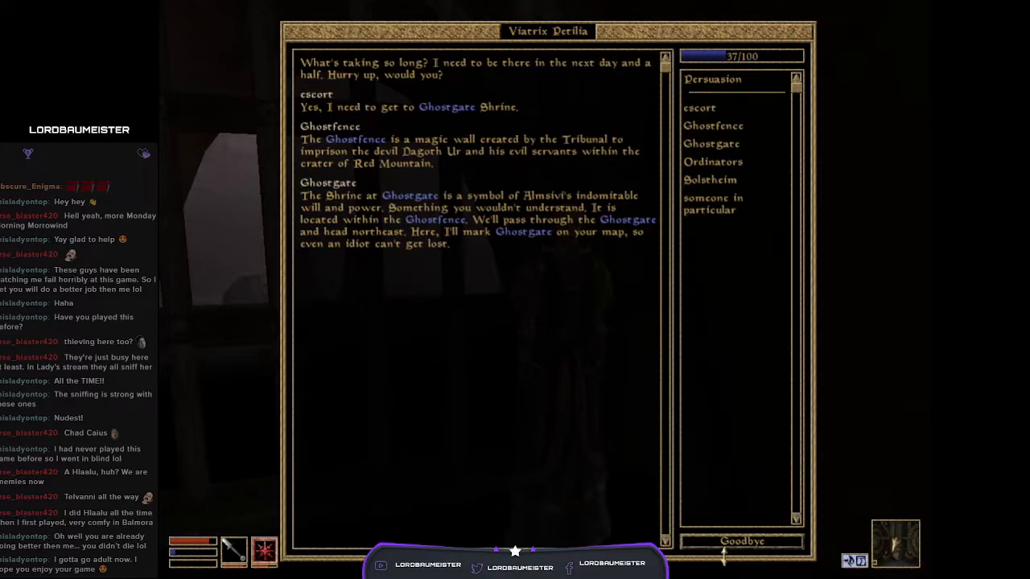
click(741, 541)
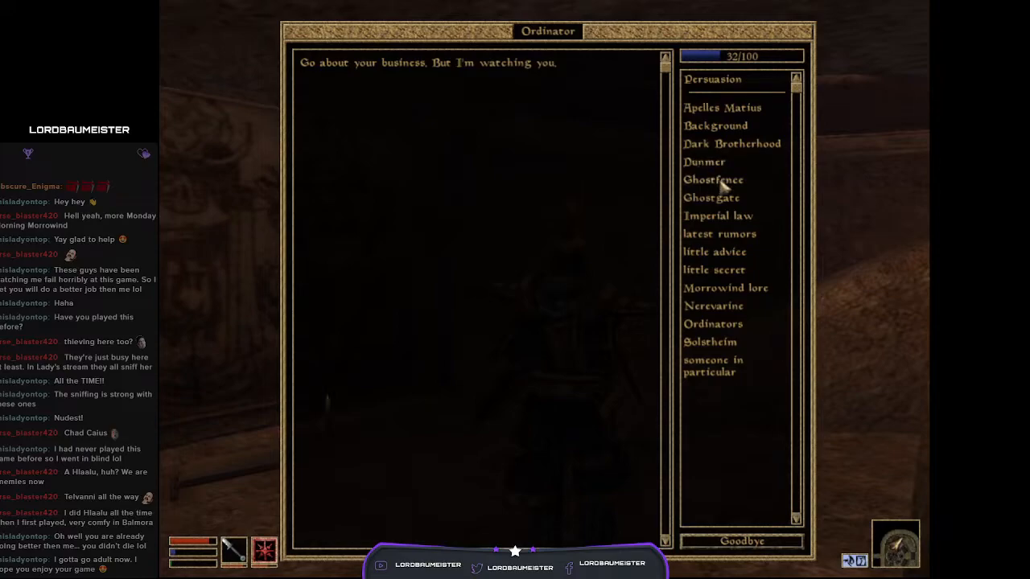
Step: Ask the Ordinator about Ghostfence, Ghostgate, Buoyant Armigers, rumors, advice and a secret
click(712, 179)
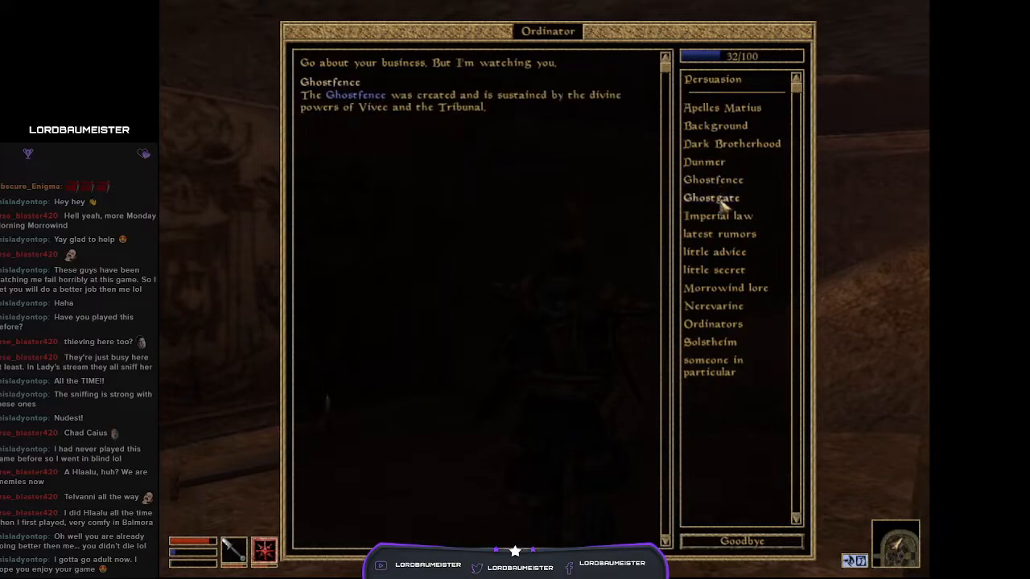
click(710, 197)
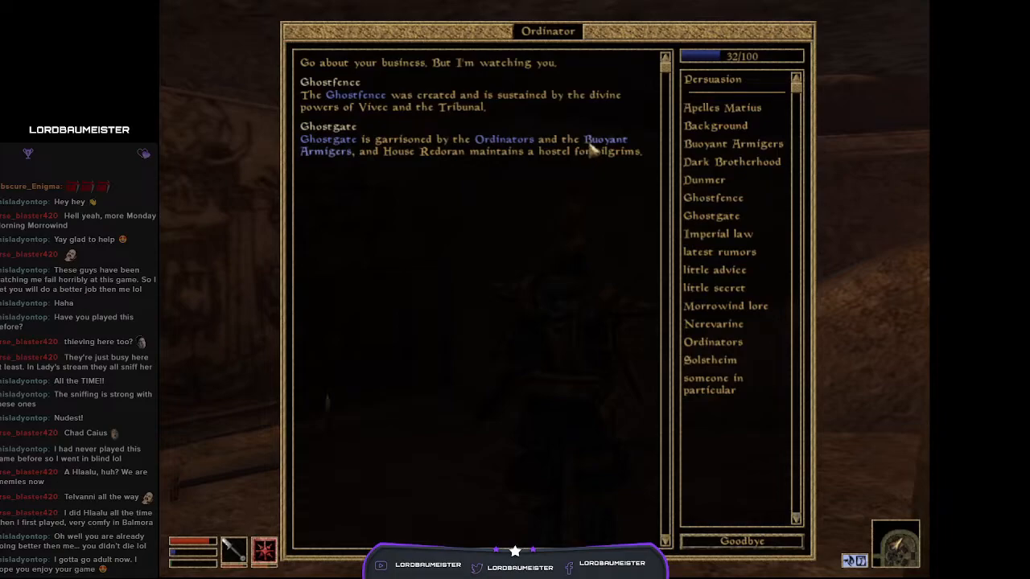
click(600, 139)
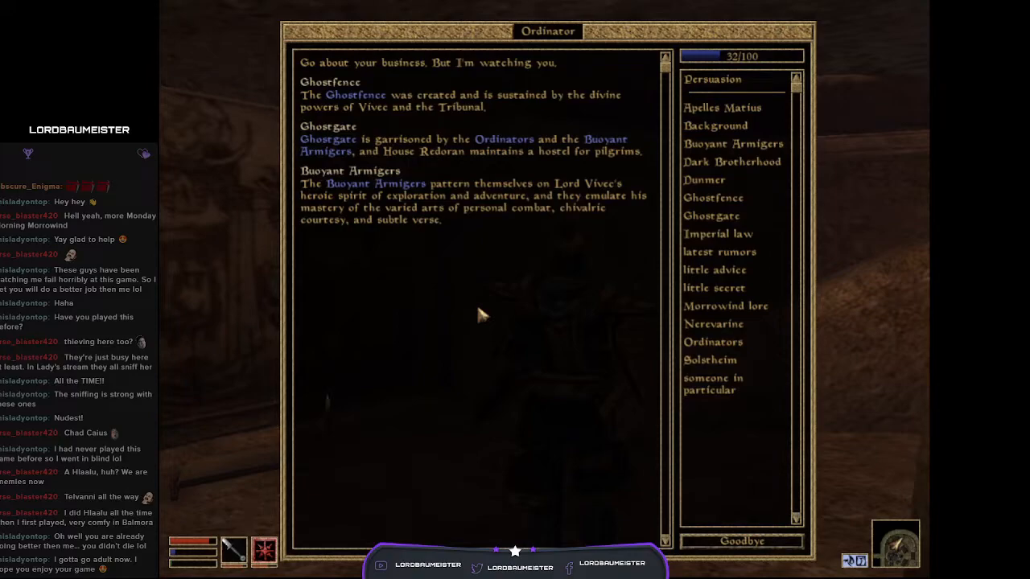
mouse_move(764, 287)
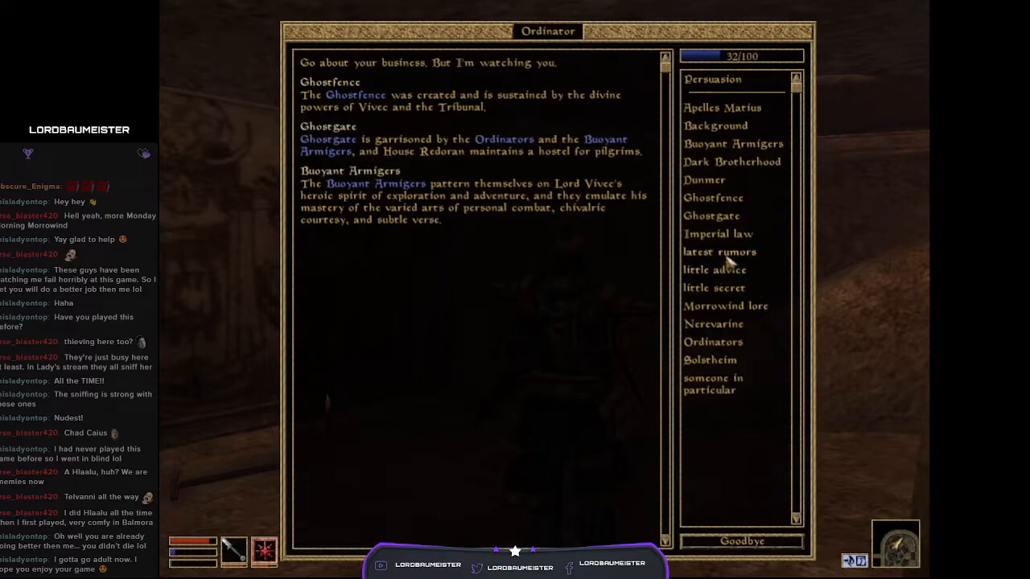
click(720, 252)
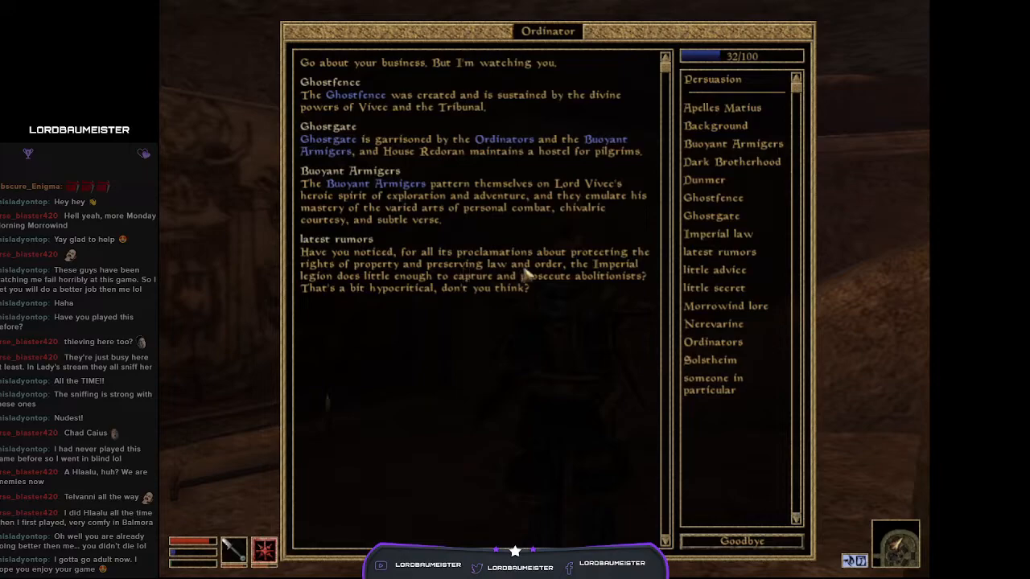
mouse_move(636, 351)
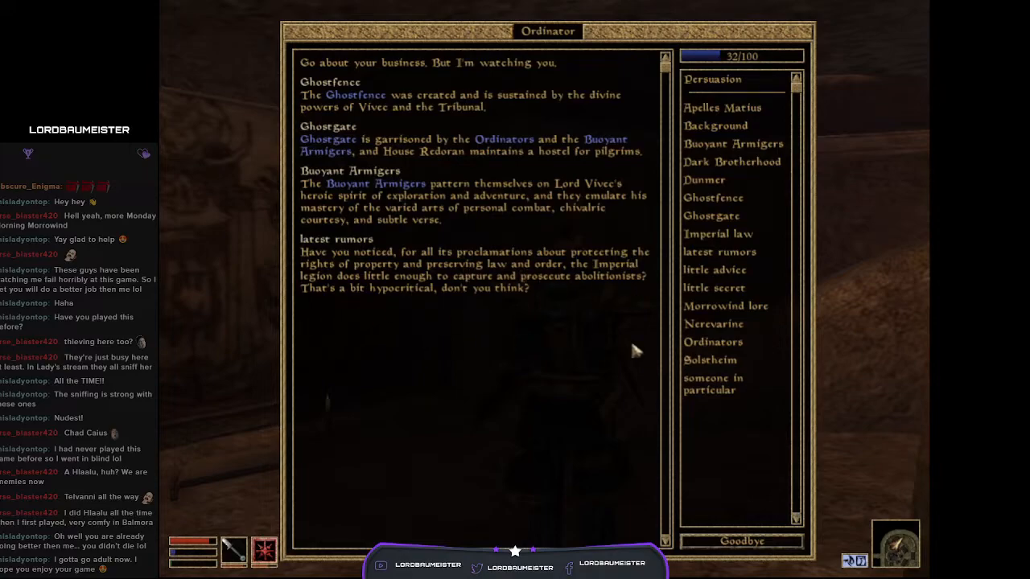
mouse_move(535, 298)
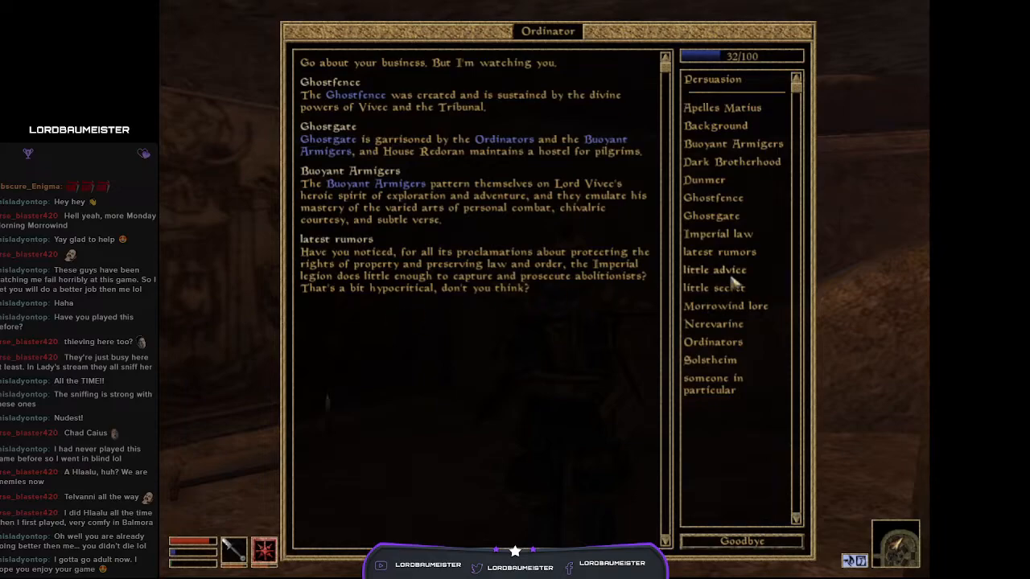
click(714, 270)
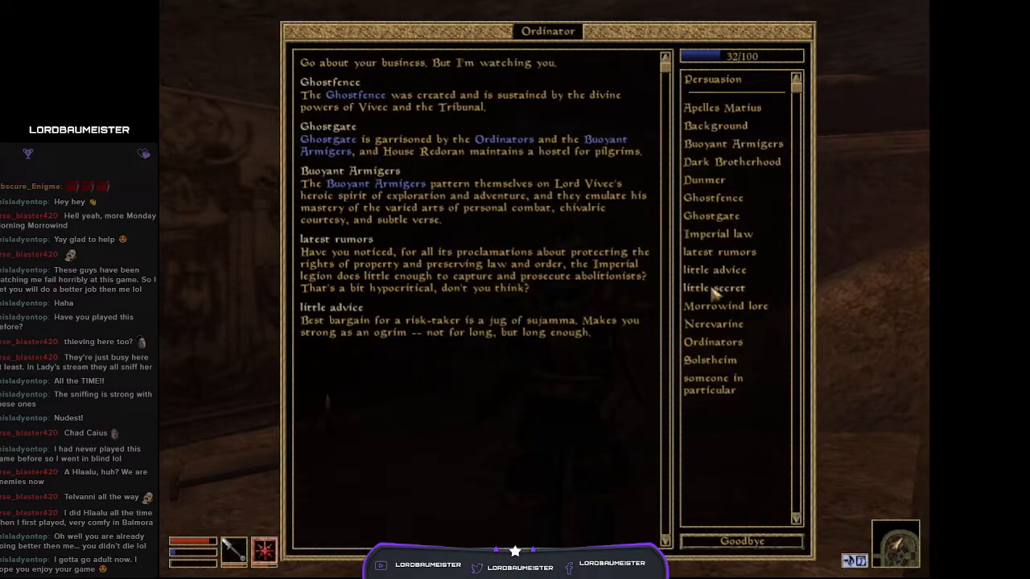
click(712, 287)
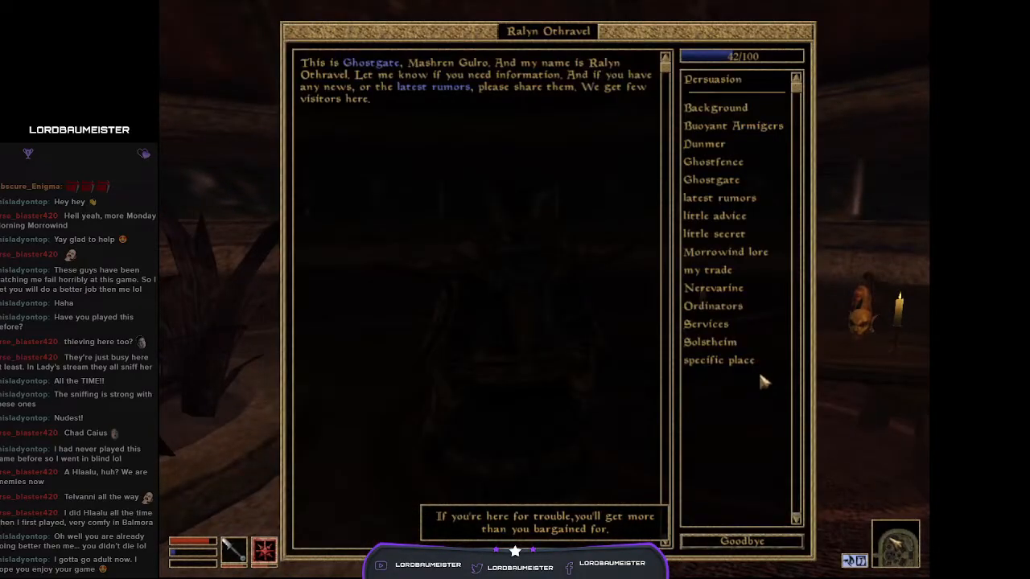
mouse_move(698, 180)
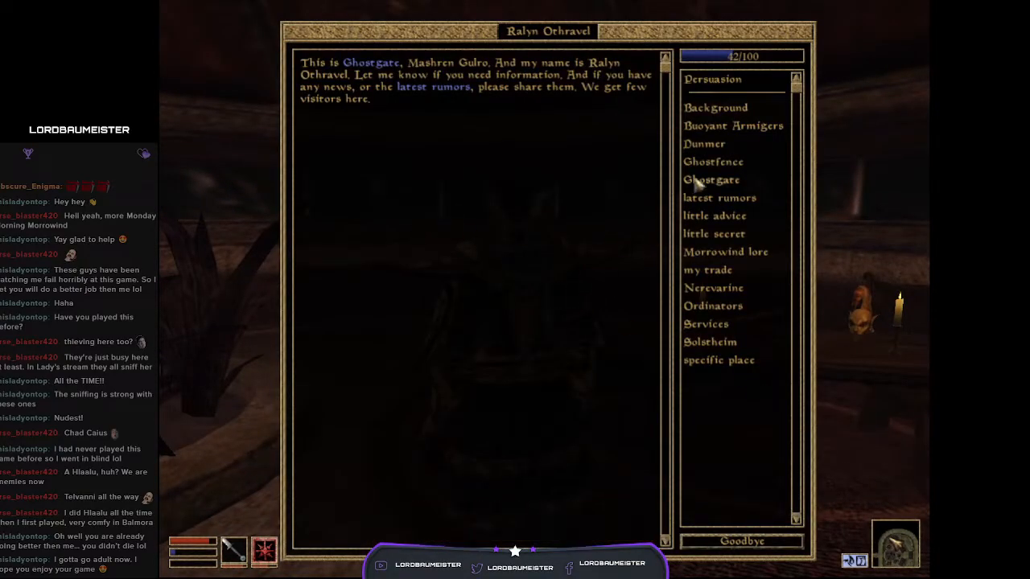
Step: Ask Ralyn Othravel about Ghostgate and hear his latest rumor
click(711, 179)
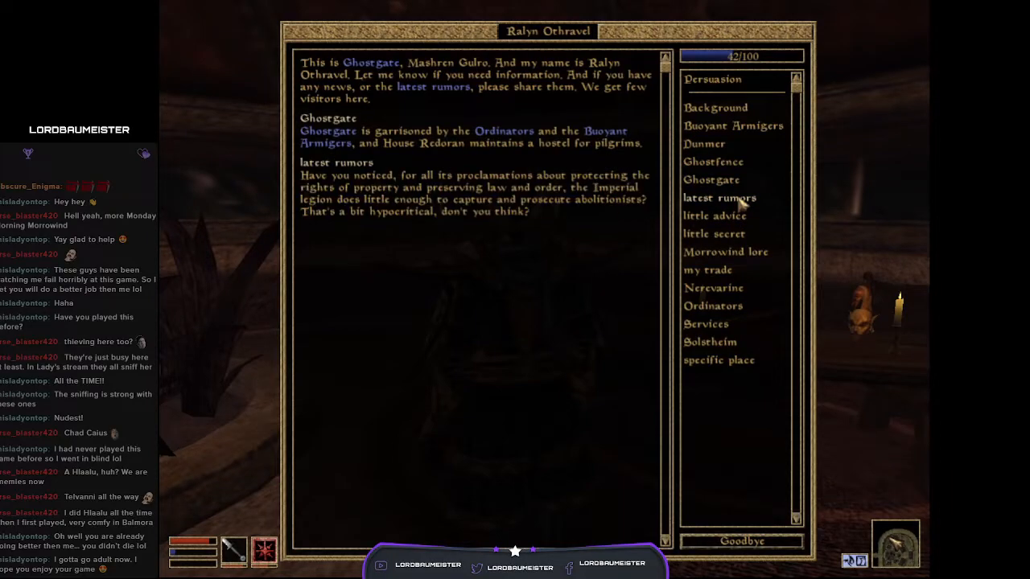
mouse_move(423, 282)
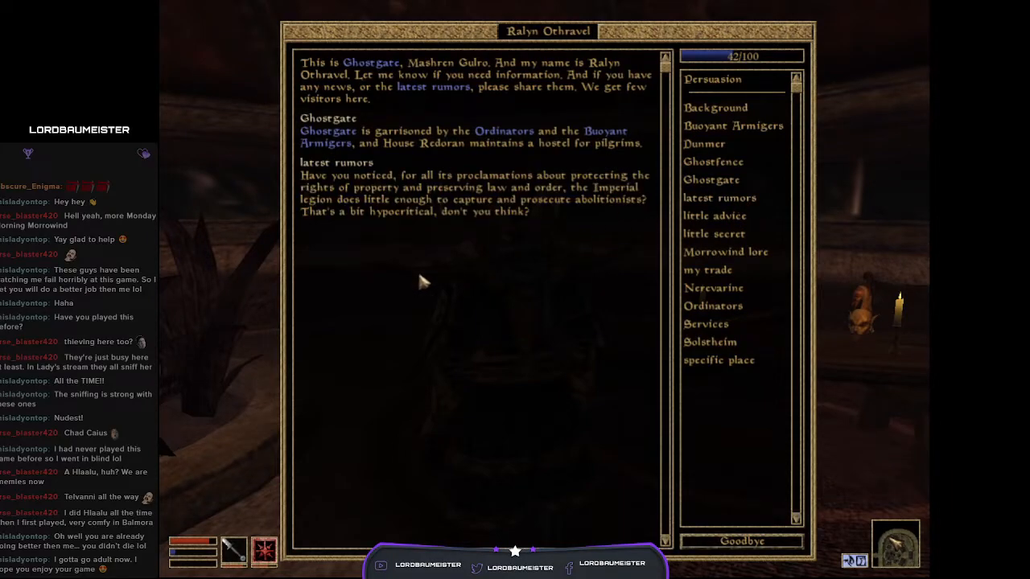
click(740, 540)
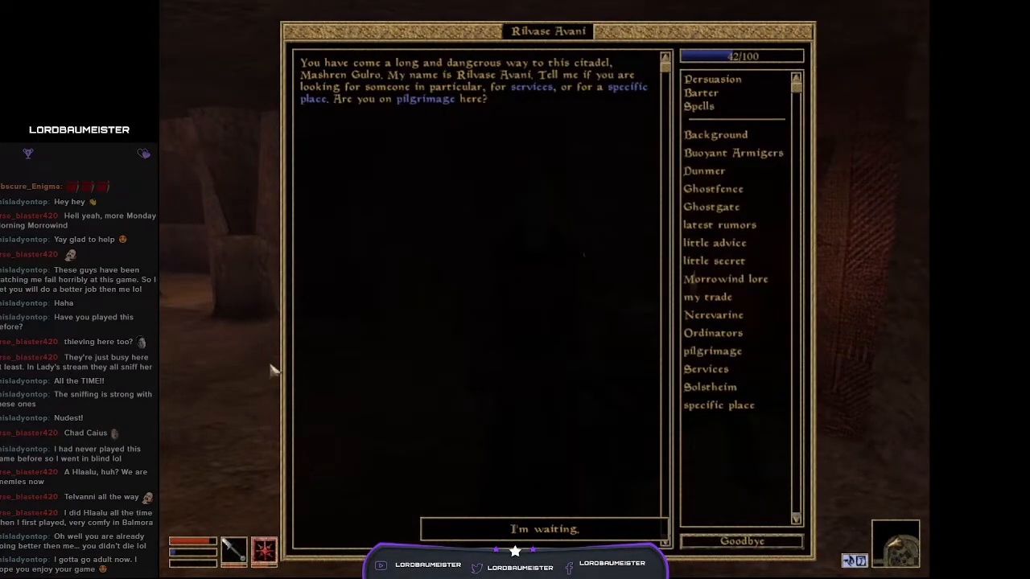
Step: Ask Rilvase Avani about the pilgrimage shrine honouring the Tribunal and fallen defenders
click(711, 350)
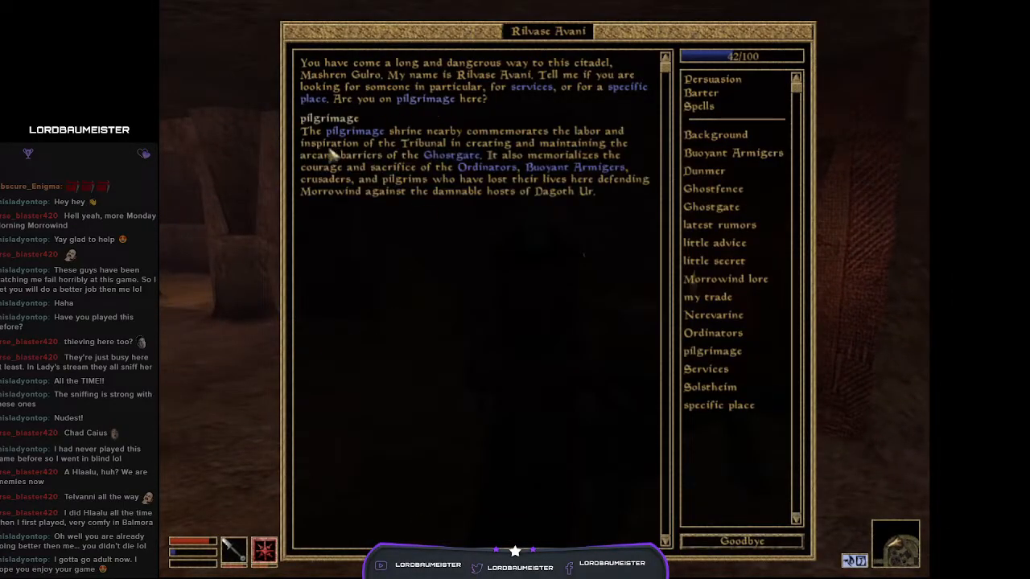
mouse_move(413, 225)
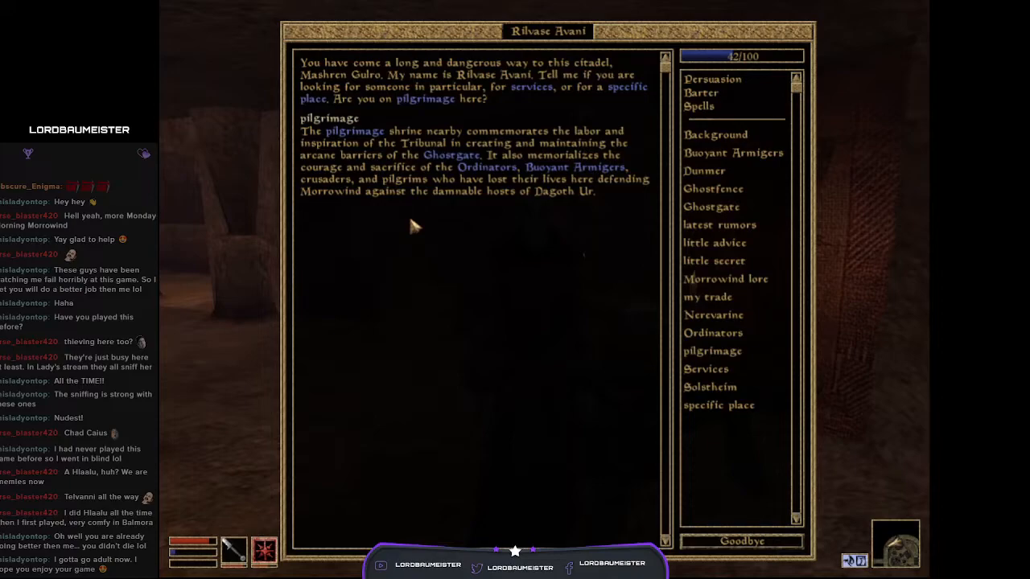
mouse_move(744, 555)
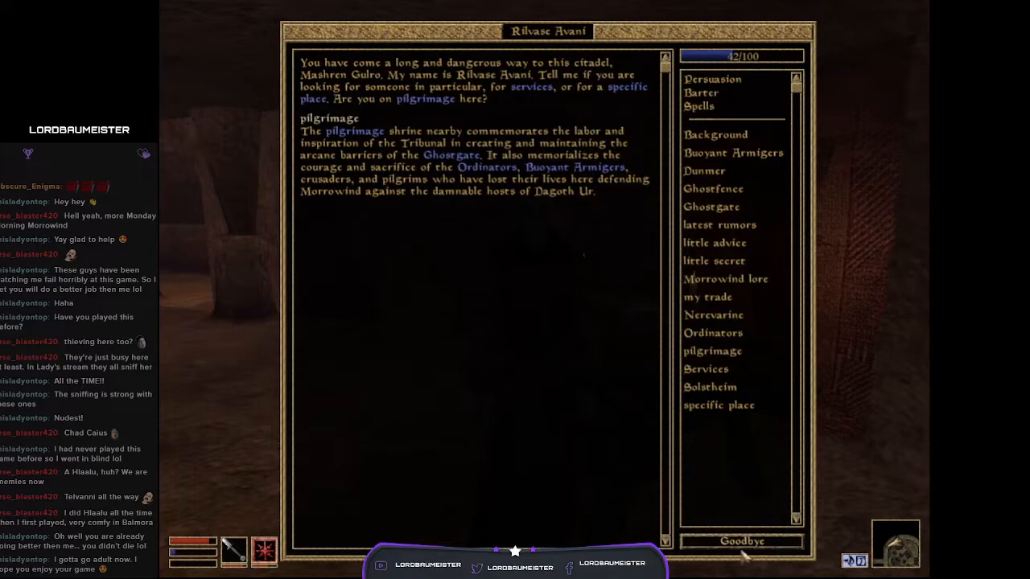
Step: Say goodbye to Rilvase Avani, then talk to Teril Savani about the latest rumors
click(740, 541)
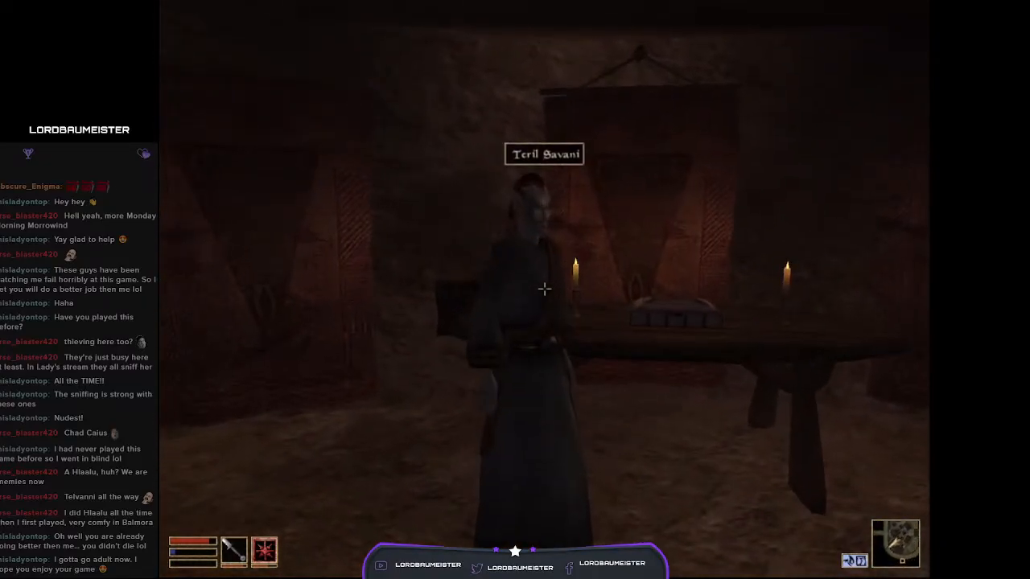
click(544, 289)
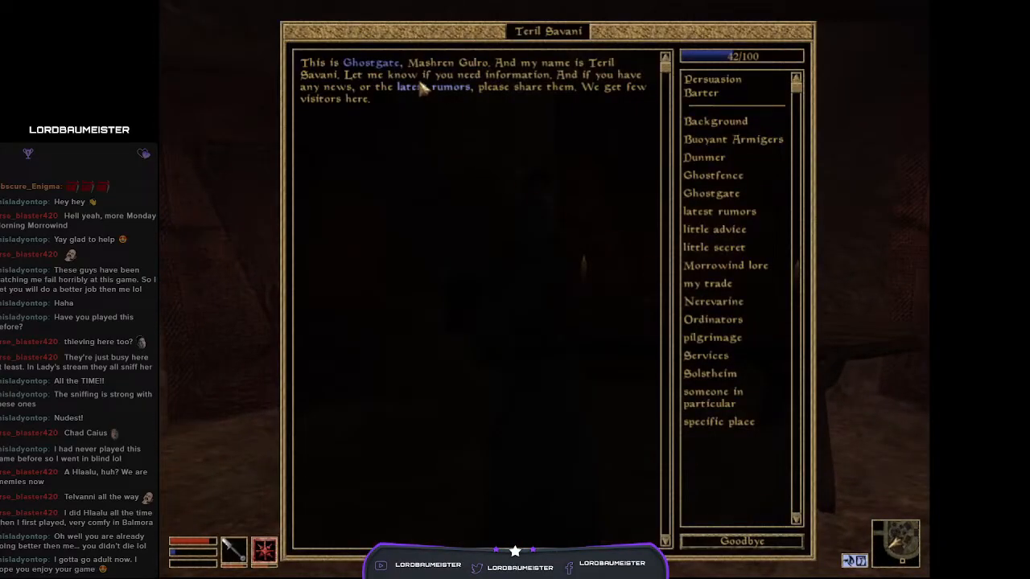
click(741, 540)
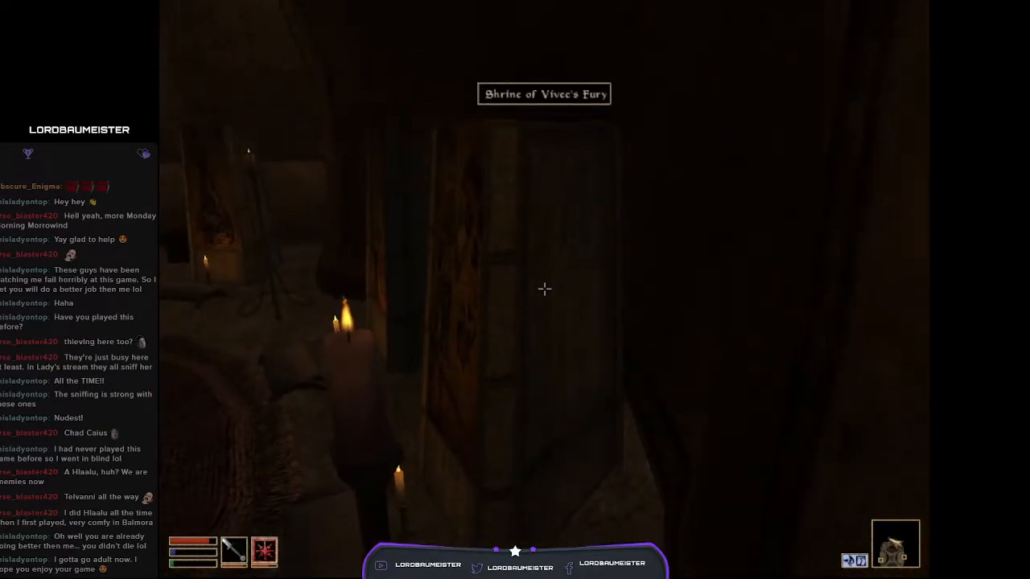
mouse_move(544, 289)
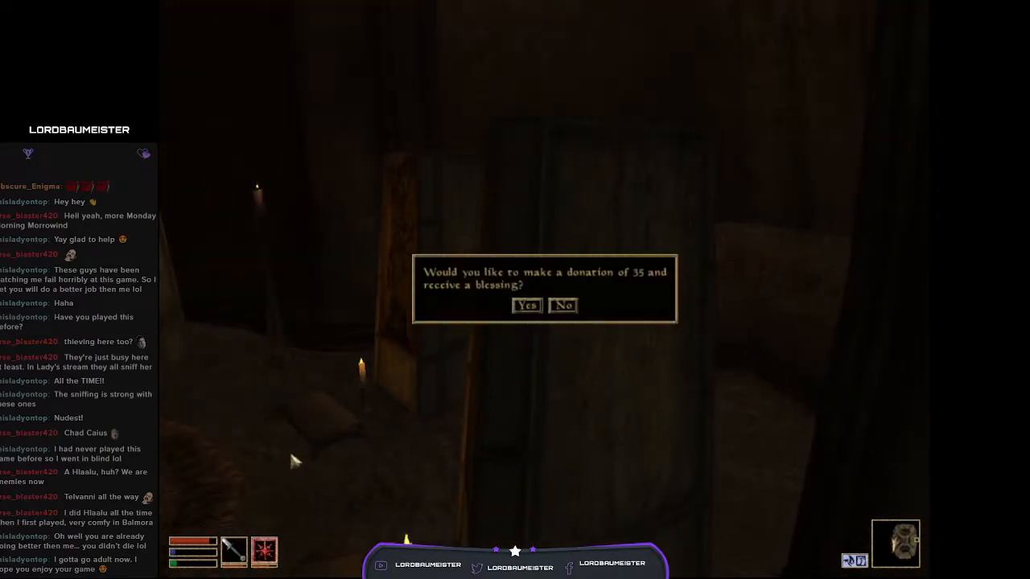
Step: Accept the 35 donation for a blessing at the Shrine of Vivec's Fury, then show the map overview
click(527, 305)
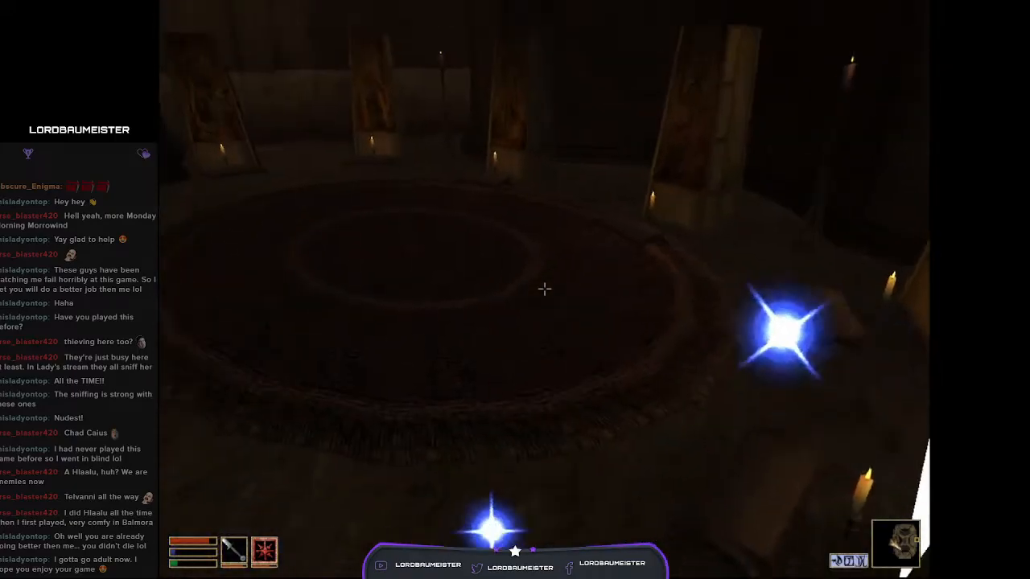
key(Tab)
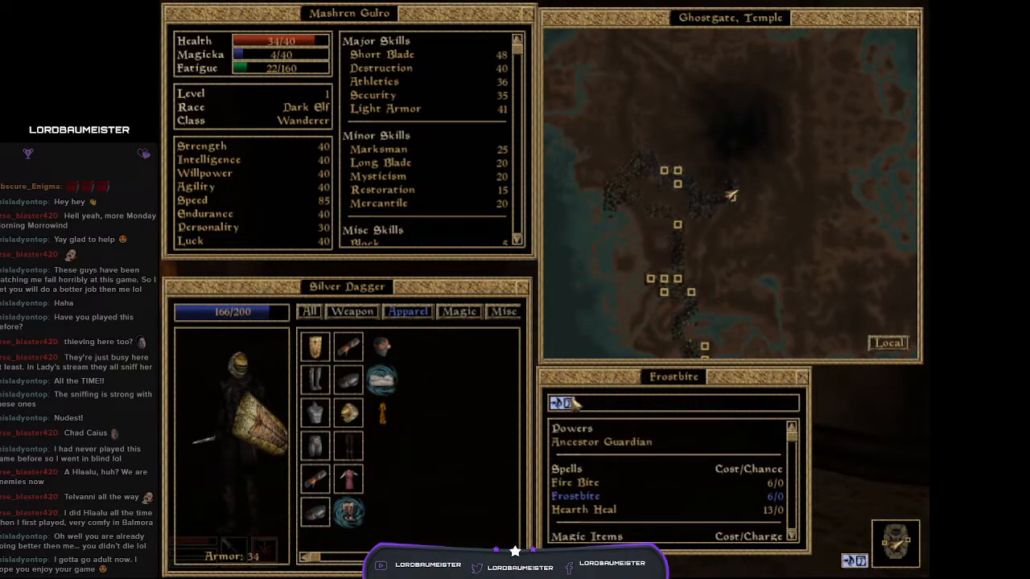
mouse_move(620, 410)
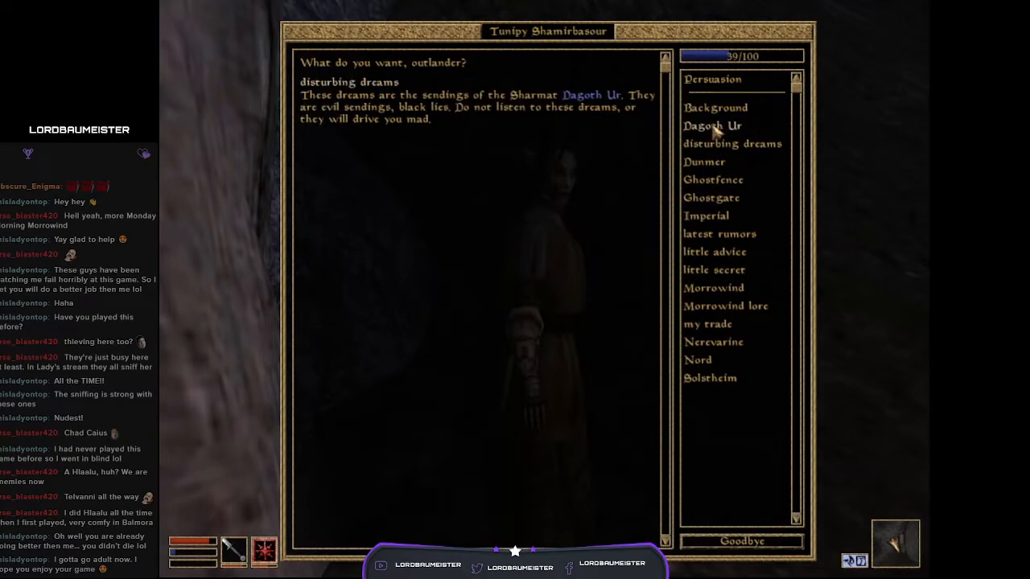
mouse_move(553, 170)
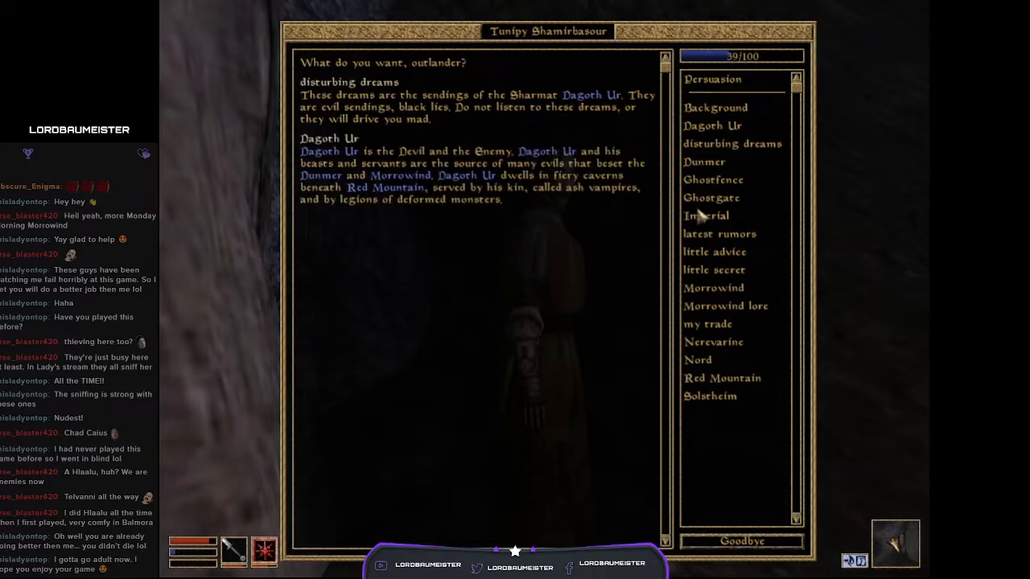
Step: Ask Tunipy Shamirbasour about Ghostgate and the latest rumors, then say goodbye
click(710, 197)
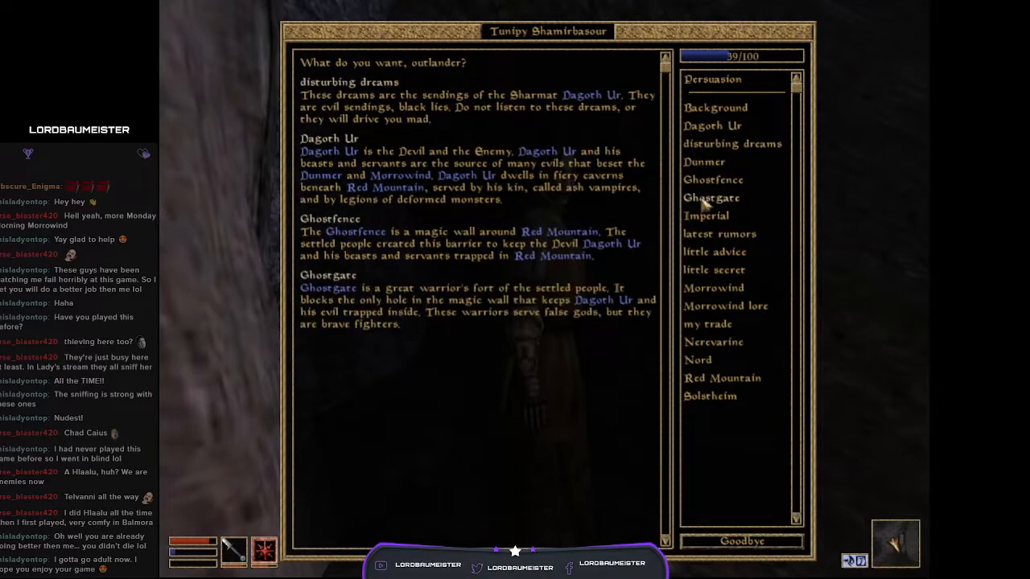
mouse_move(706, 233)
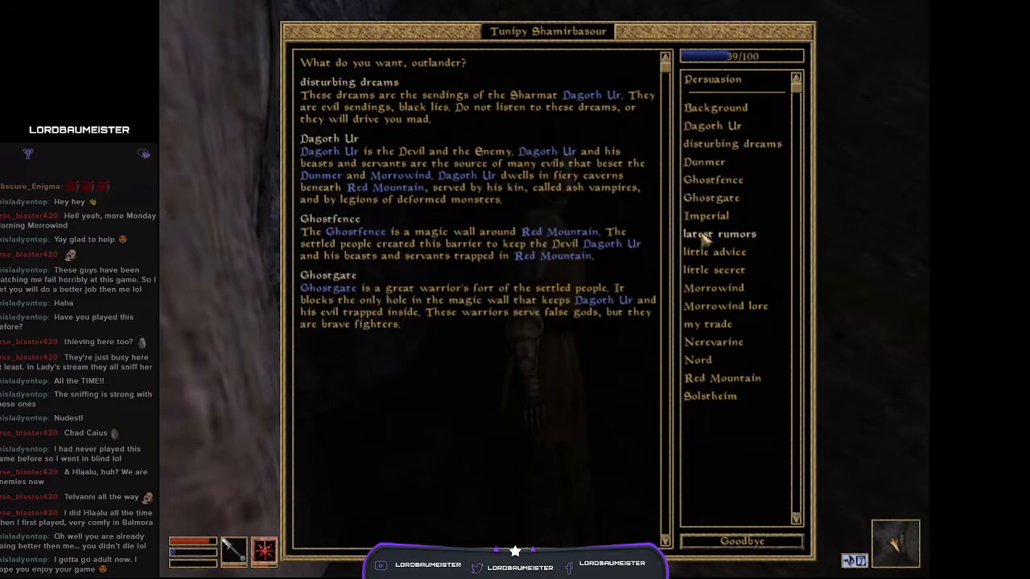
click(718, 233)
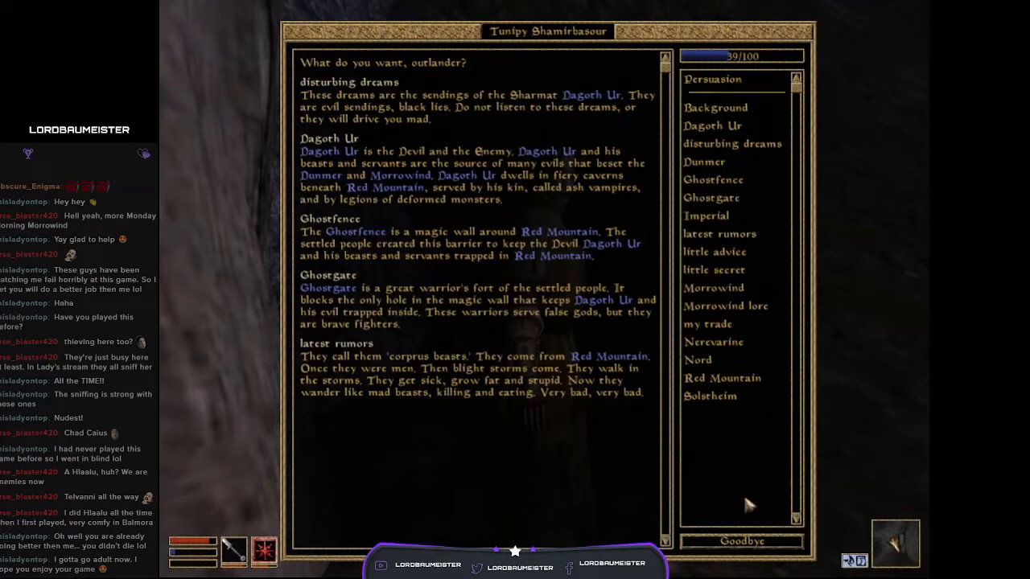
click(741, 541)
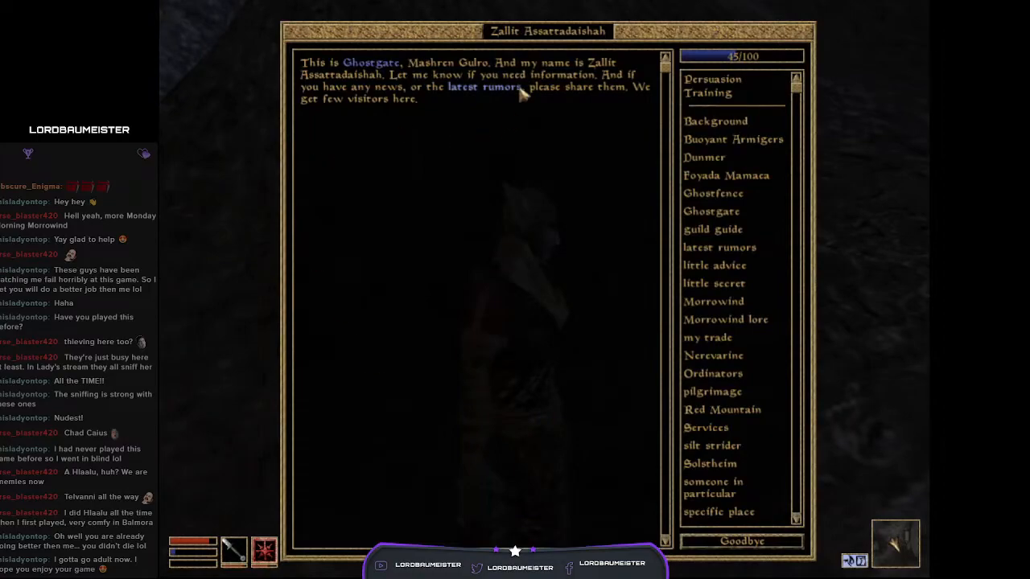
Step: Hear Zallit Assattadaishah's rumor about Imperial hypocrisy, then say goodbye
click(483, 87)
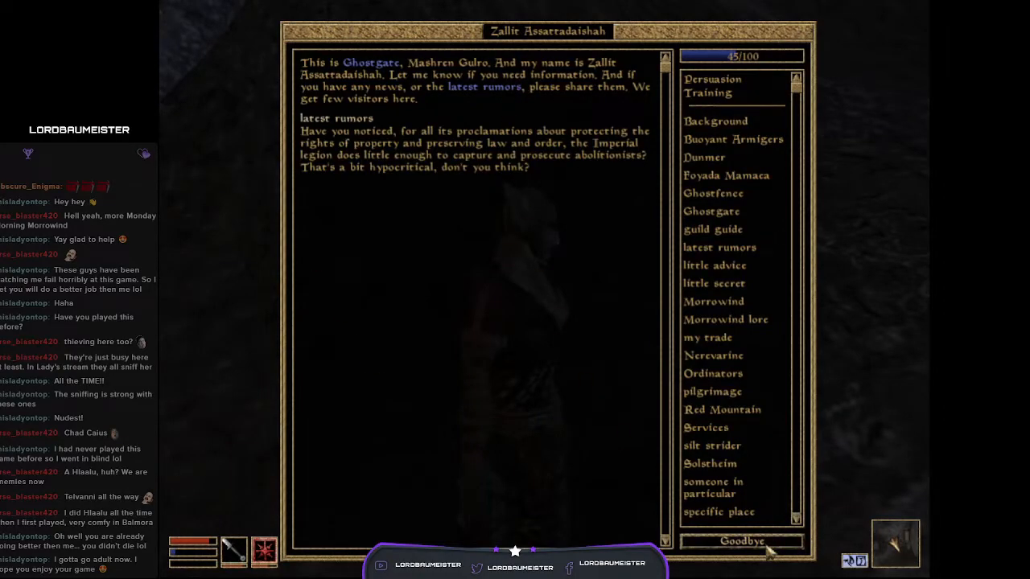
click(740, 541)
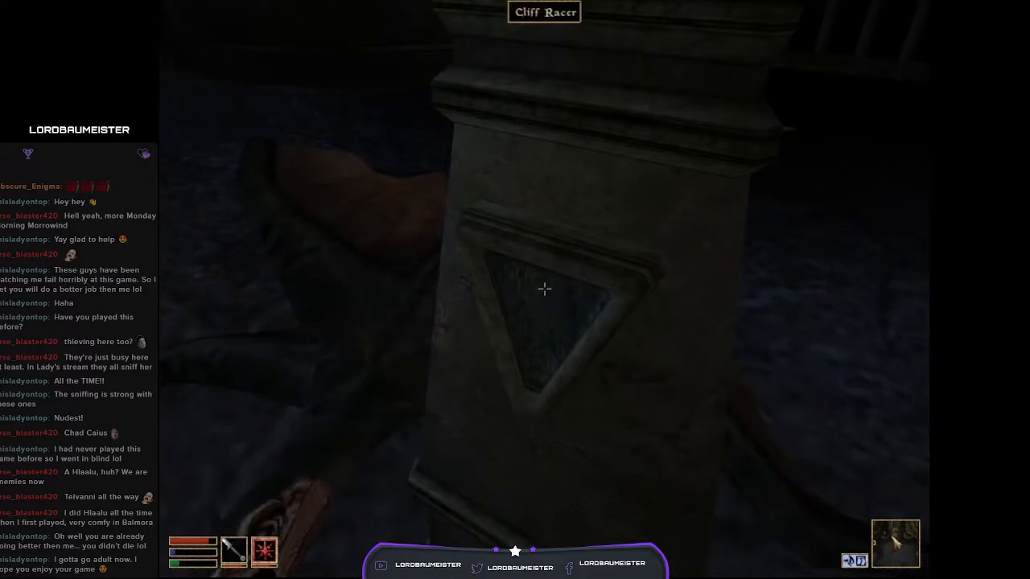
Step: Attack the cliff racer and pull the pillar switch to open Ghostgate
click(544, 290)
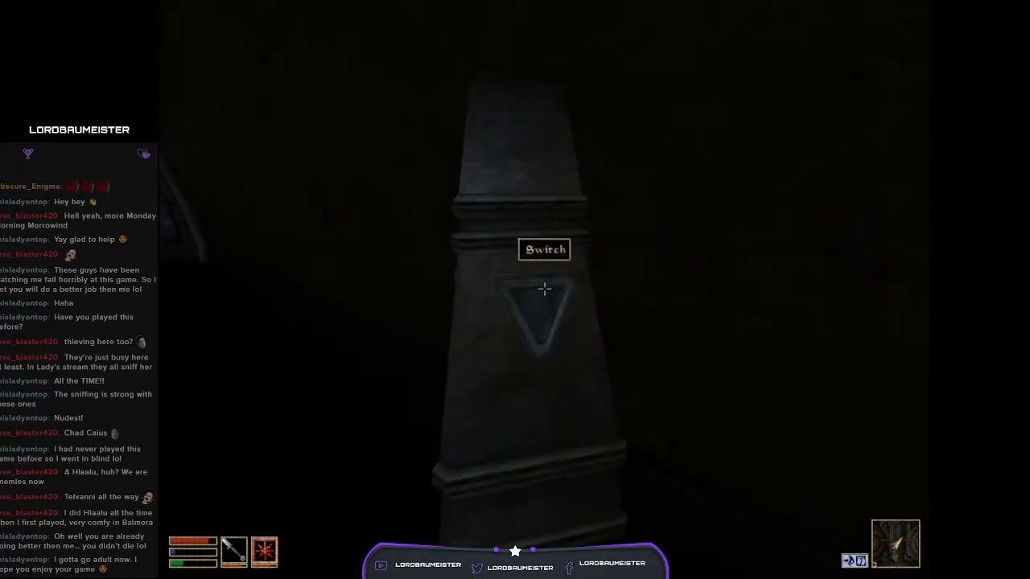
click(544, 289)
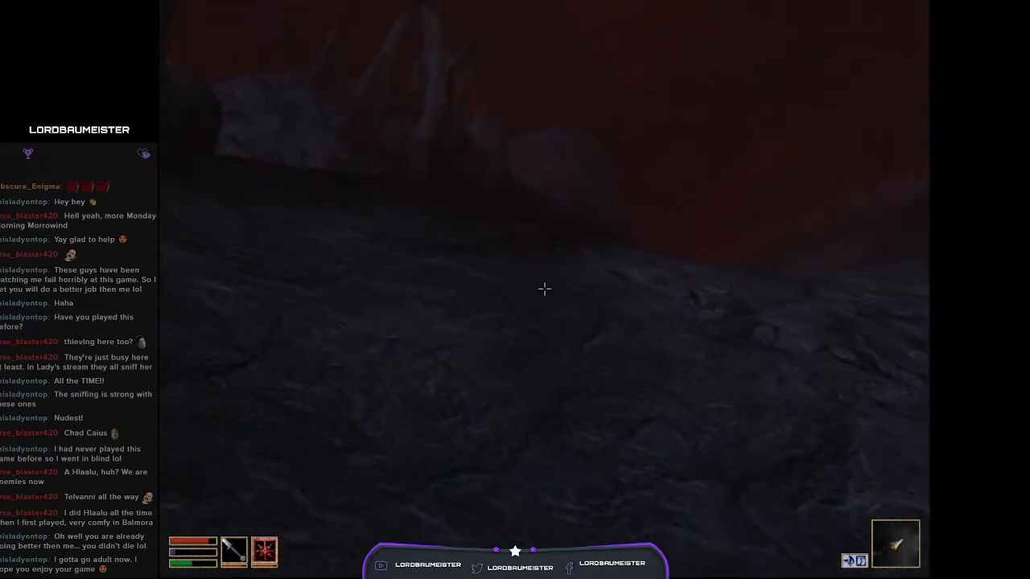
Step: Ready the dagger and walk out through the gate into the Ashlands
key(tab)
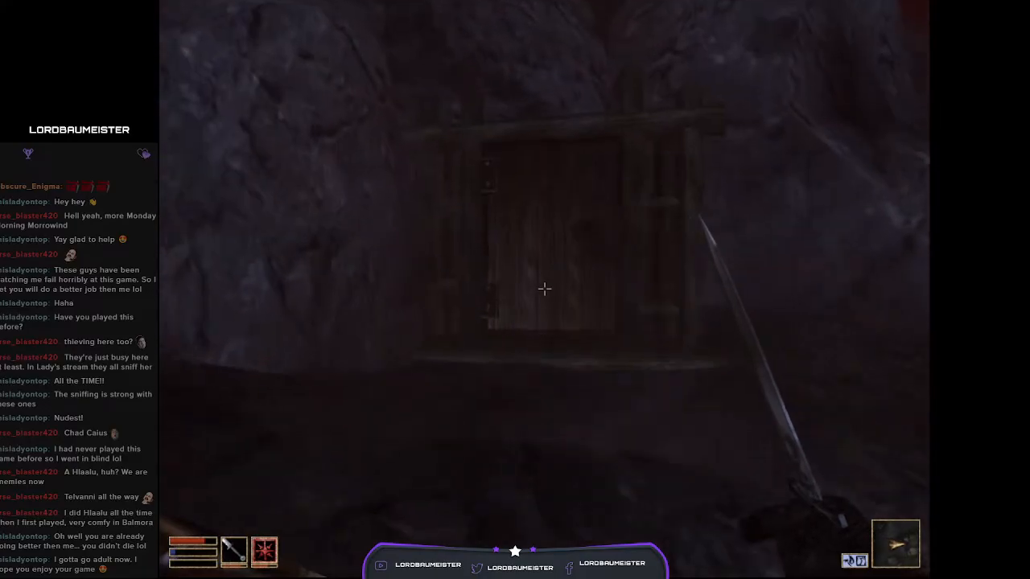
mouse_move(544, 289)
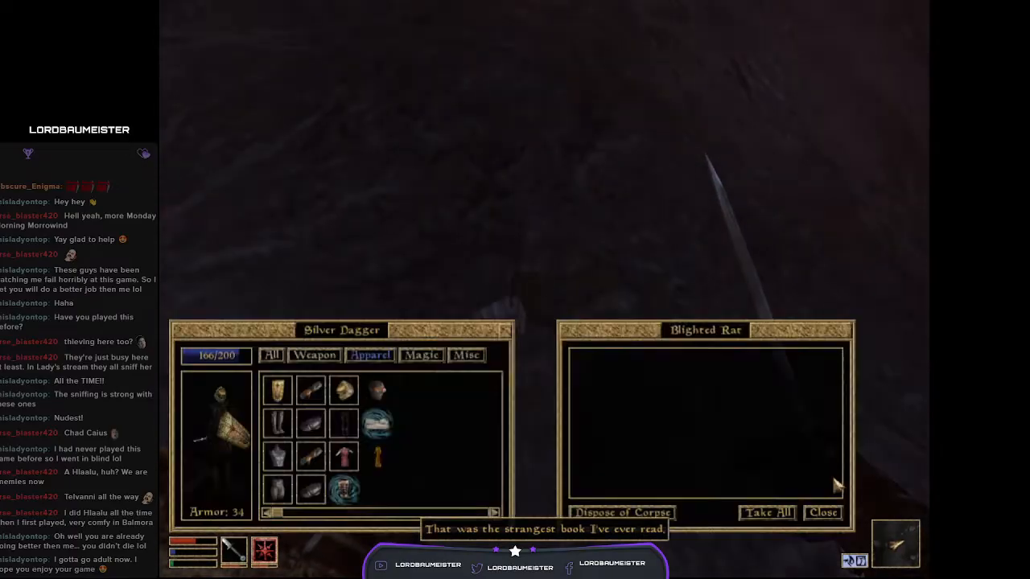
Step: Close the empty Blighted Rat corpse window
click(821, 513)
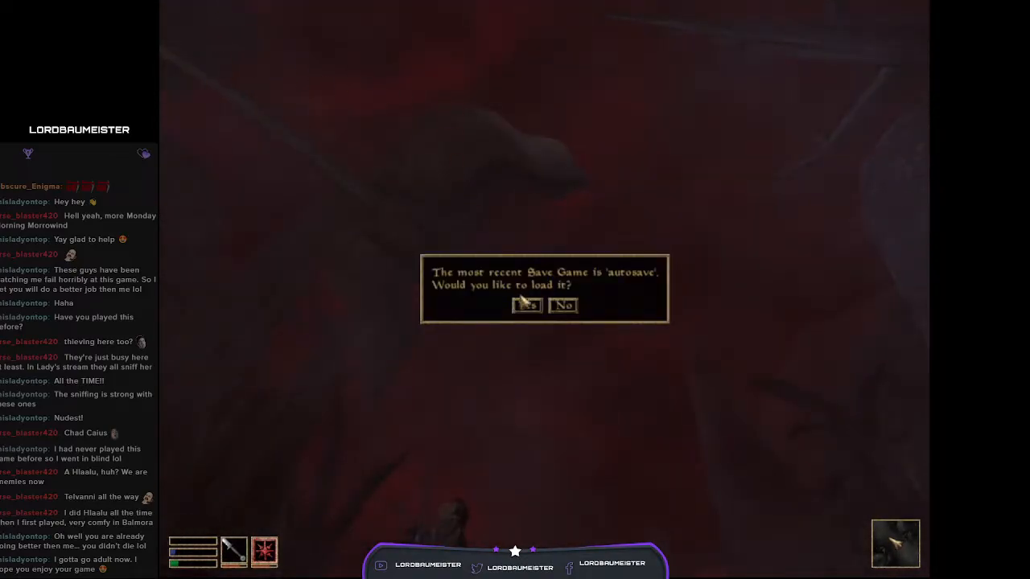
Step: Confirm loading the 'autosave' save game
click(564, 304)
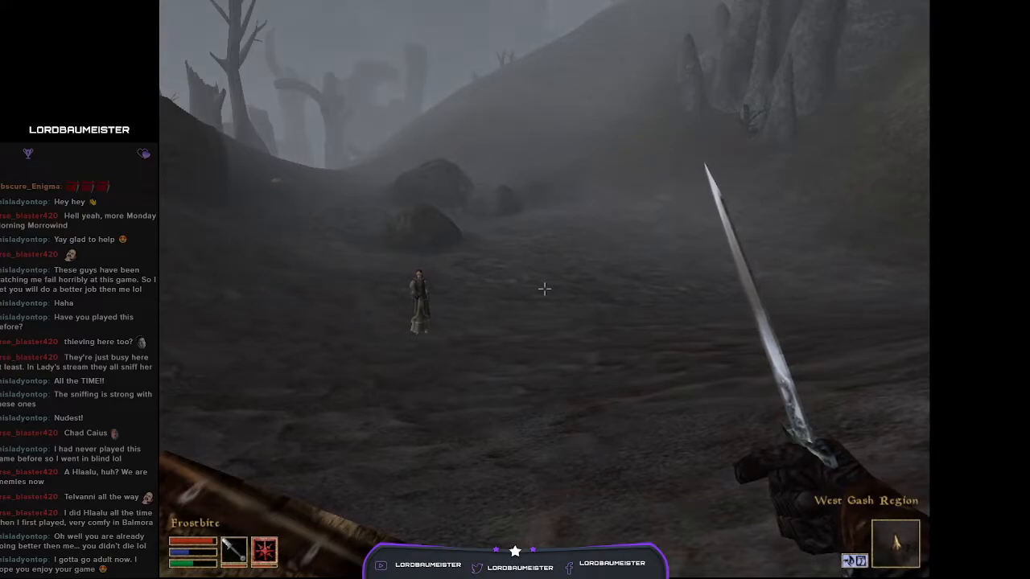
Step: Review health and fatigue in the stats menu, then bring up the Rest dialog
key(Tab)
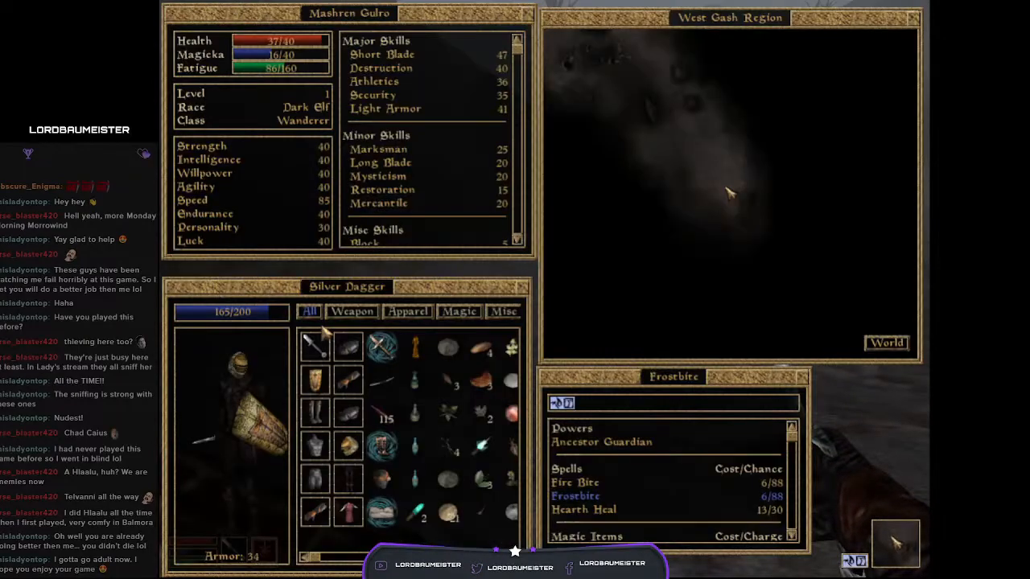
key(Escape)
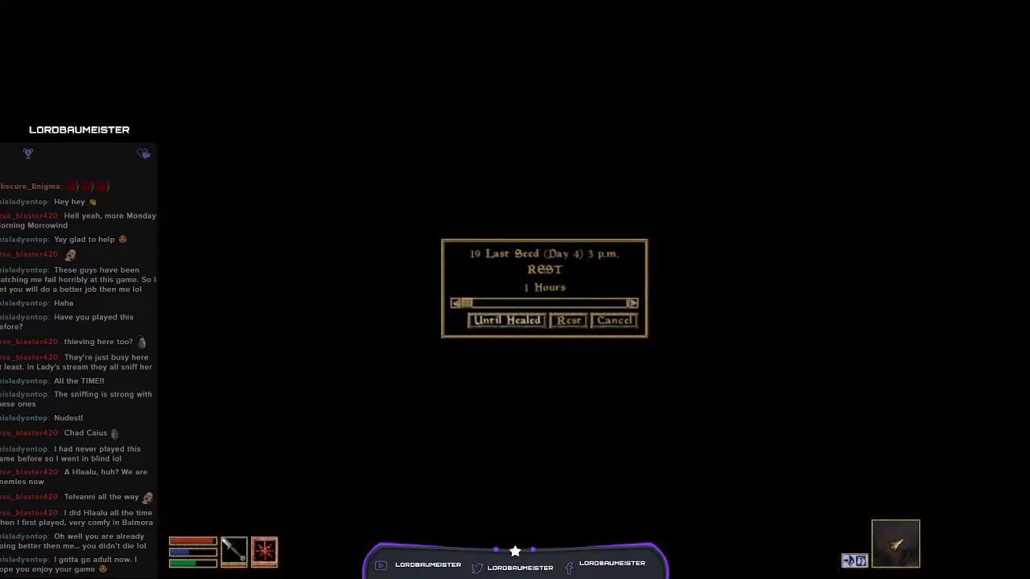
Step: Rest 'Until Healed' to restore health, magicka and fatigue
click(506, 321)
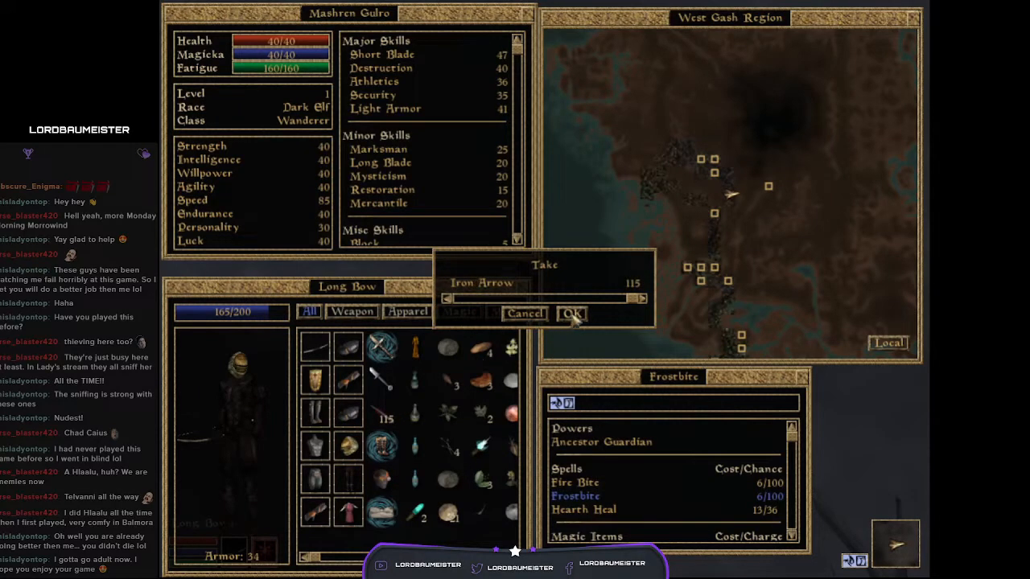
Step: Take the 115 Iron Arrows, then shoot the cliff racer and switch to the Silver Dagger
click(572, 314)
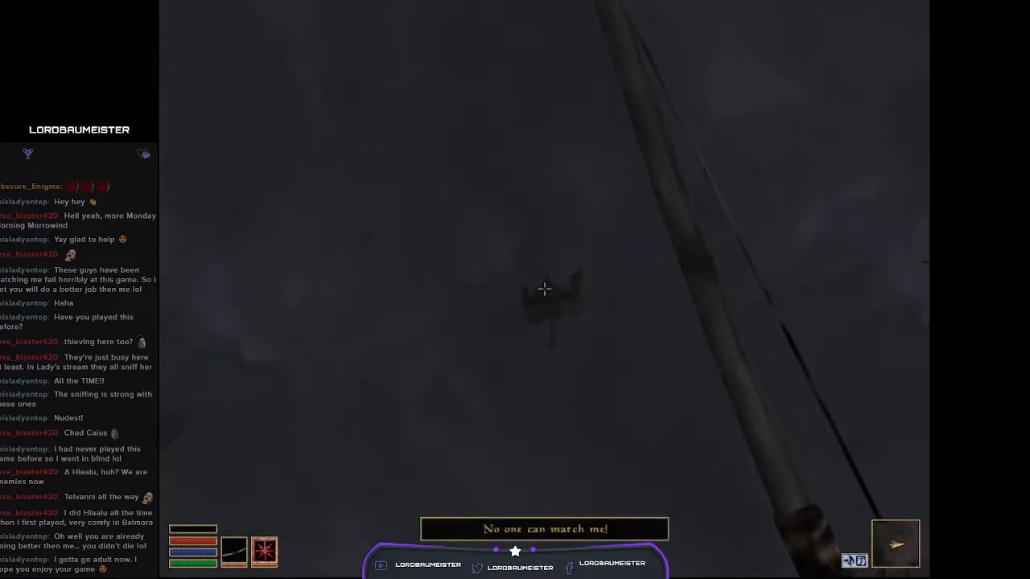
key(tab)
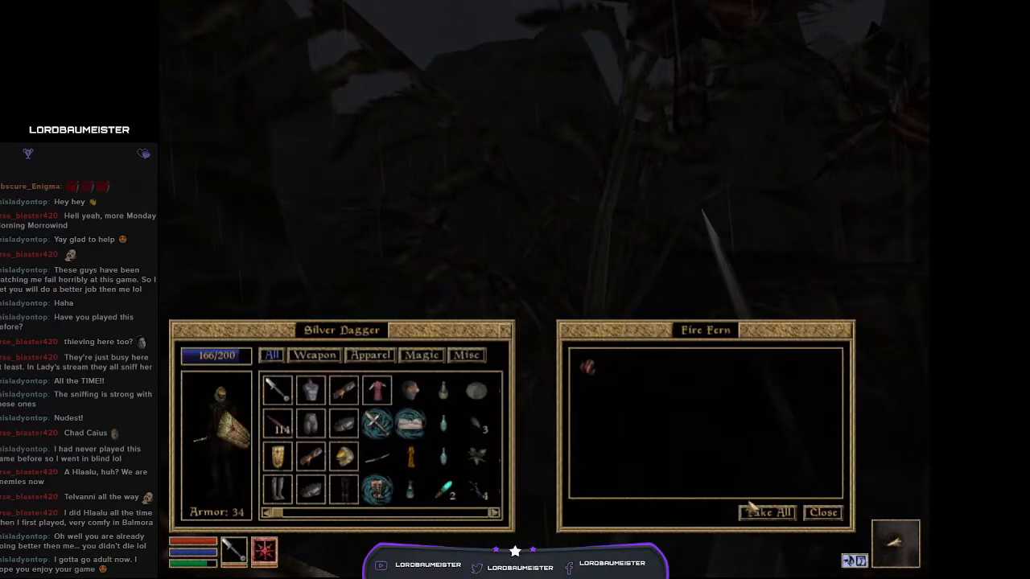
Step: Take All from the Fire Fern, then fight the cliff racers with the dagger
click(822, 513)
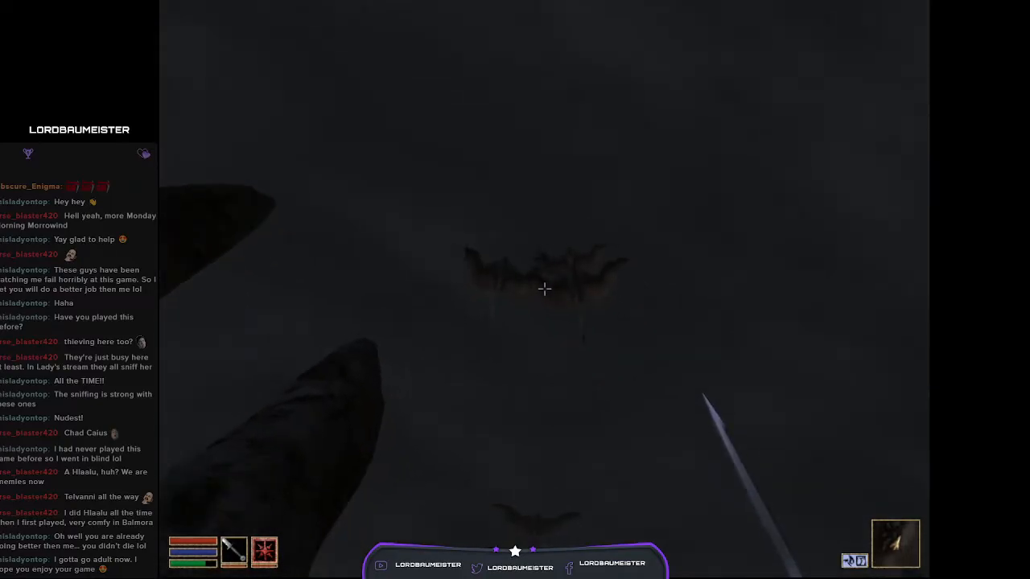
Step: Kill the cliff racer with the Long Bow and open its corpse
key(tab)
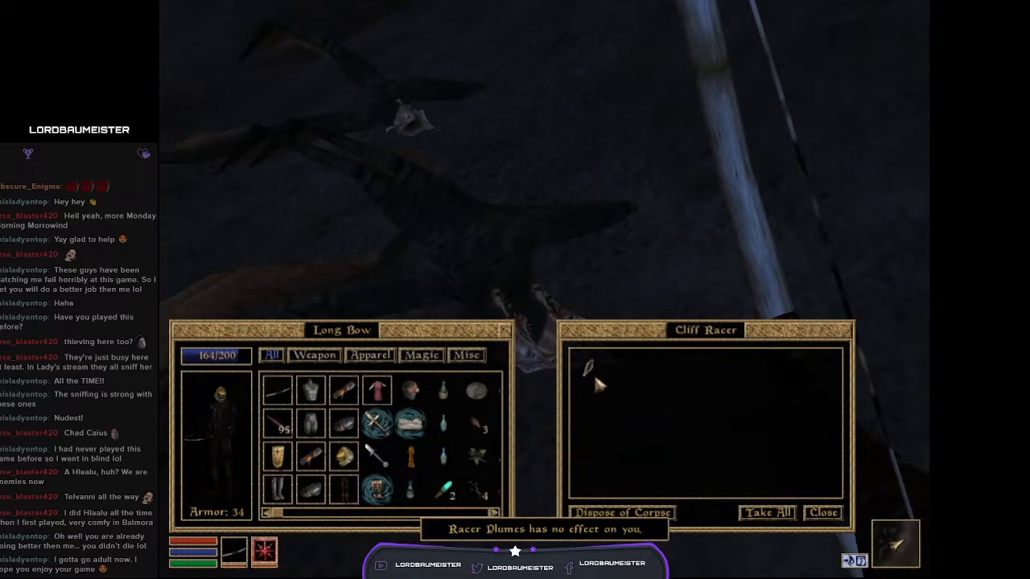
Step: Take All from the Cliff Racer corpse, then kill a rat with the Silver Dagger
click(822, 513)
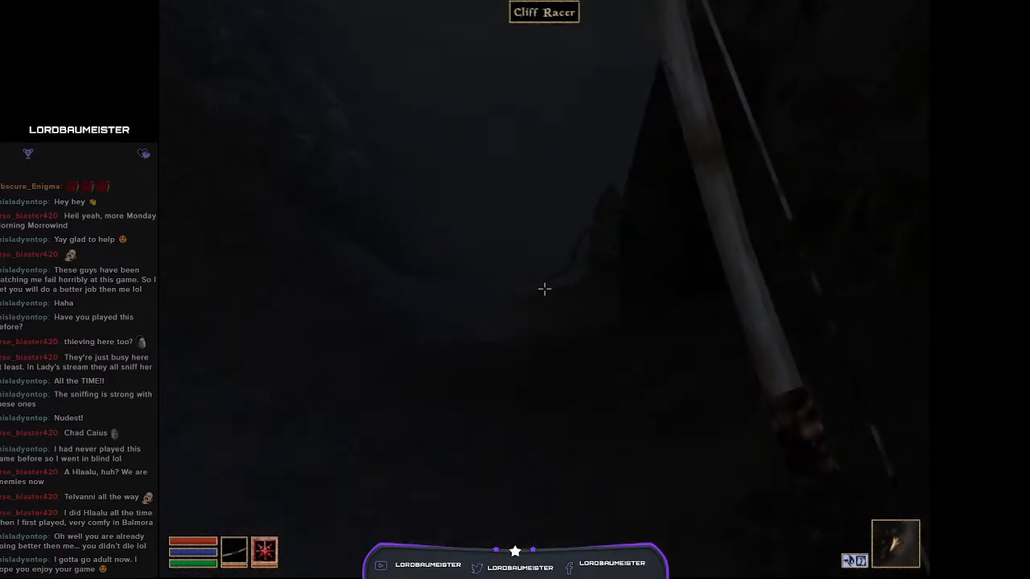
key(tab)
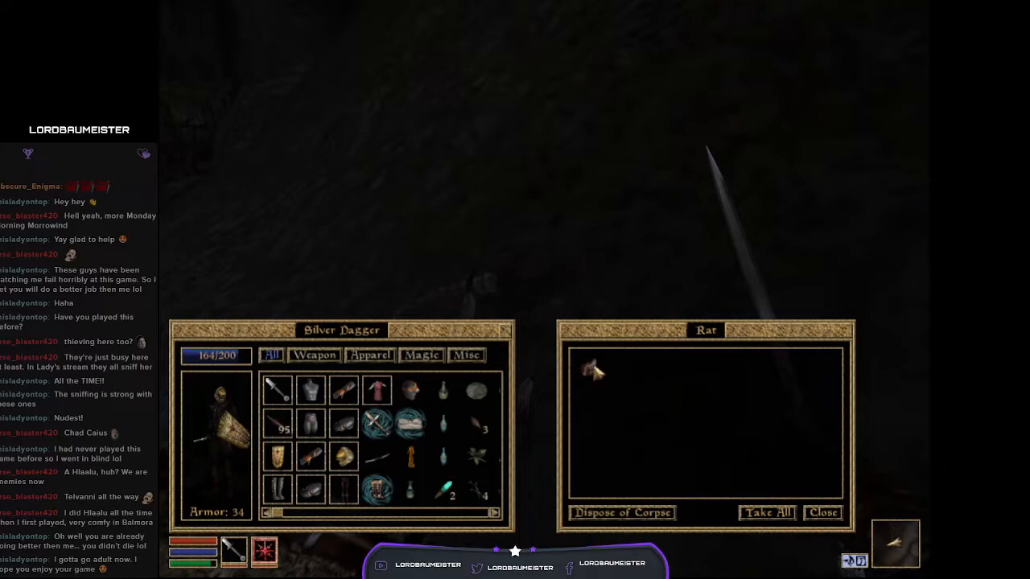
Step: Take All from the Rat corpse and keep travelling through the Ashlands
click(593, 371)
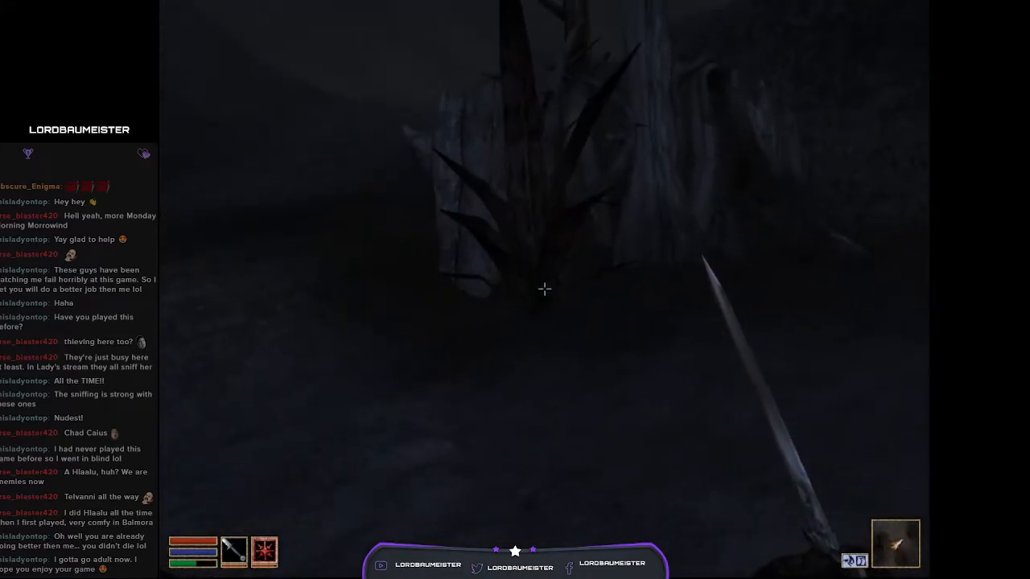
Step: Open the next Cliff Racer corpse, which turns out empty
key(tab)
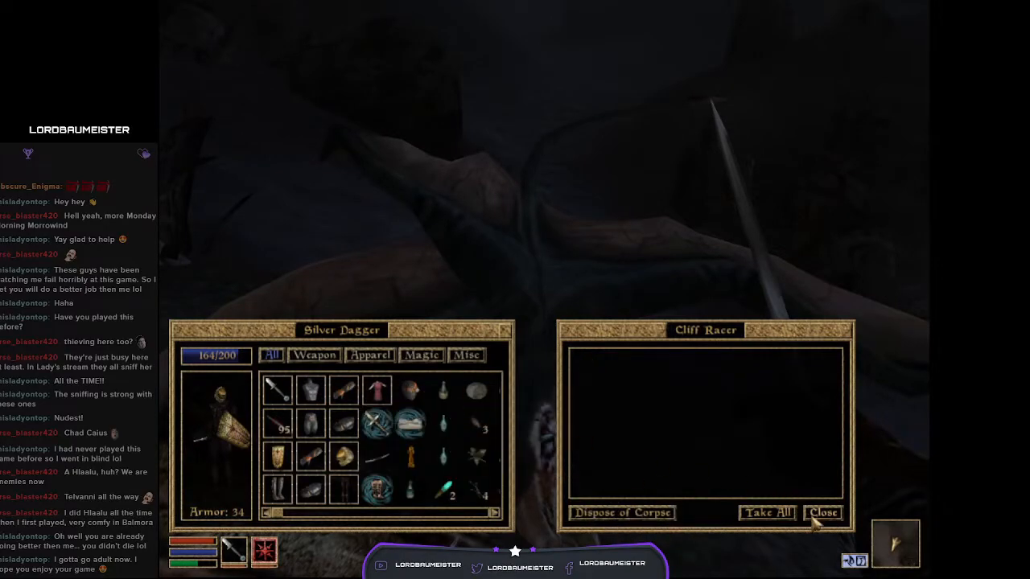
click(822, 513)
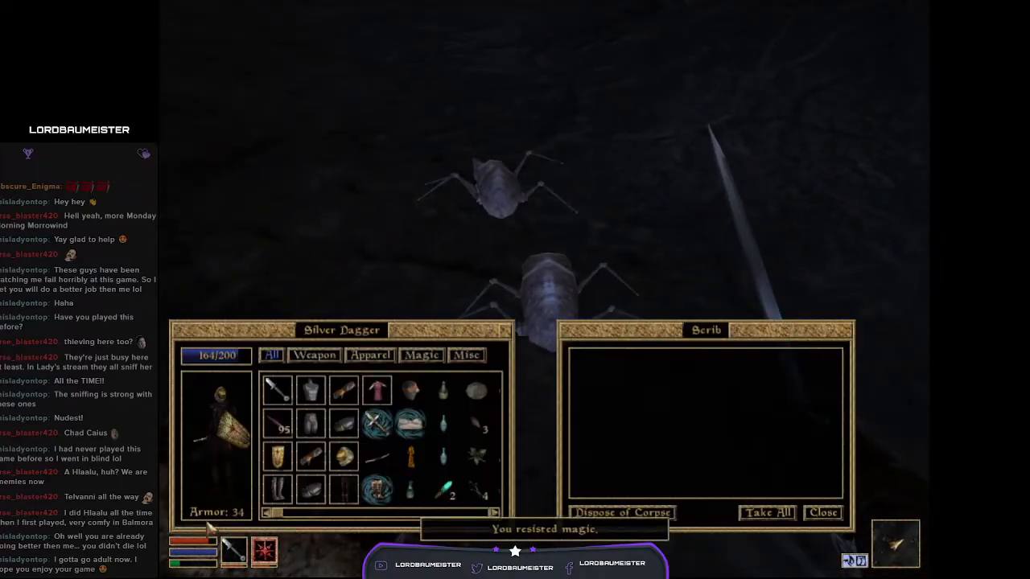
Step: Close the empty scrib corpse window and return to the Ashlands
click(822, 513)
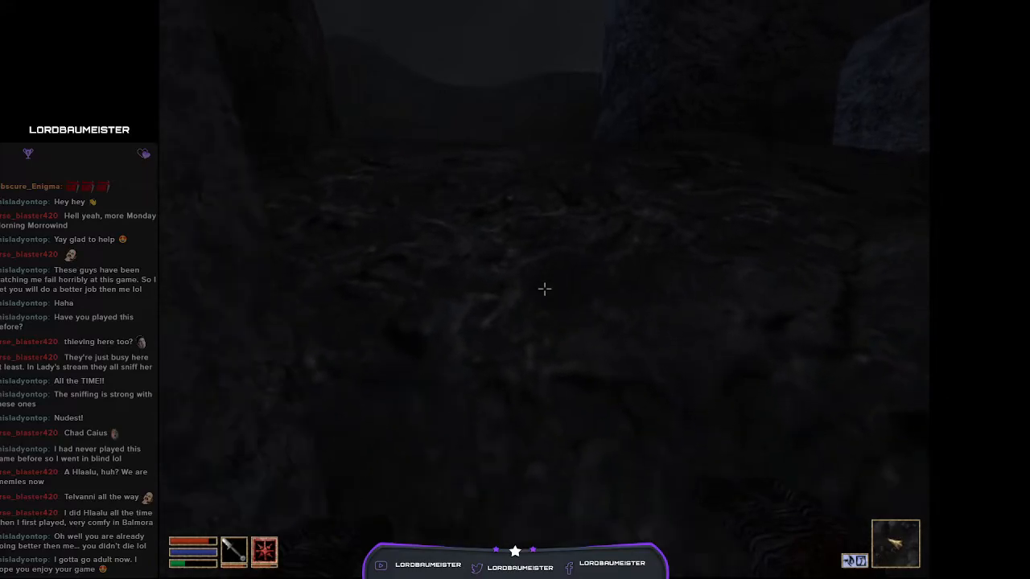
mouse_move(544, 289)
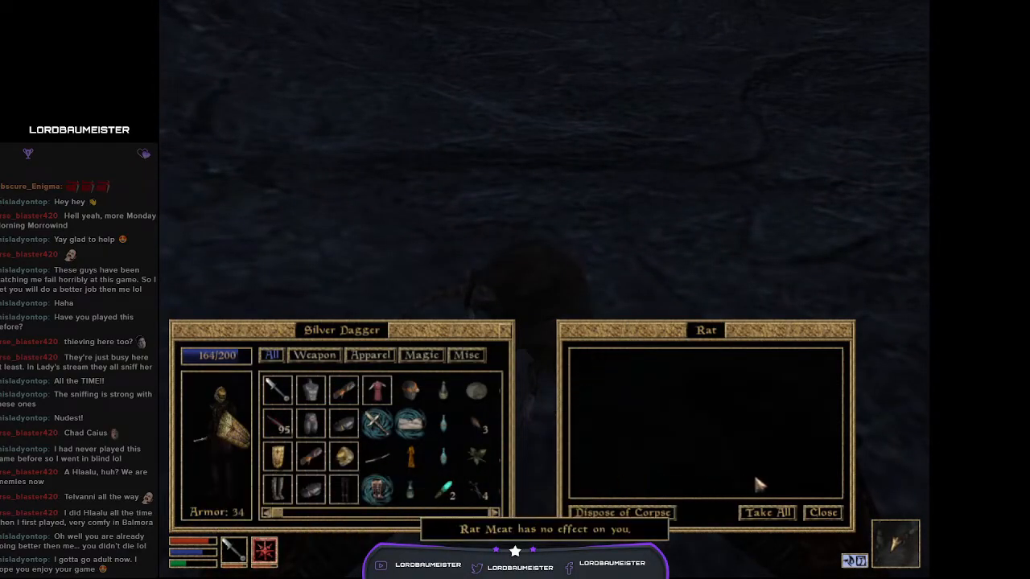
Step: Close the emptied rat corpse window after taking and eating the Rat Meat
click(823, 512)
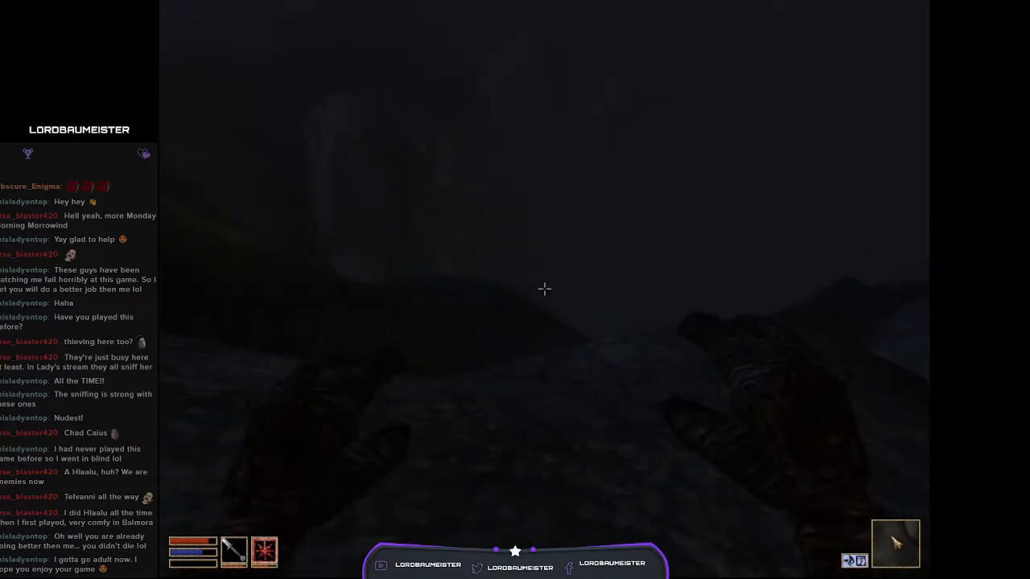
Step: Bring up the stats, inventory, spell list and Ashlands region map
key(tab)
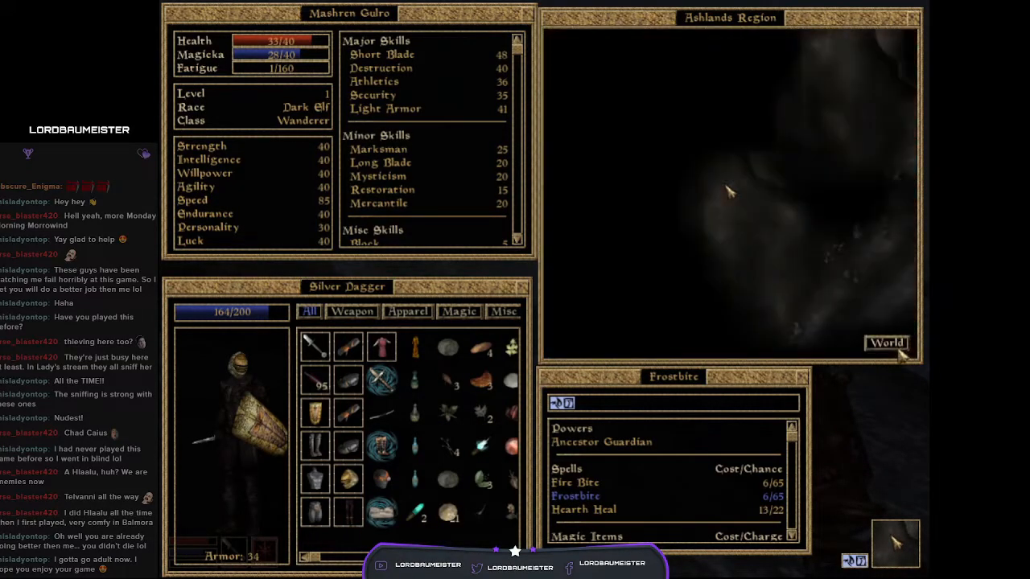